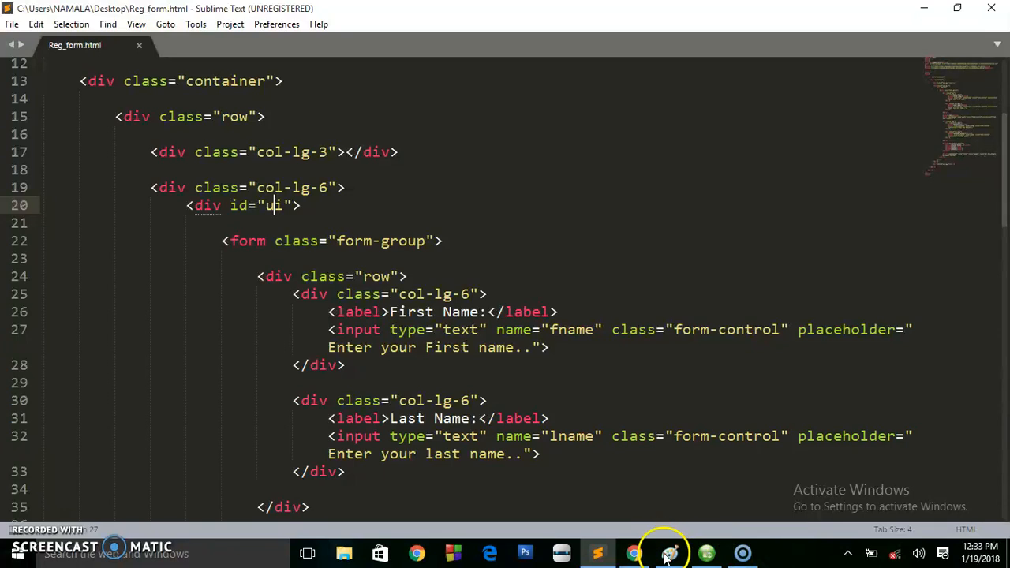
# View the registration form wireframe in Paint, then return to Reg_form.html in Sublime Text.
pyautogui.click(670, 552)
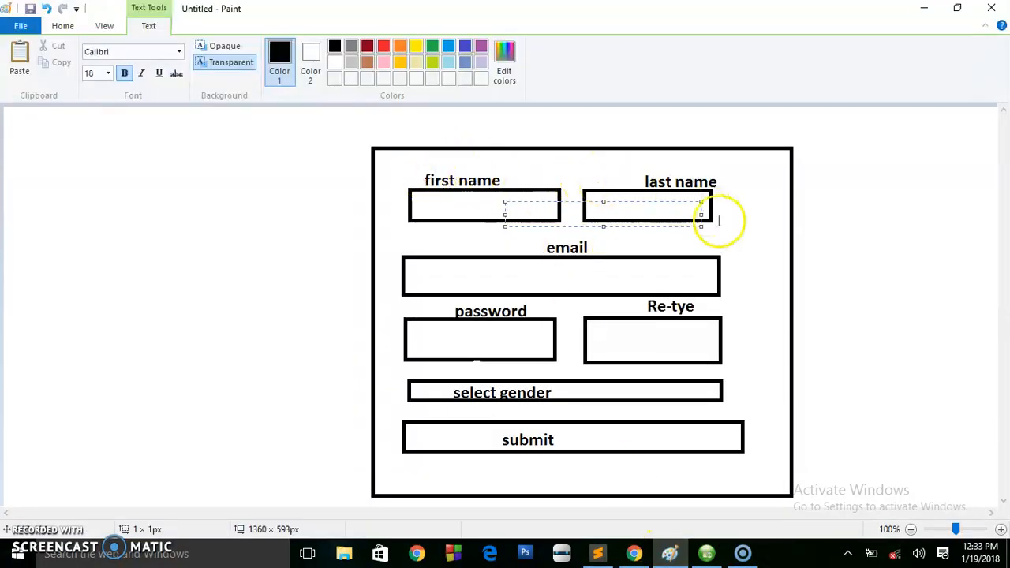
pyautogui.moveTo(431, 107)
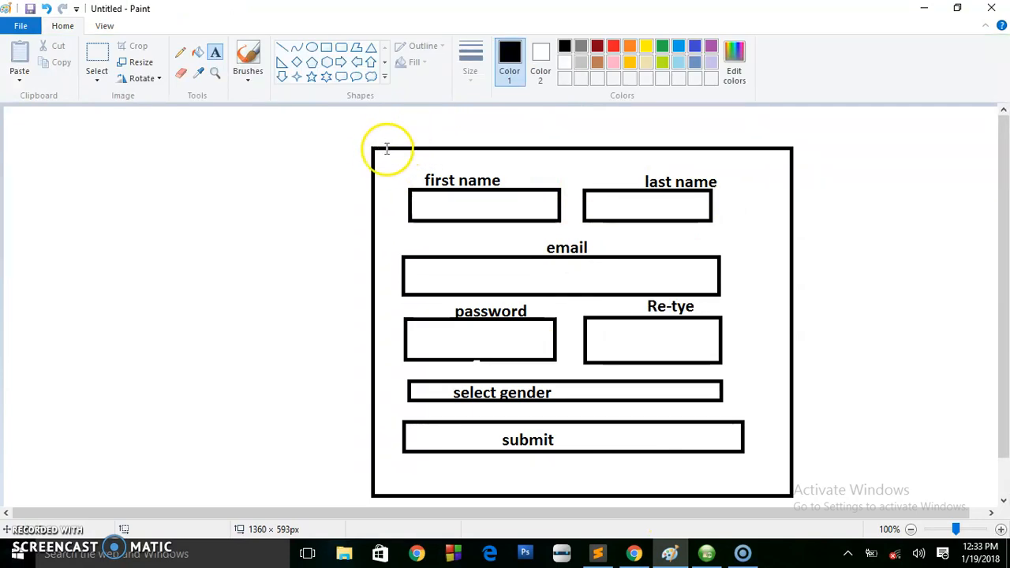
pyautogui.moveTo(385, 365)
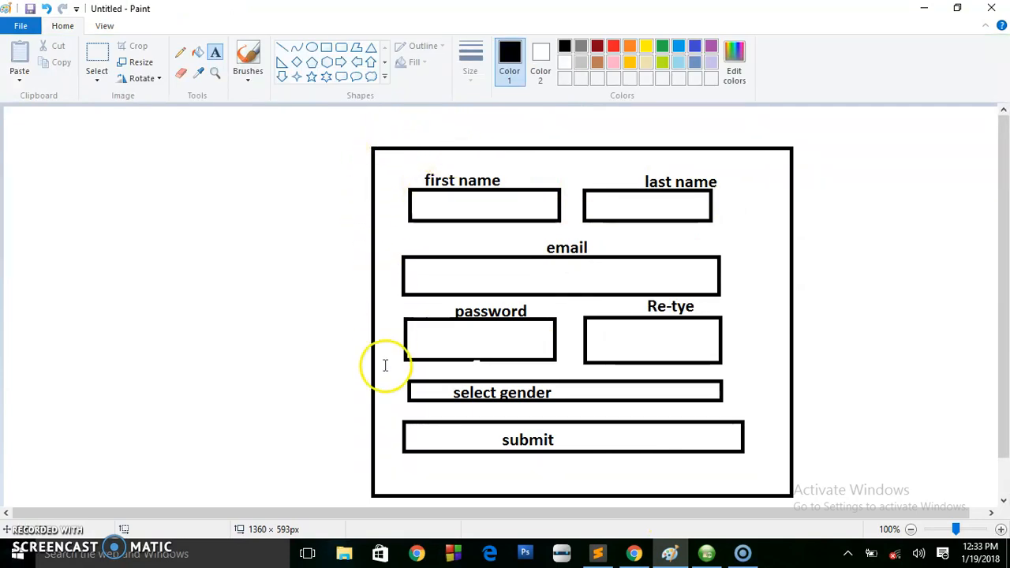
pyautogui.moveTo(773, 307)
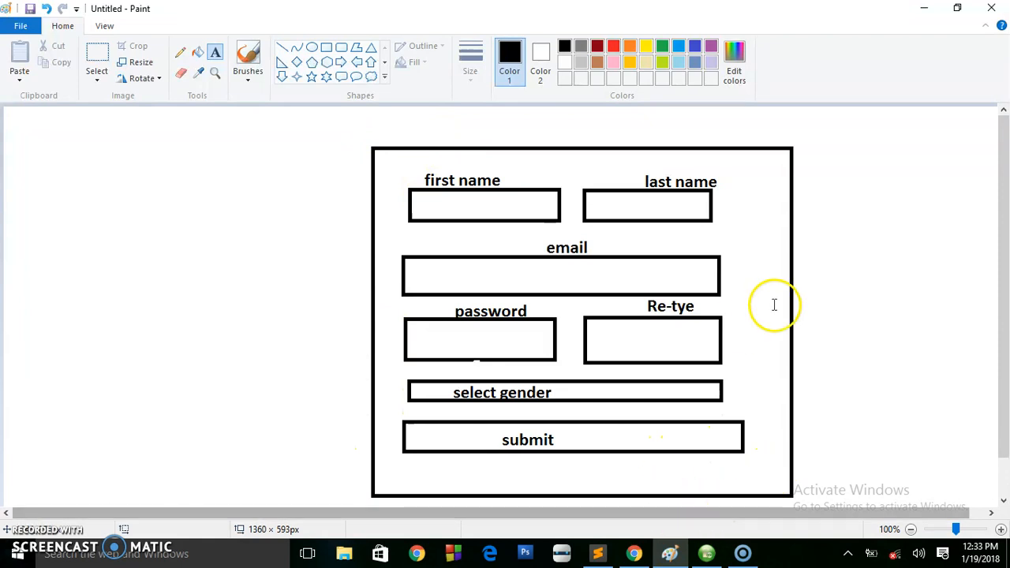
pyautogui.click(597, 553)
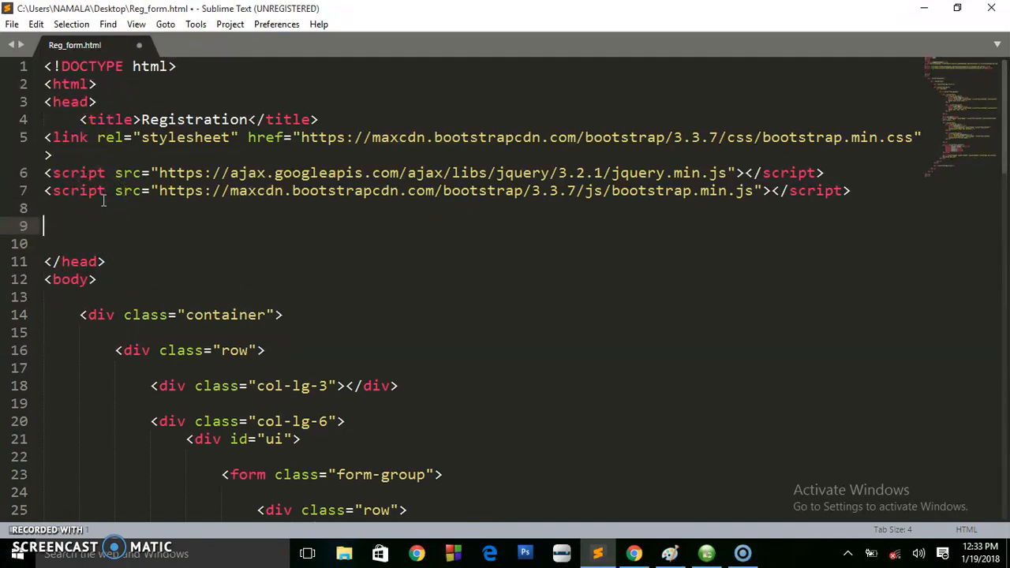
# Add a text/css style block with #ui { background-color: #333; } and save.
pyautogui.write('<style type="')
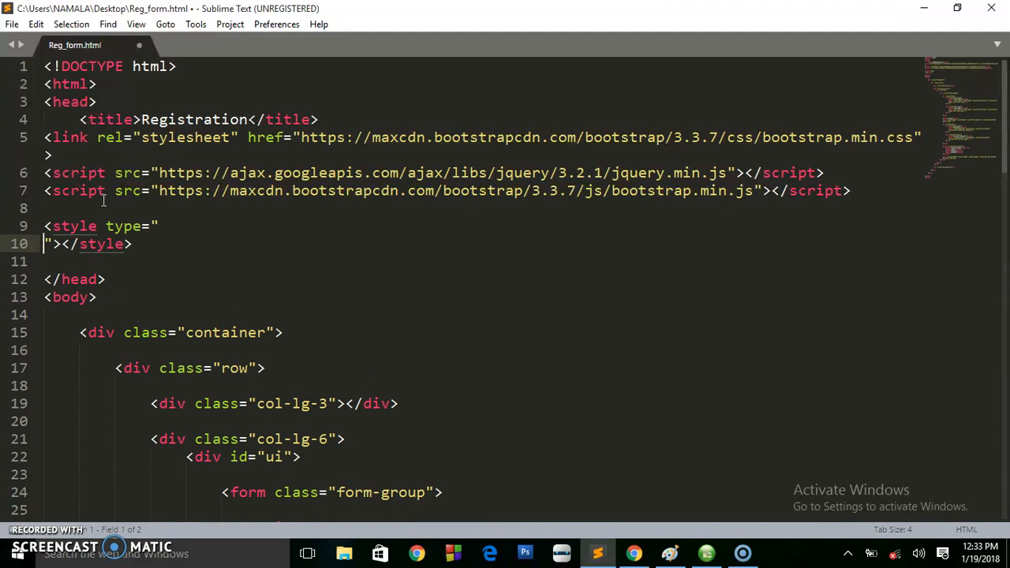
pyautogui.write('text/css">')
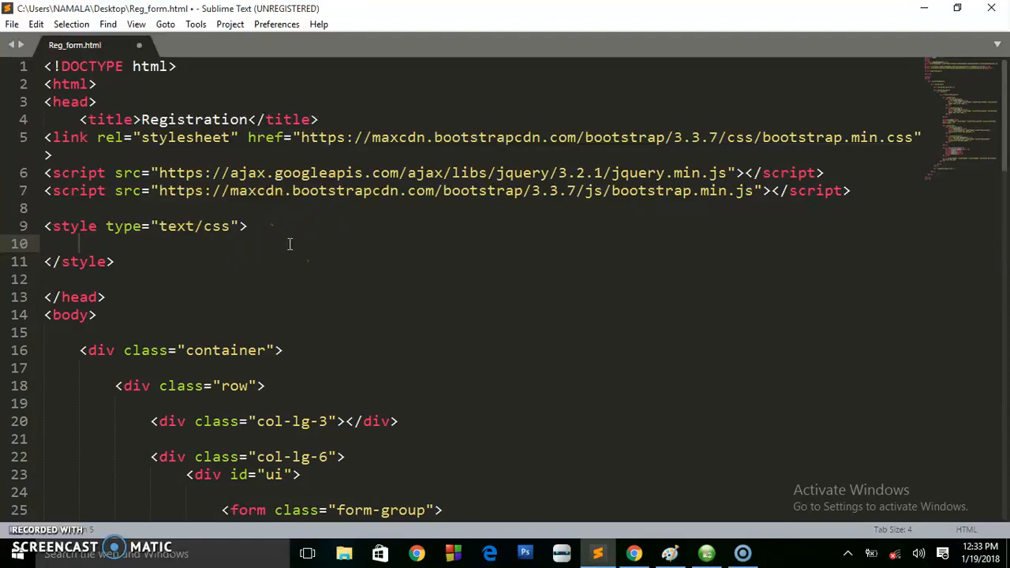
pyautogui.write('#ui')
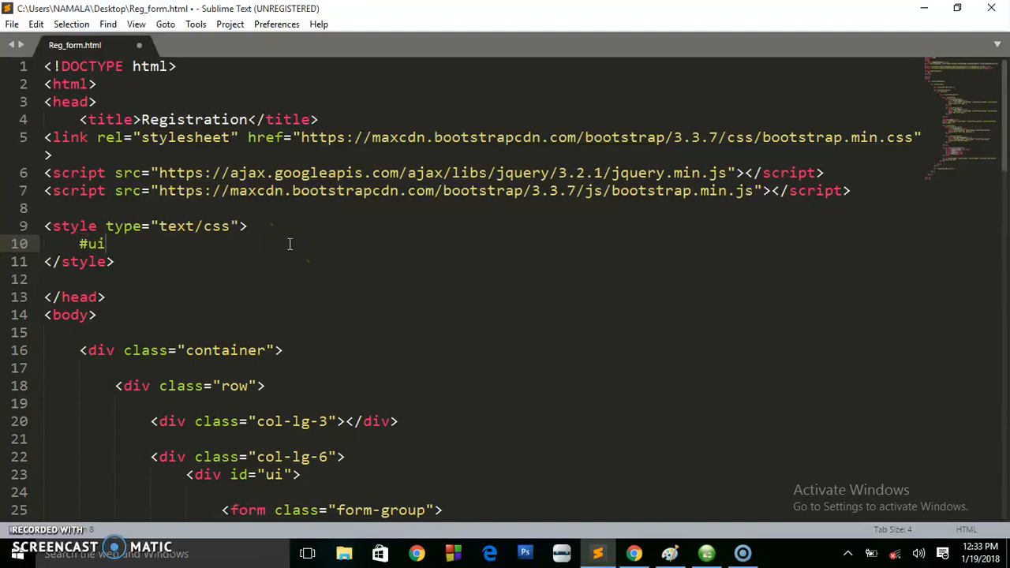
pyautogui.write('{}')
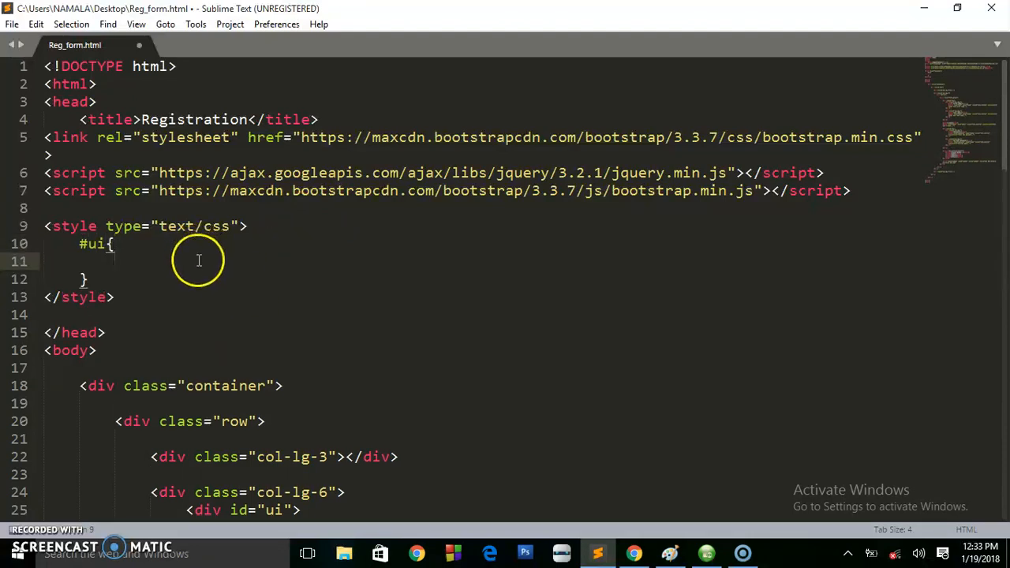
pyautogui.write('back')
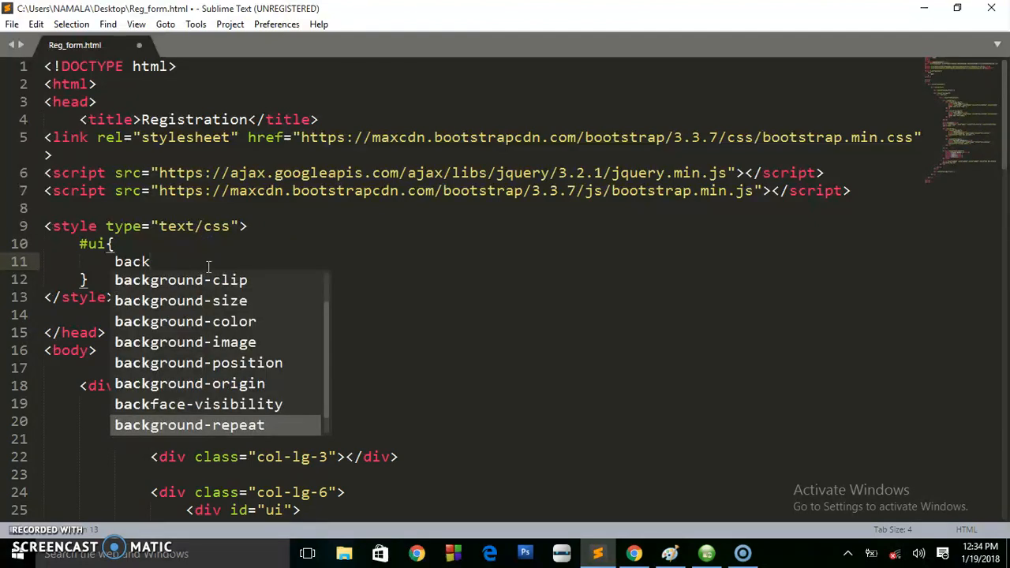
pyautogui.write('ground')
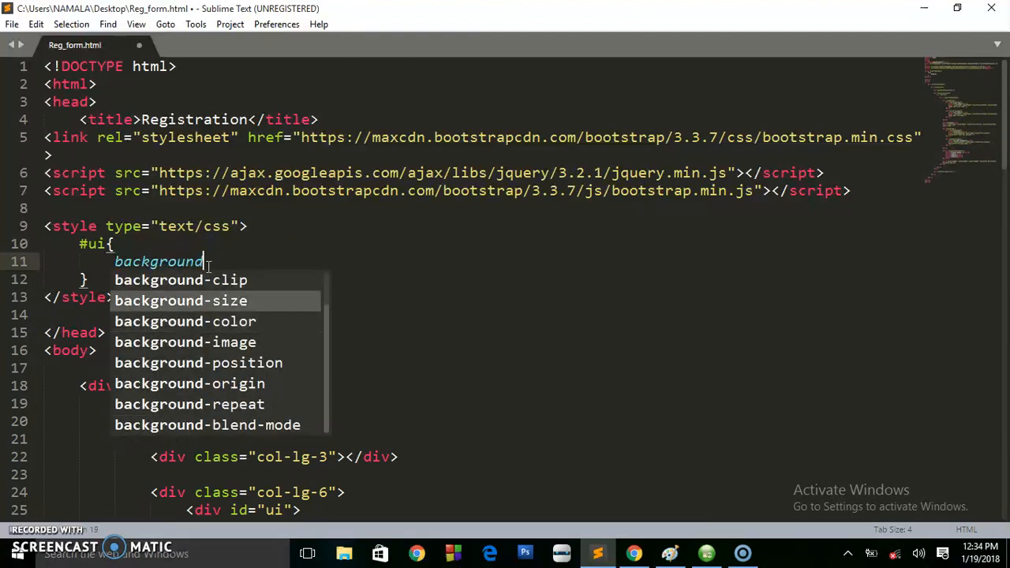
pyautogui.press('Down')
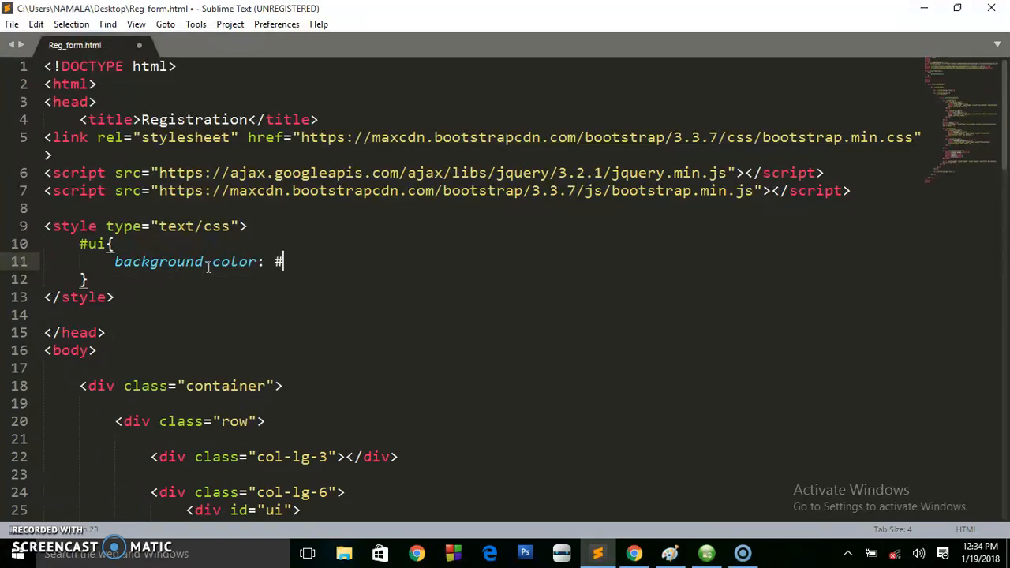
pyautogui.write('333;')
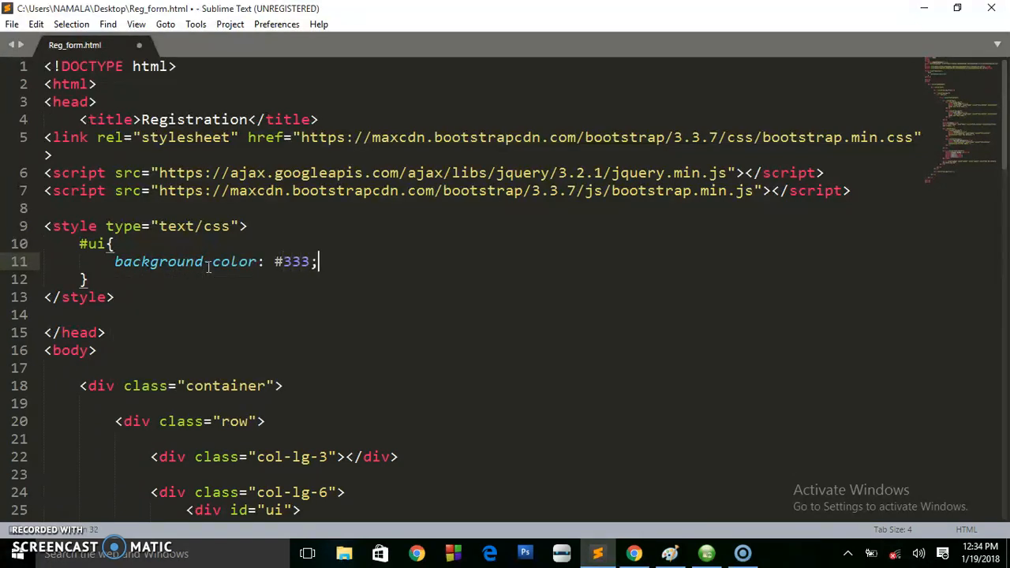
pyautogui.press('ctrl+s')
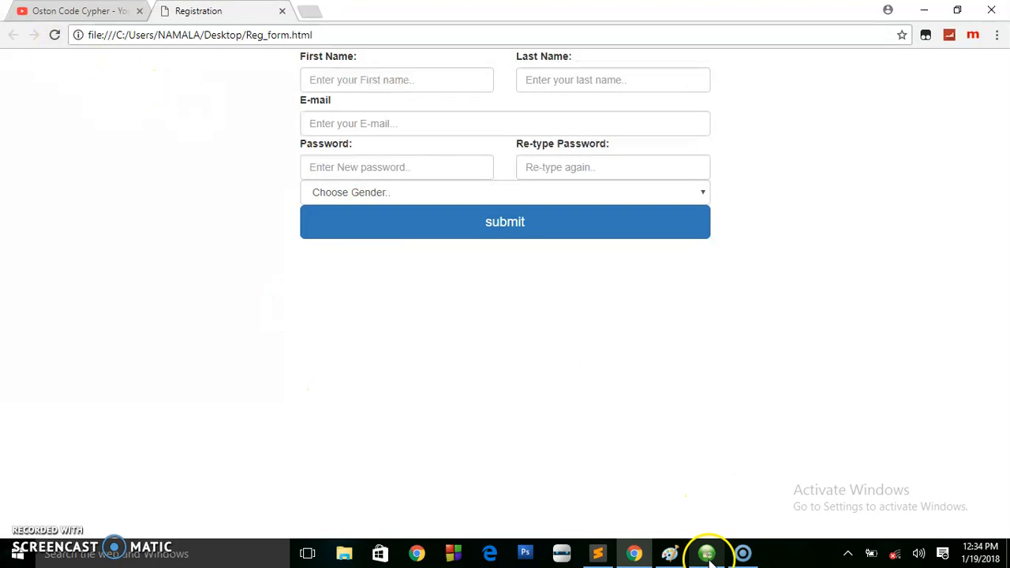
# Connect the mobile internet and reload the page to show the dark #333 form background.
pyautogui.click(708, 552)
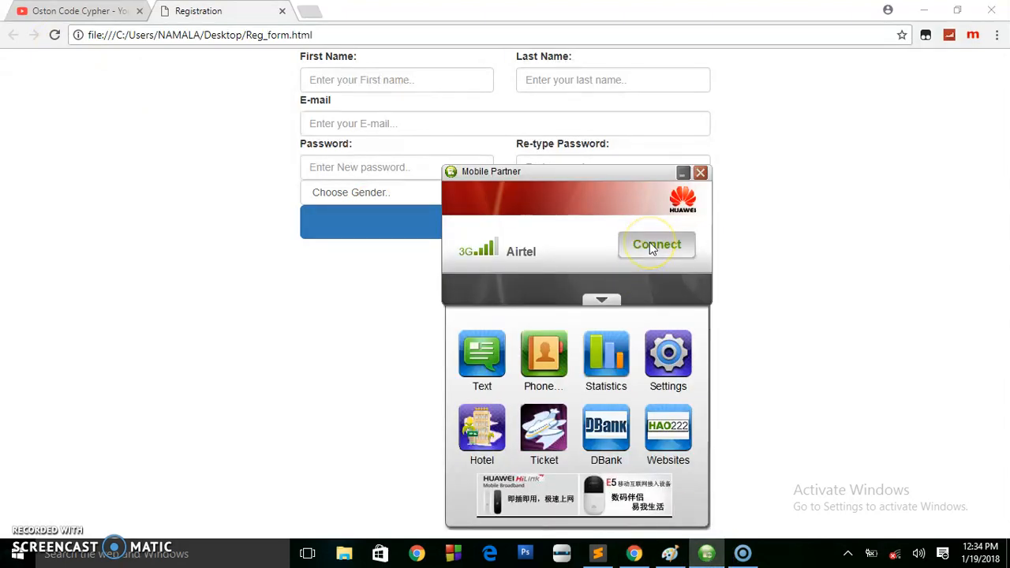
pyautogui.click(699, 172)
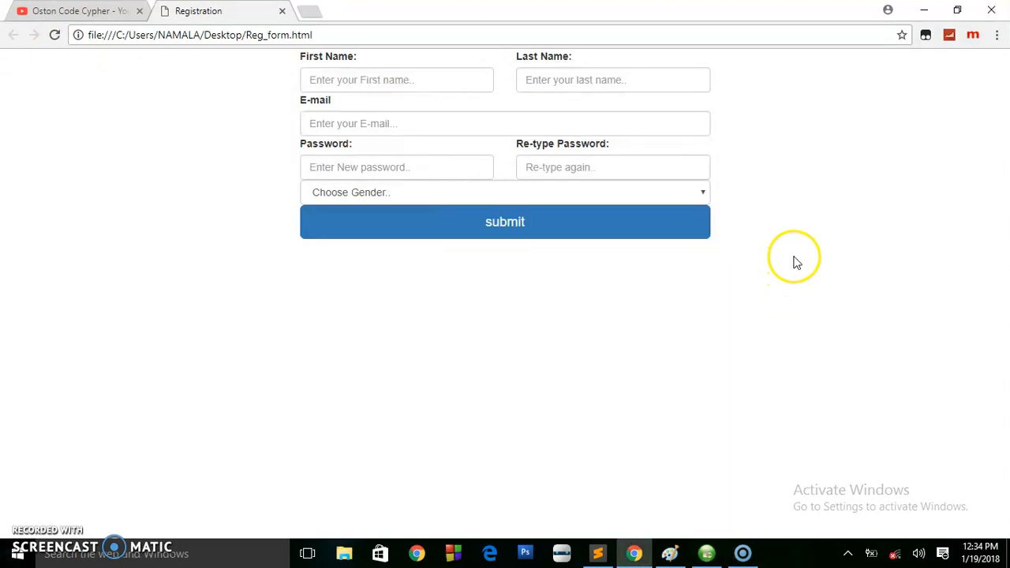
pyautogui.click(597, 552)
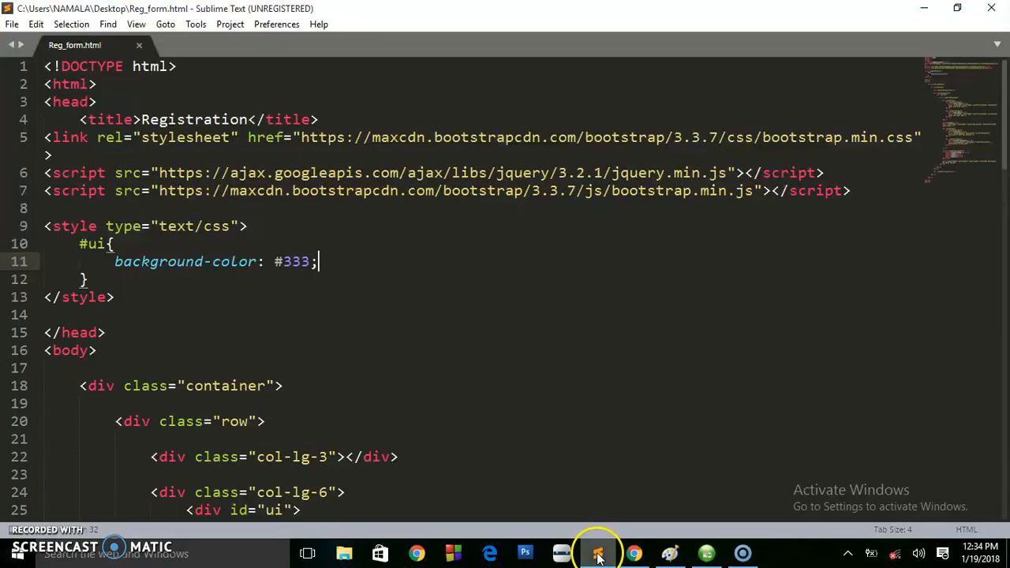
pyautogui.moveTo(423, 170)
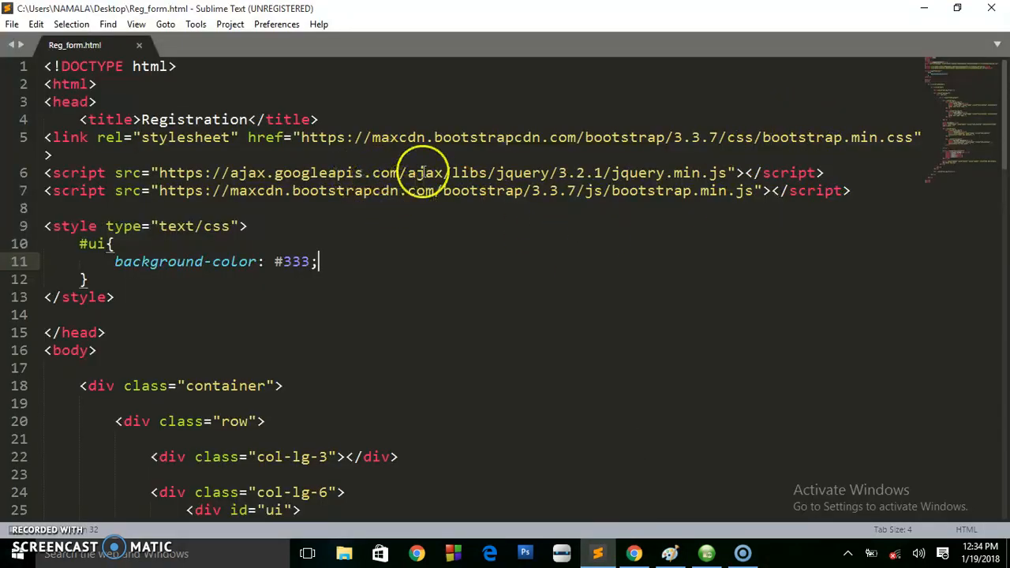
pyautogui.moveTo(666, 471)
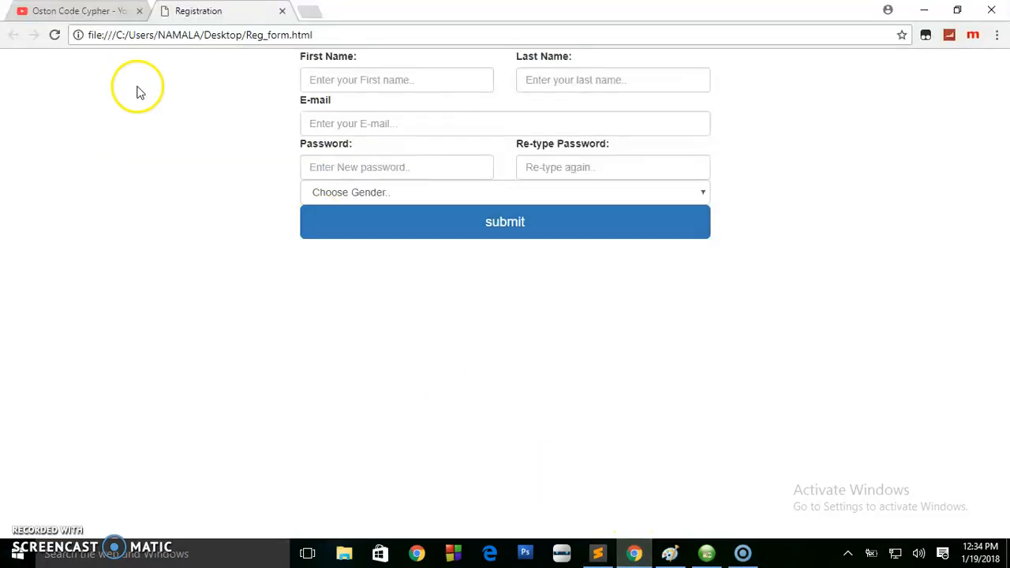
pyautogui.click(54, 34)
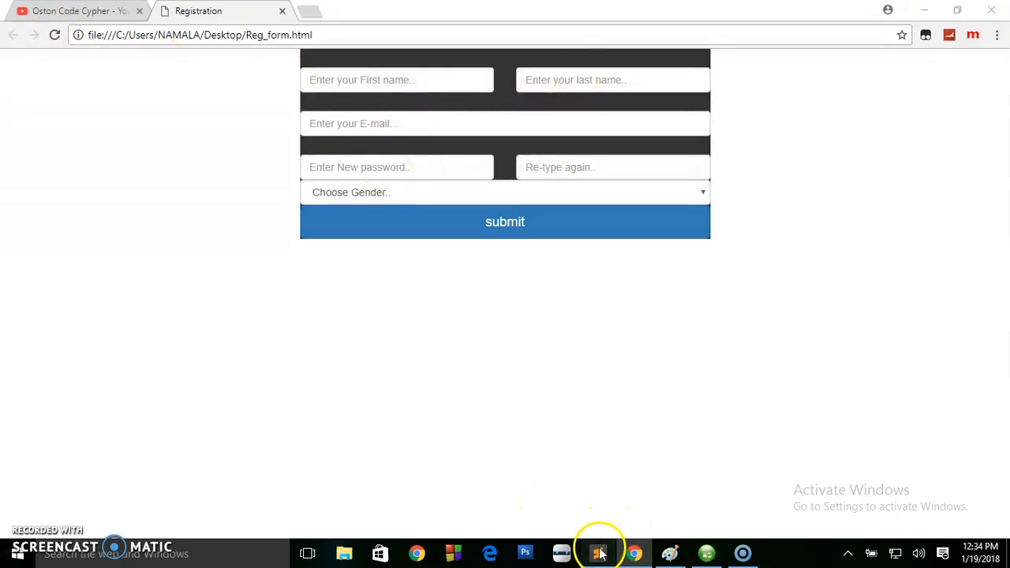
# Add padding: 30px to the #ui rule and reload the page to see the spacing.
pyautogui.click(600, 552)
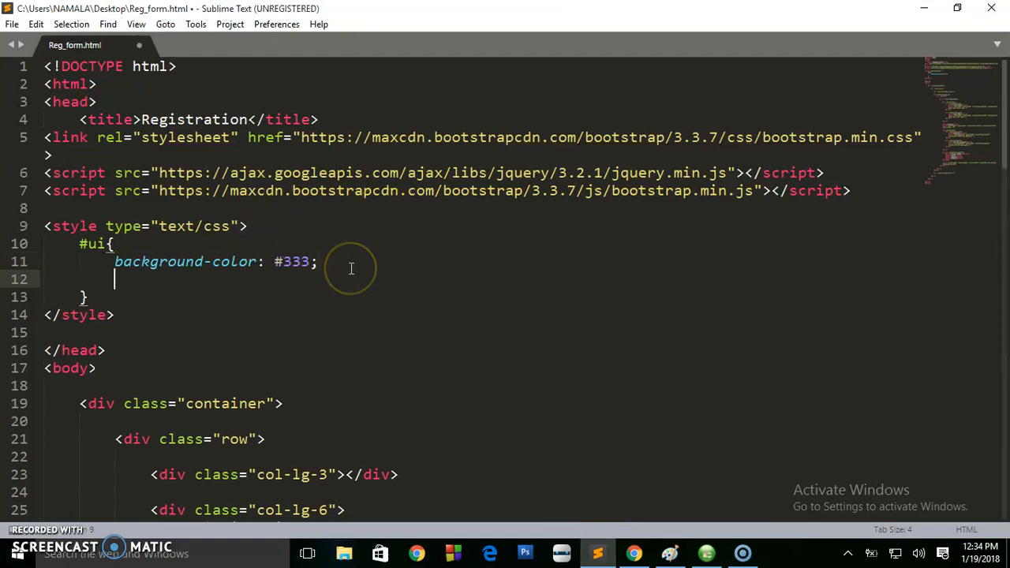
pyautogui.write('padding')
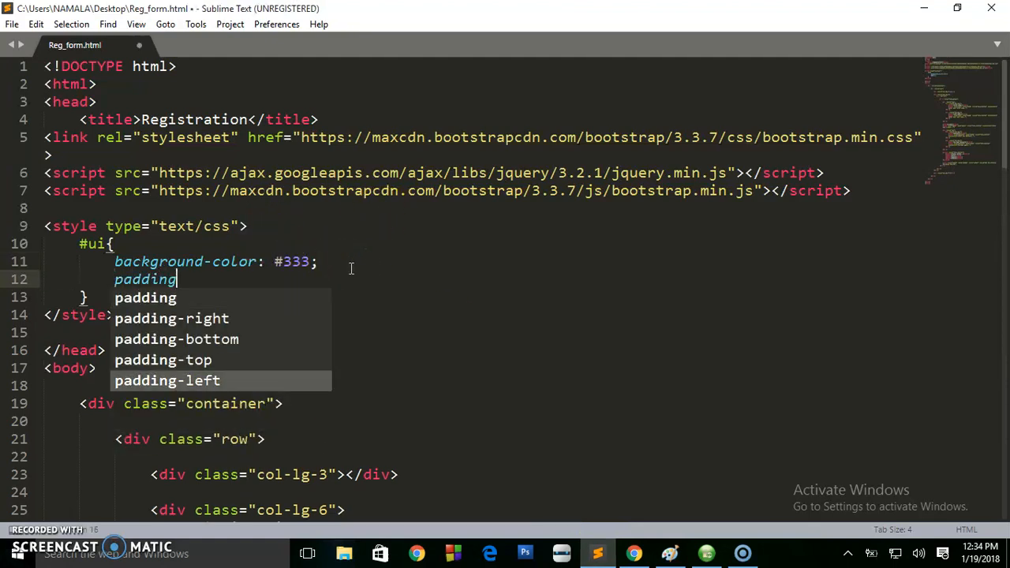
pyautogui.write(':;')
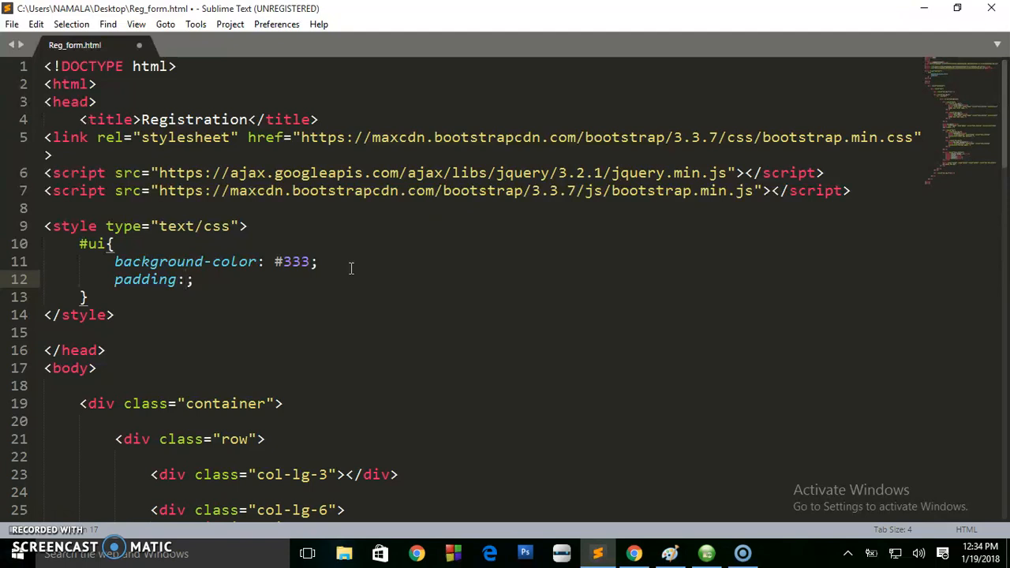
pyautogui.write('30')
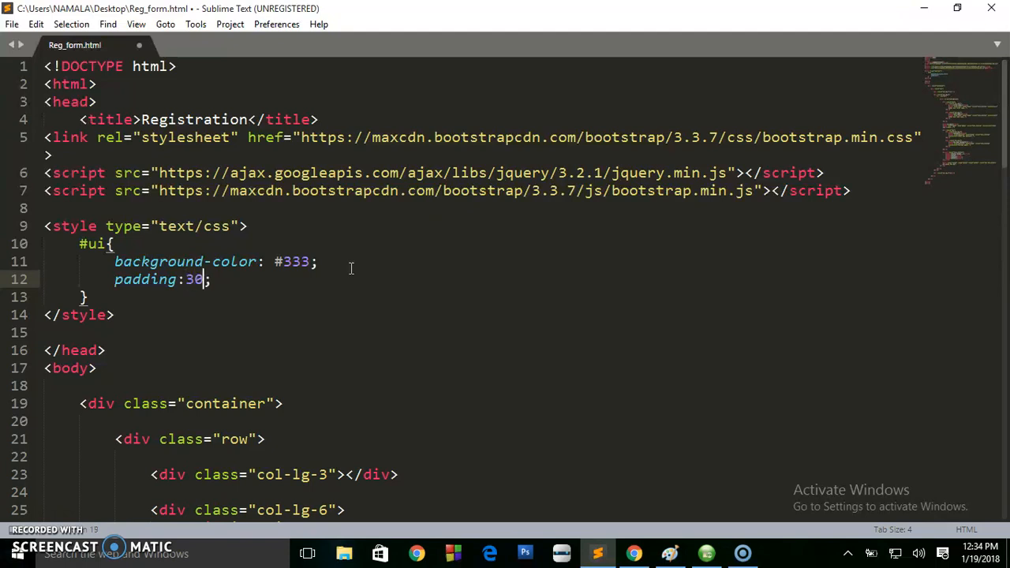
pyautogui.write('px')
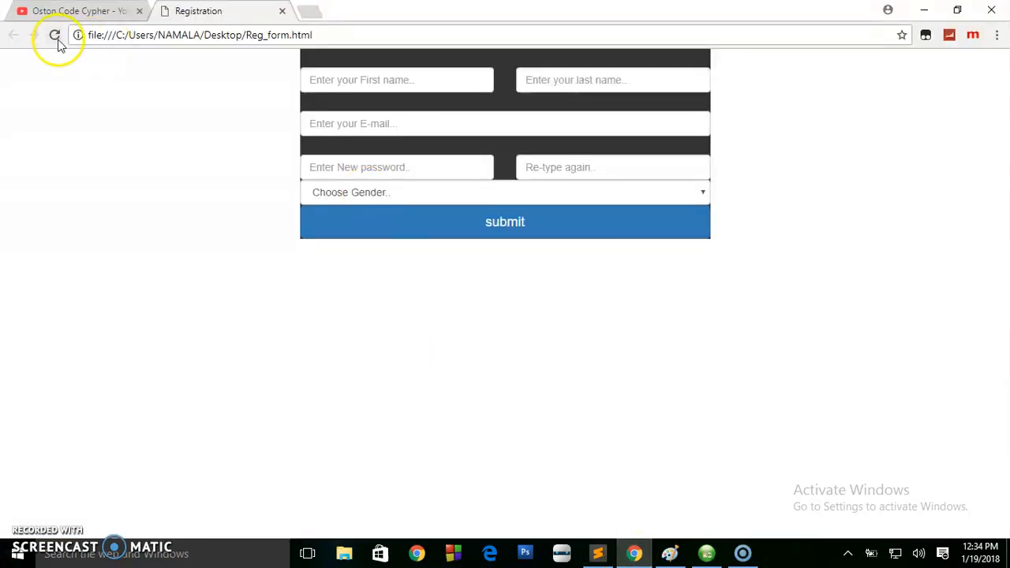
pyautogui.click(55, 35)
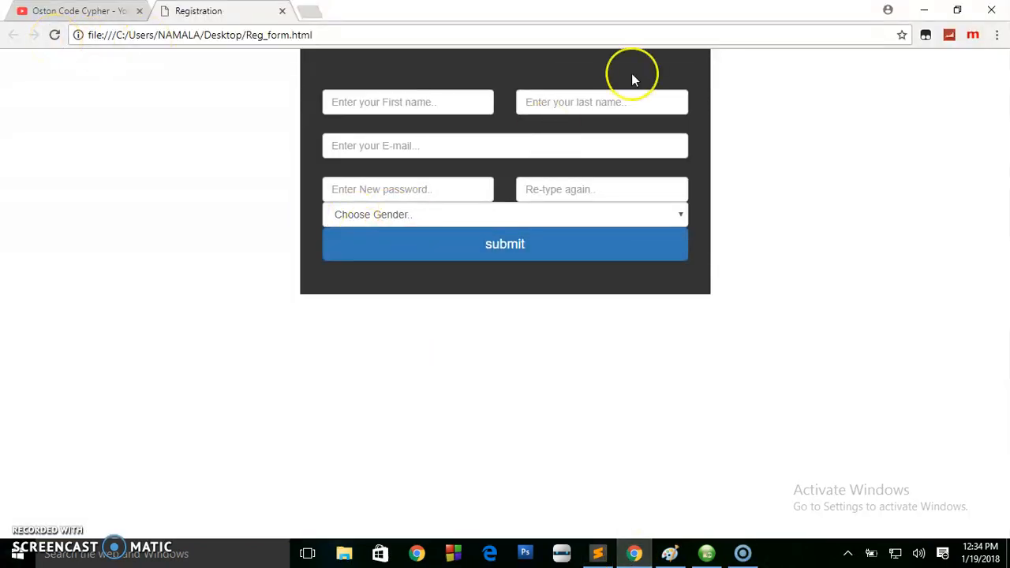
pyautogui.moveTo(623, 24)
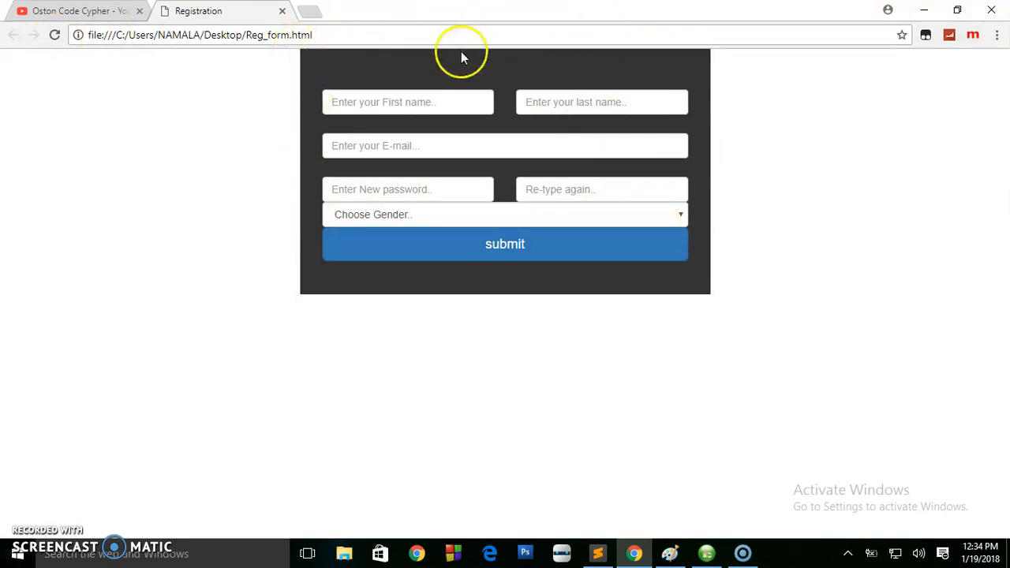
pyautogui.moveTo(556, 502)
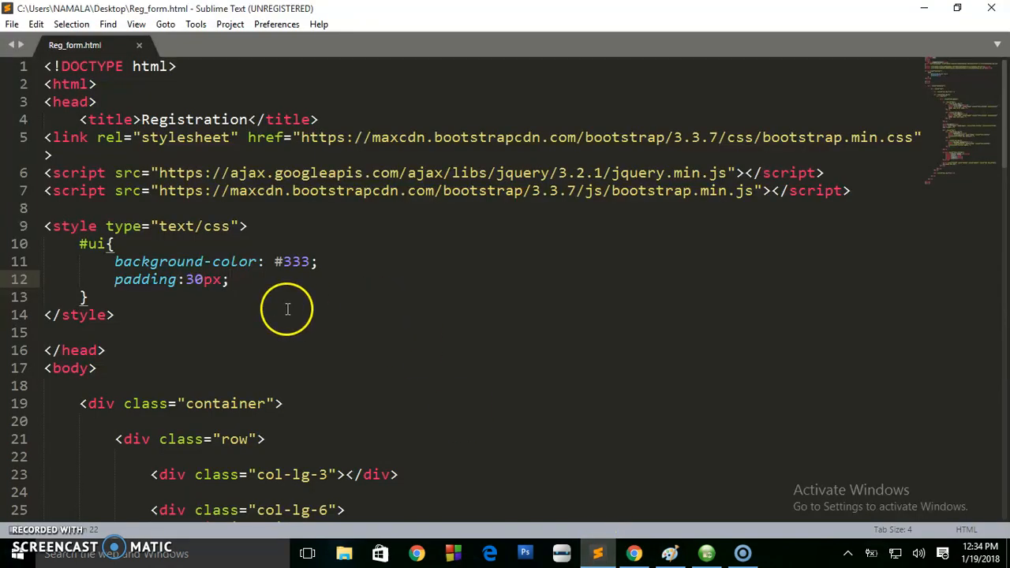
# Add margin-top to #ui, check it at 30px, then raise it to 50px and view in Chrome.
pyautogui.write('margin-top: 3')
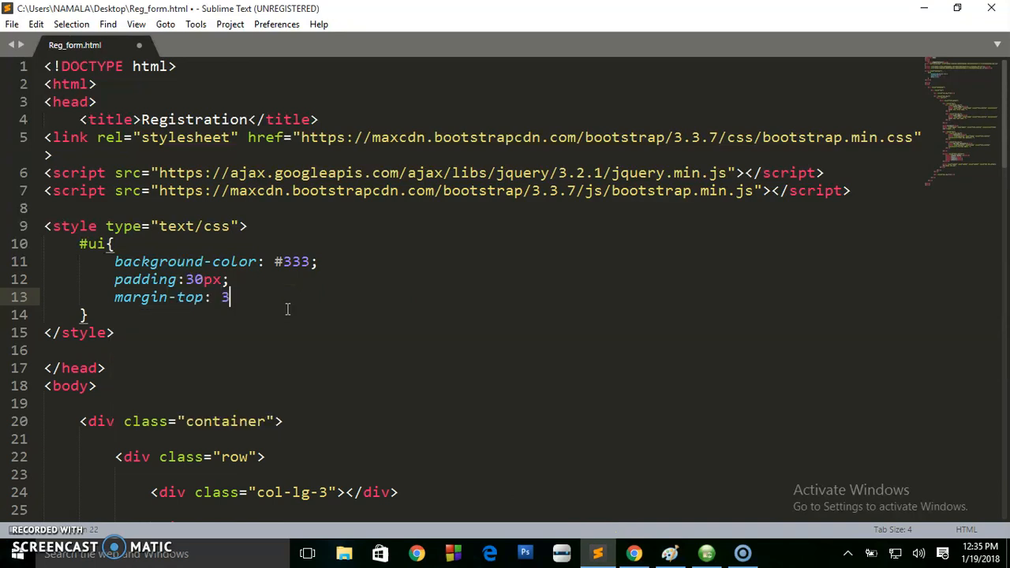
pyautogui.write('0px;')
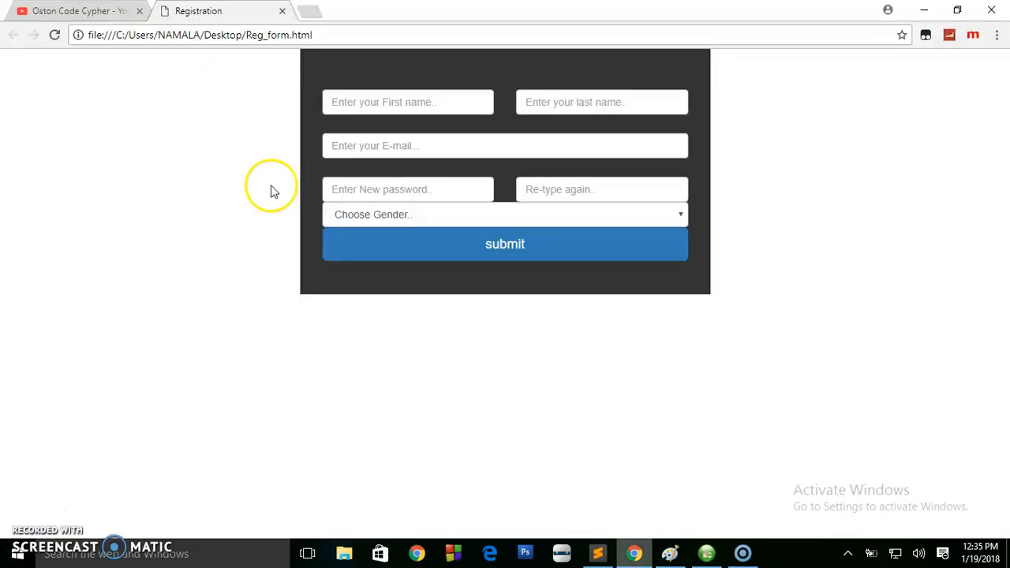
pyautogui.click(54, 35)
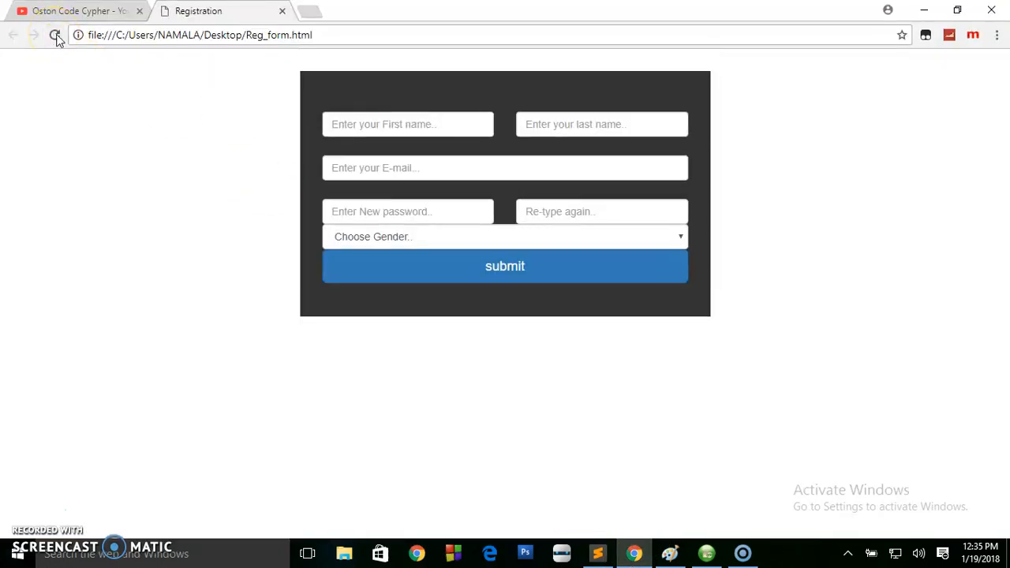
pyautogui.click(597, 553)
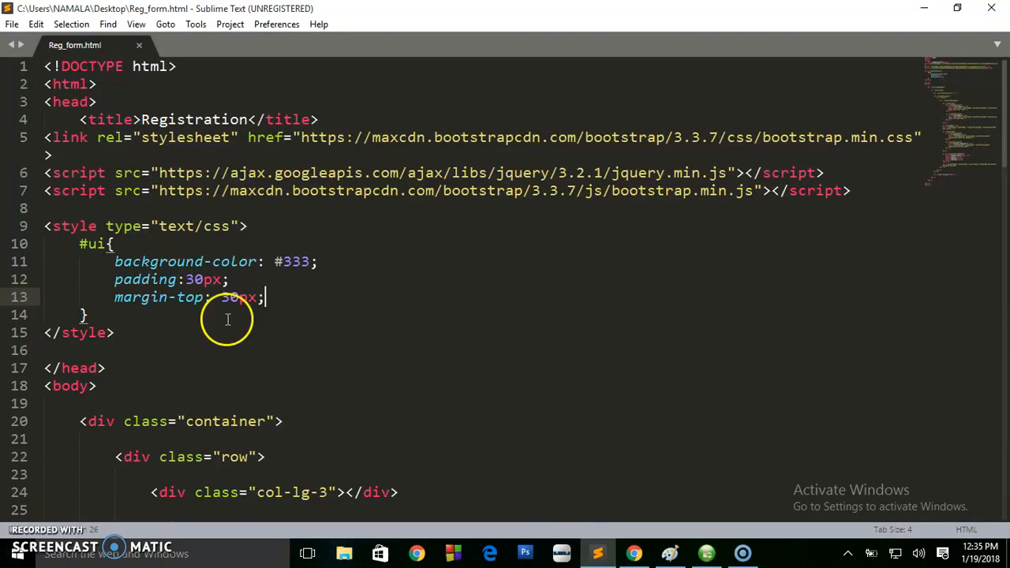
pyautogui.write('50px')
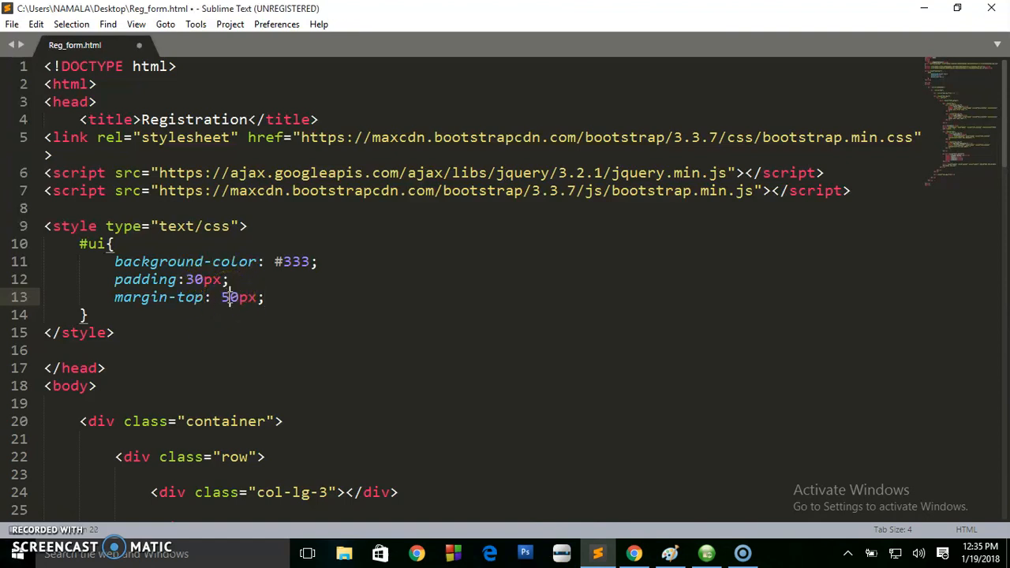
pyautogui.click(634, 553)
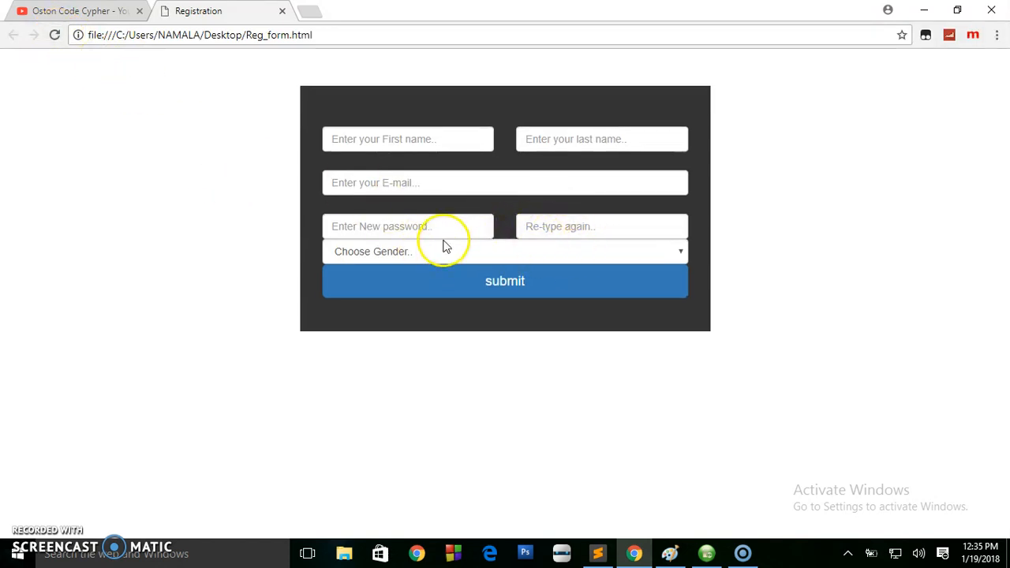
pyautogui.moveTo(623, 394)
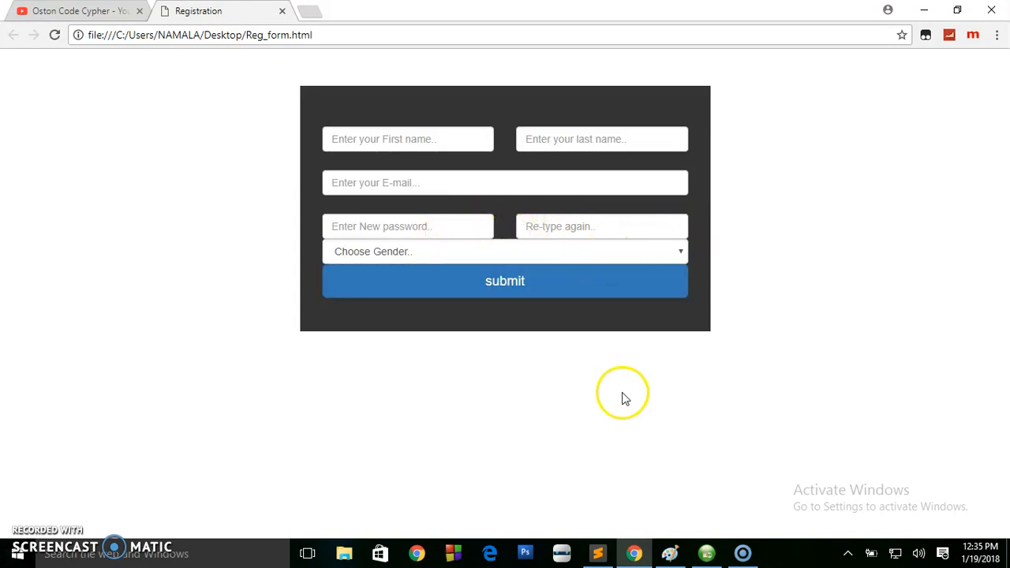
pyautogui.moveTo(597, 540)
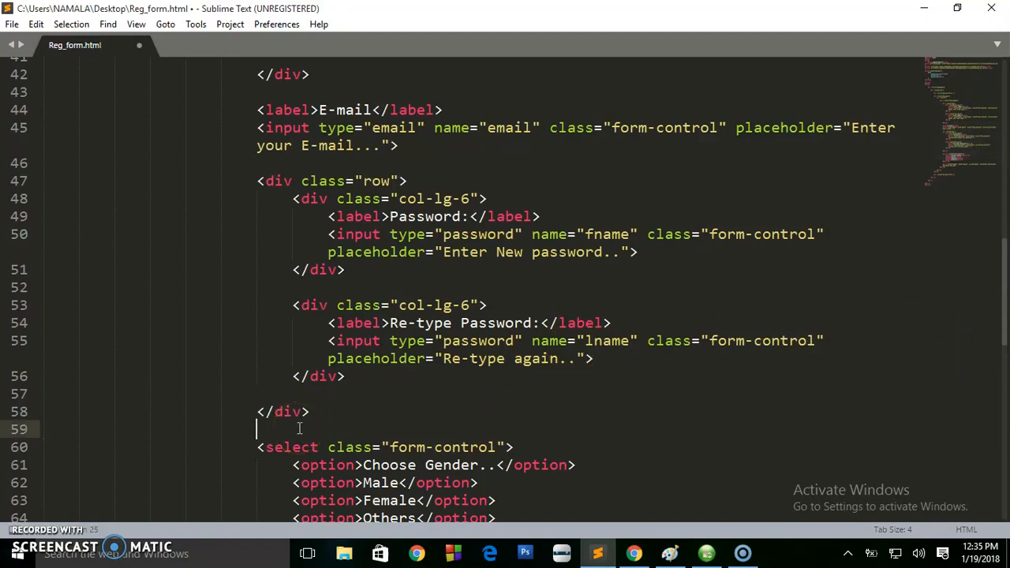
# Insert a <br> after the password row, save and reload to check the spacing.
pyautogui.write('<')
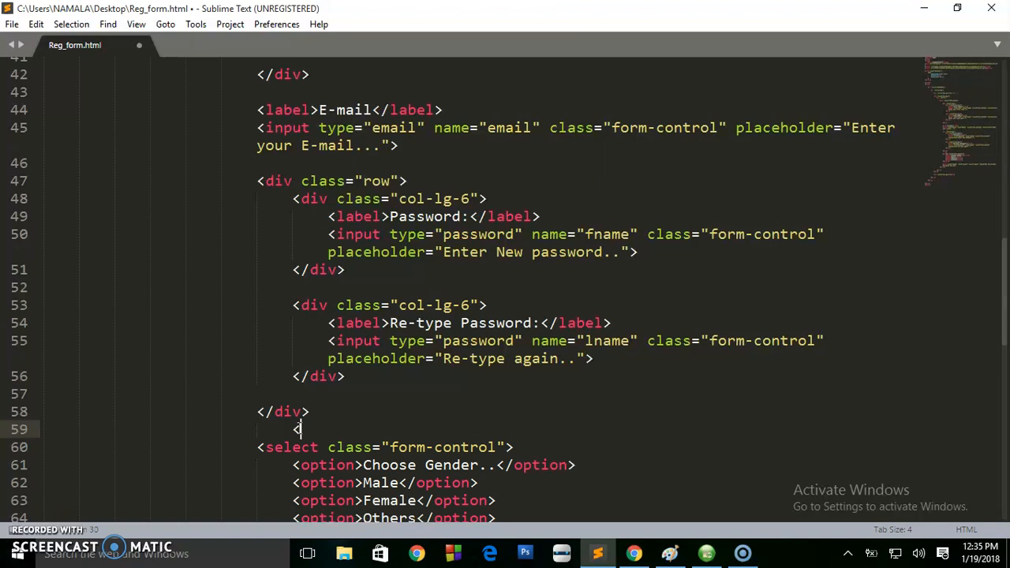
pyautogui.write('br>')
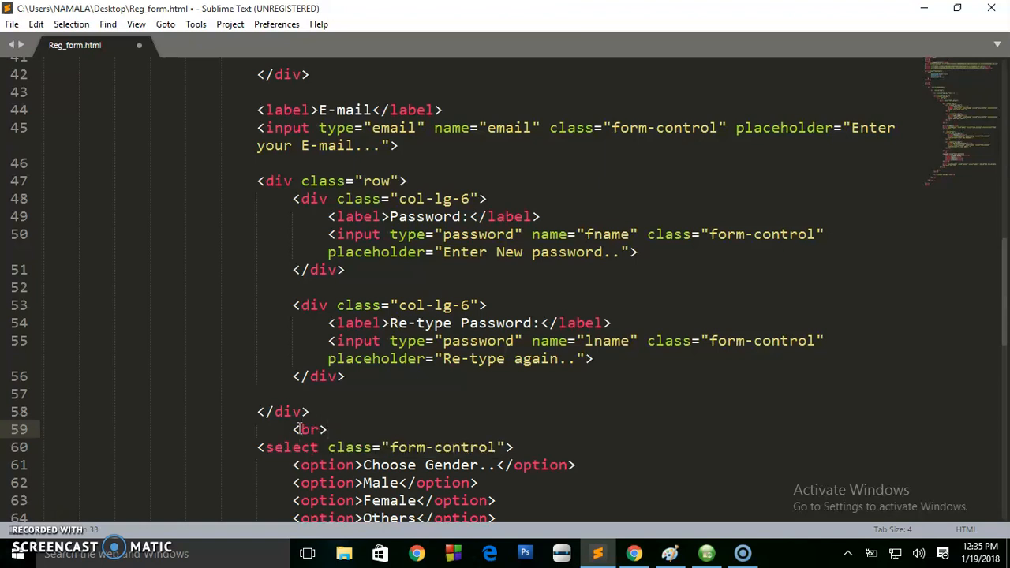
pyautogui.press('ctrl+s')
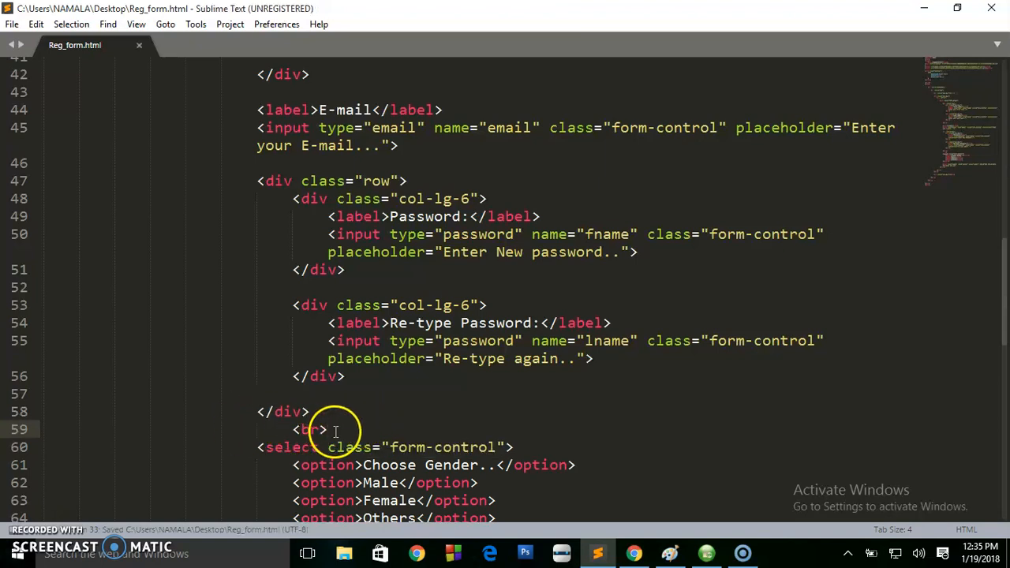
pyautogui.moveTo(625, 527)
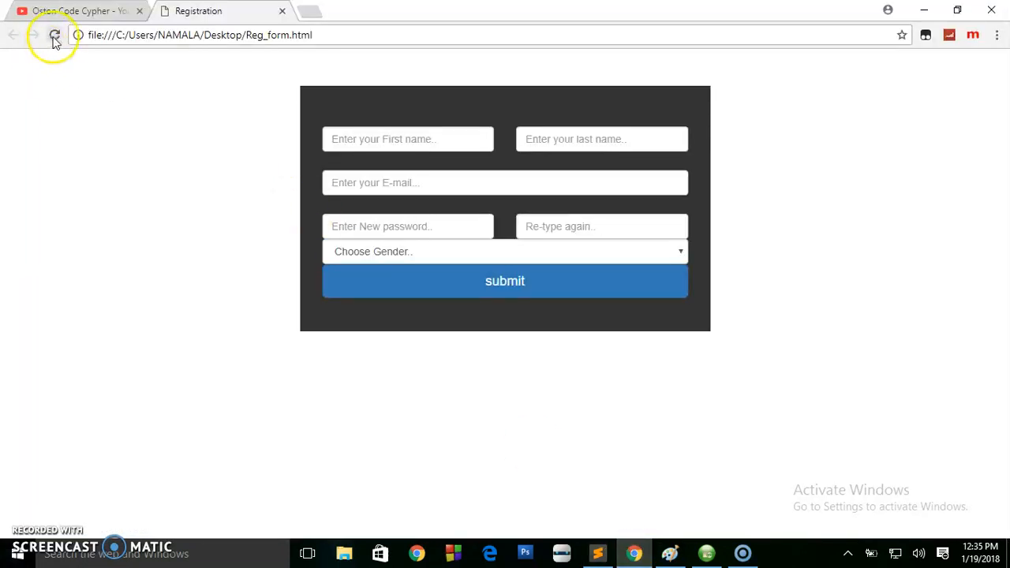
pyautogui.click(53, 35)
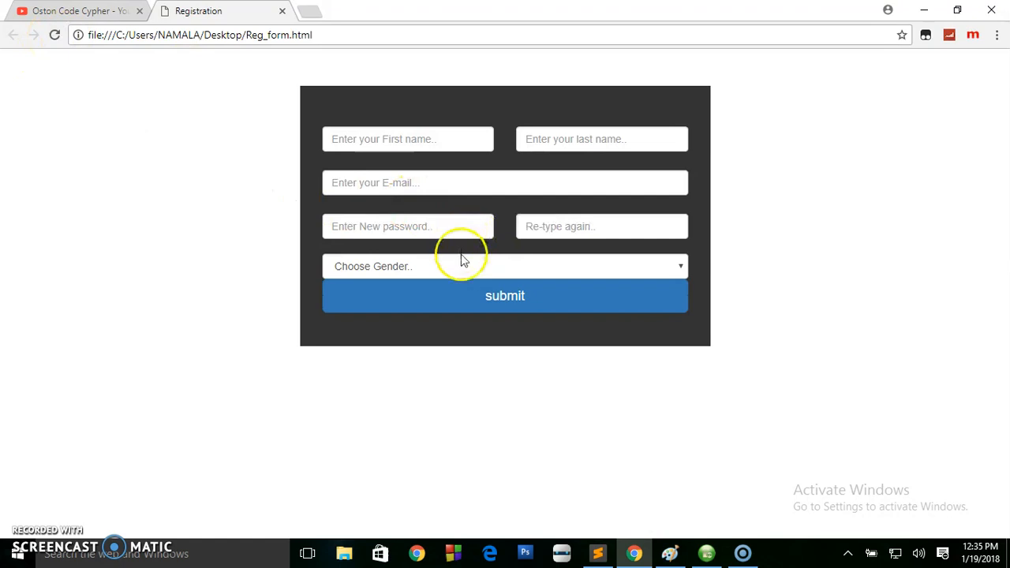
pyautogui.moveTo(692, 276)
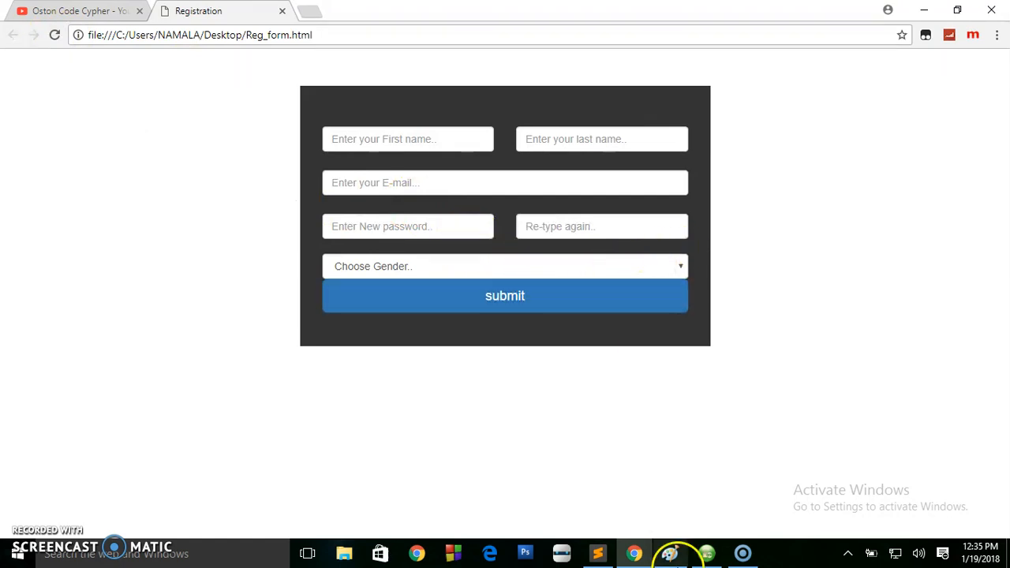
# Insert another <br> after the gender </select> and switch to the browser.
pyautogui.click(597, 553)
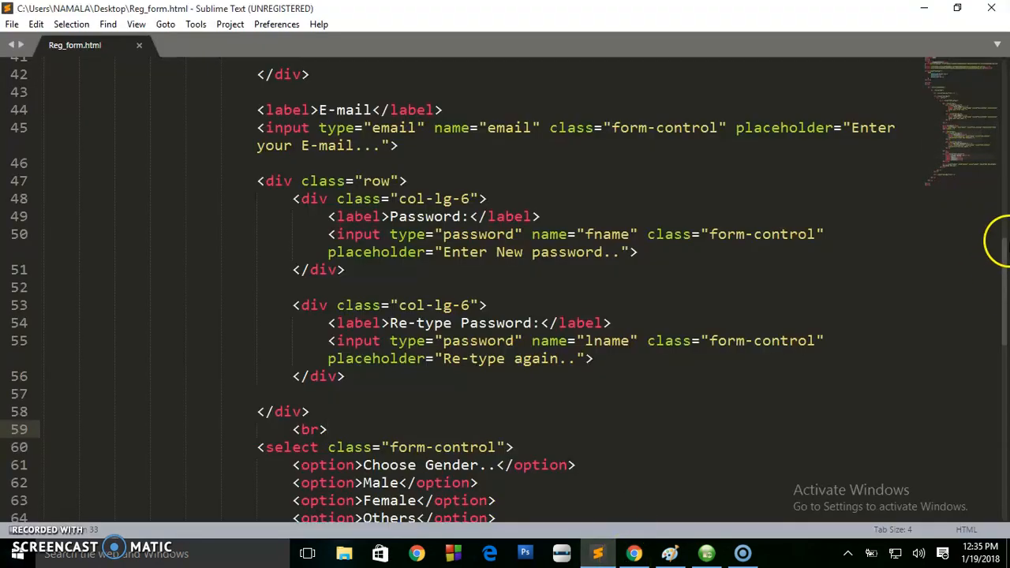
pyautogui.scroll(-3)
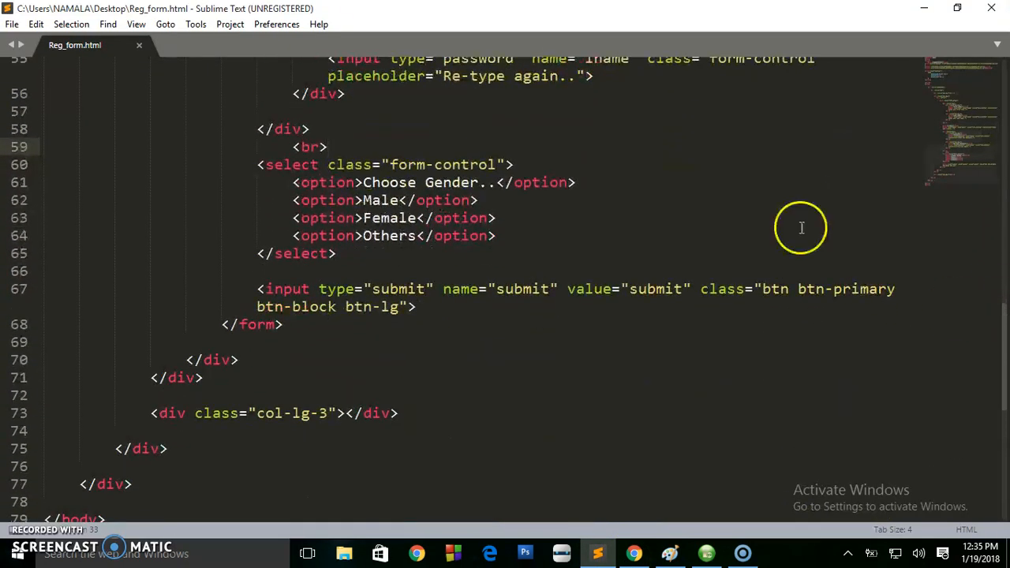
pyautogui.click(297, 271)
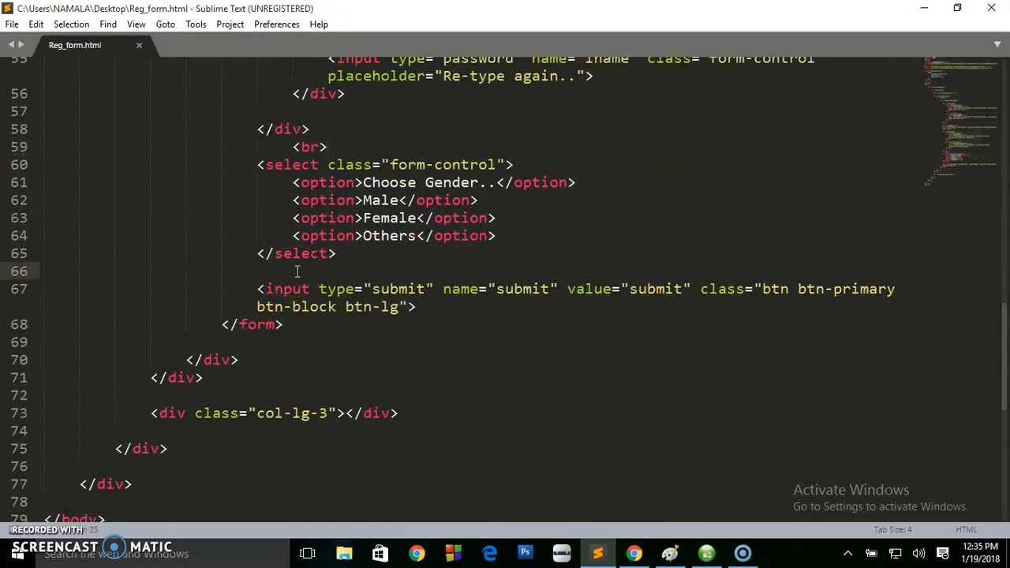
pyautogui.write('<')
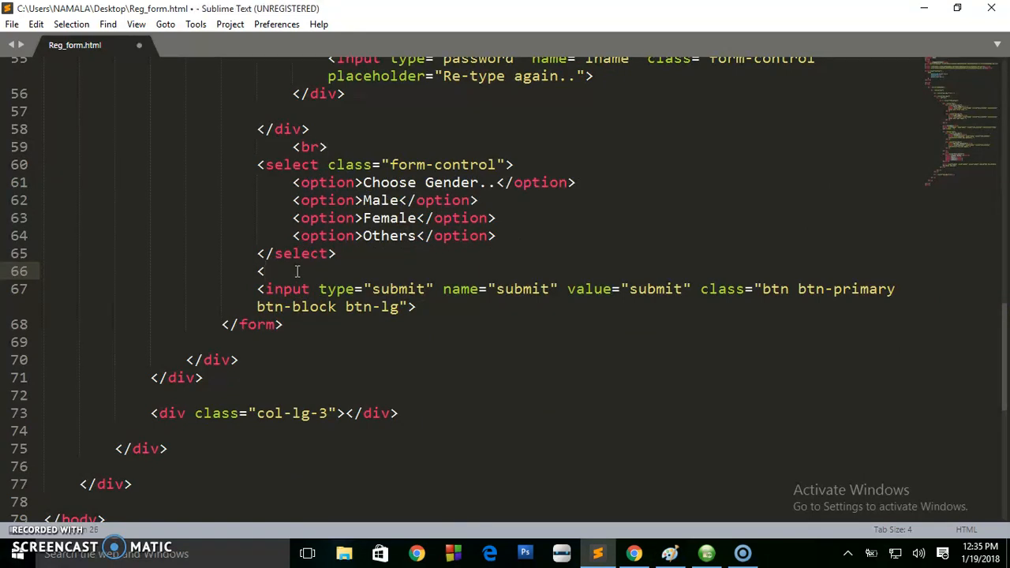
pyautogui.click(635, 552)
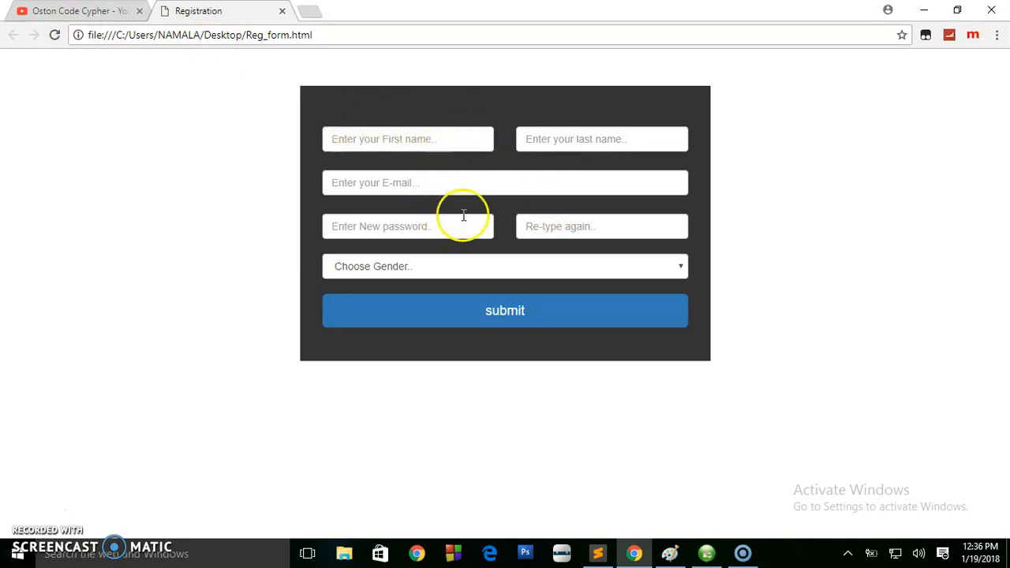
pyautogui.moveTo(584, 130)
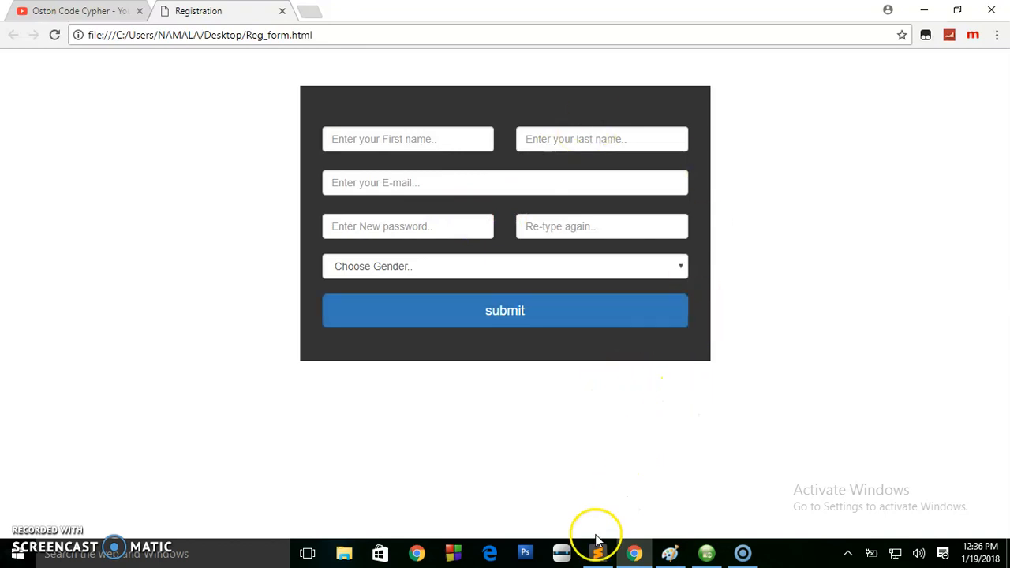
# Add a #ui label { color: #fff; } rule and reload to show white field labels.
pyautogui.click(597, 553)
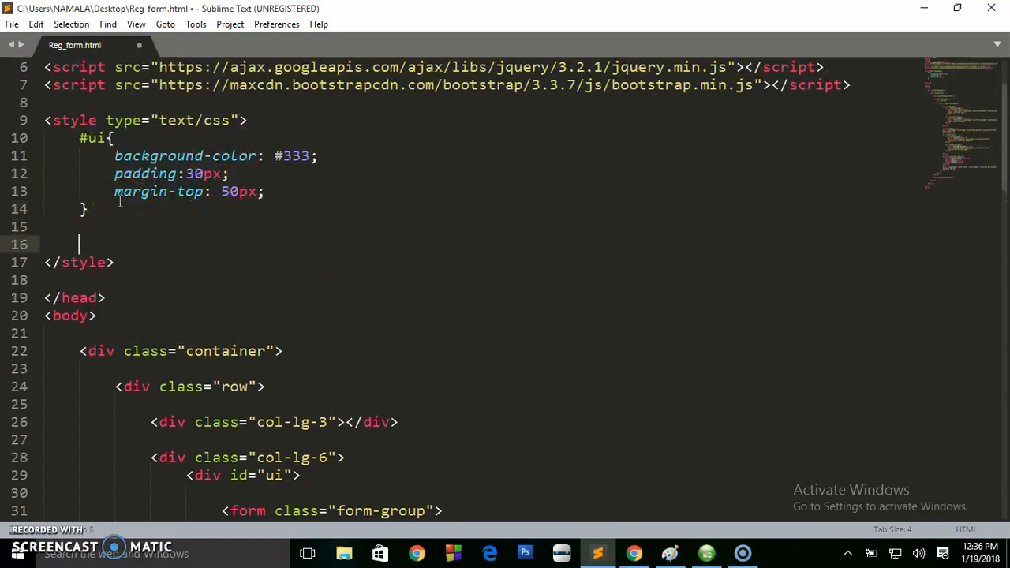
pyautogui.write('#ui la')
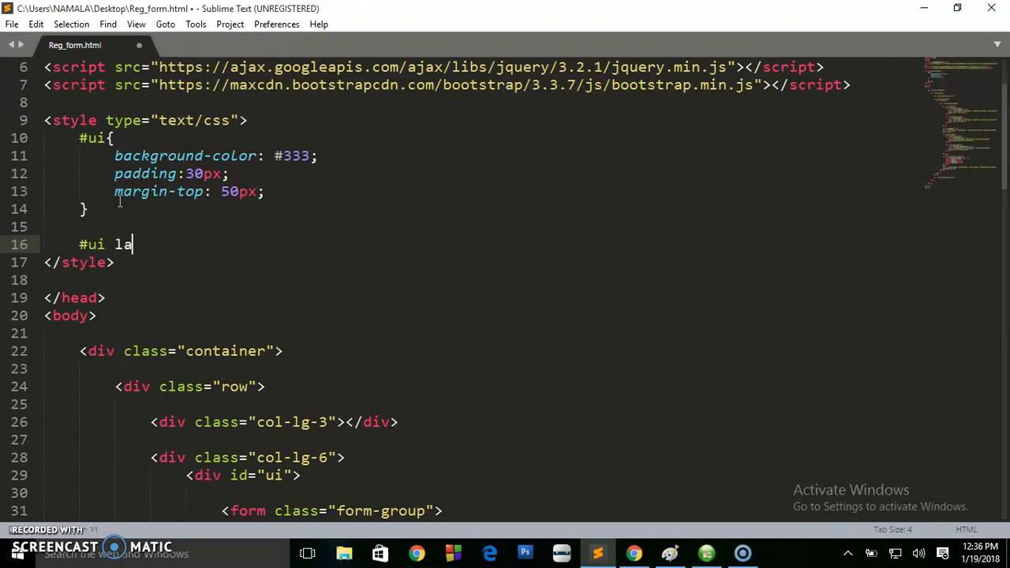
pyautogui.write('be')
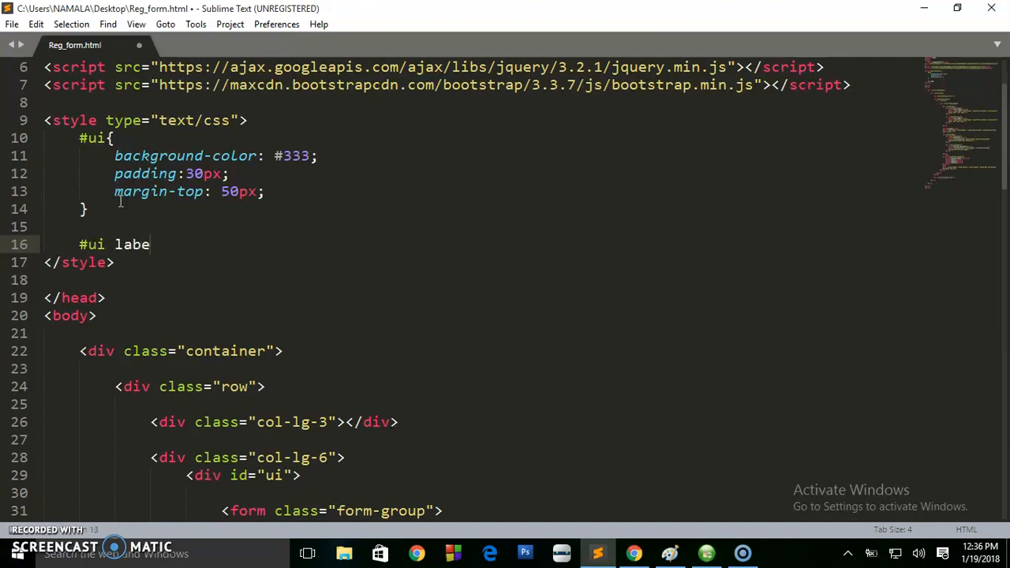
pyautogui.write('l')
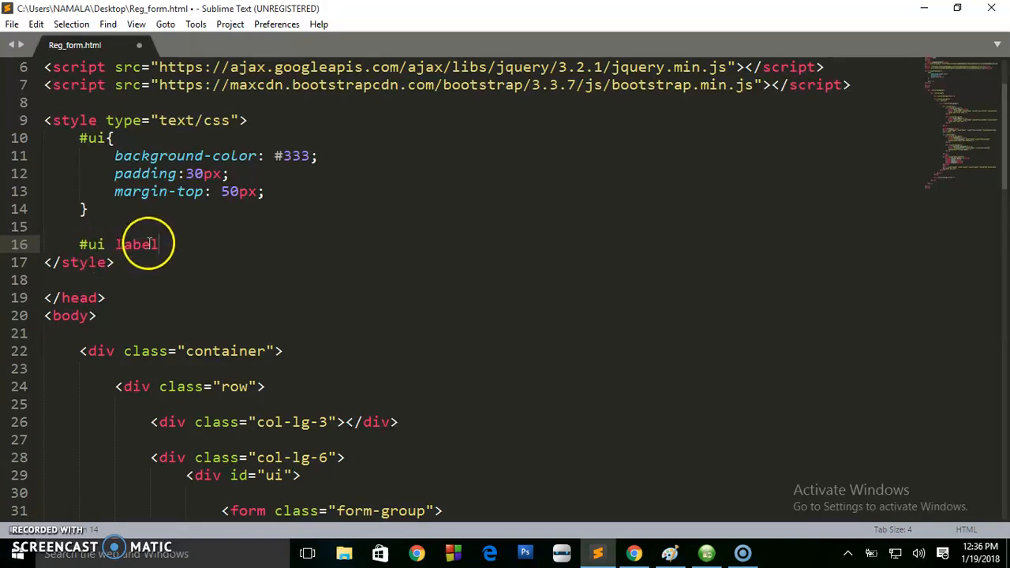
pyautogui.write('{}')
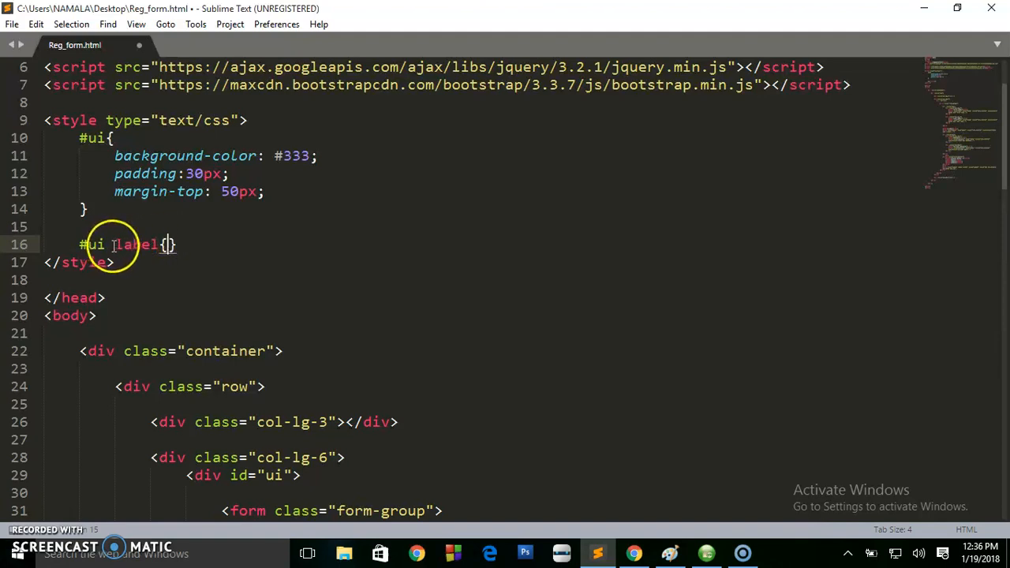
pyautogui.write('color:#;')
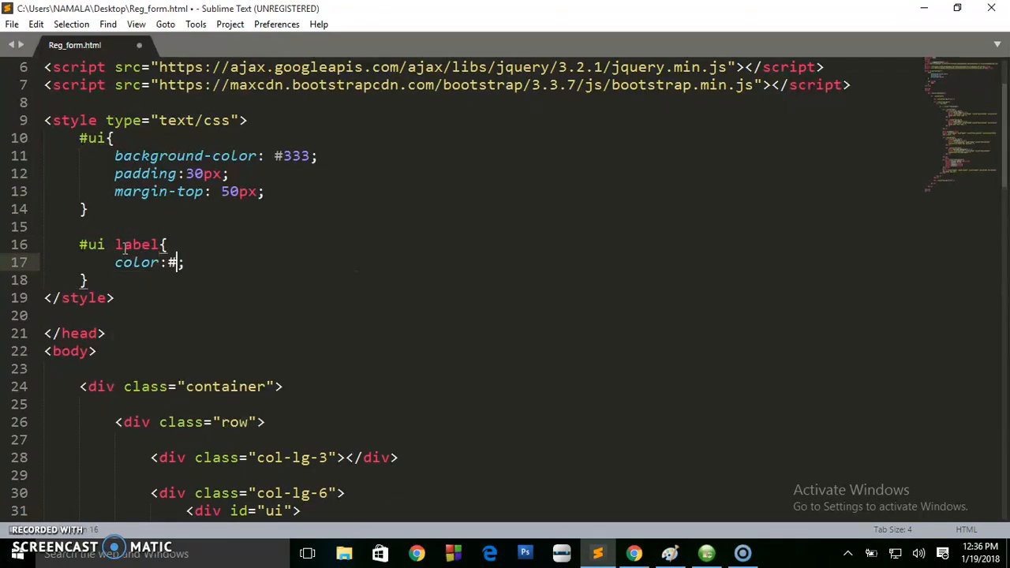
pyautogui.write('fff')
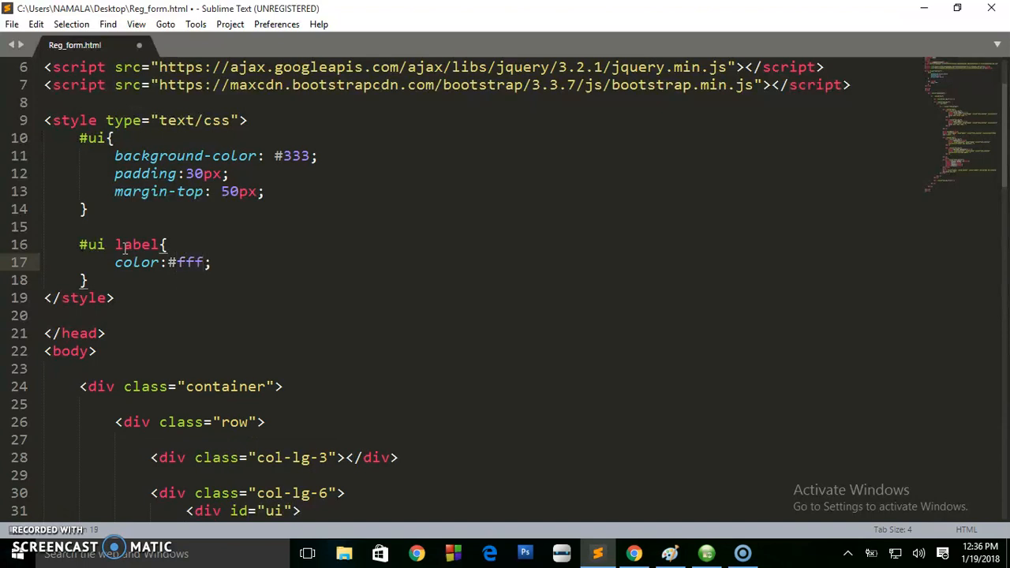
pyautogui.click(635, 553)
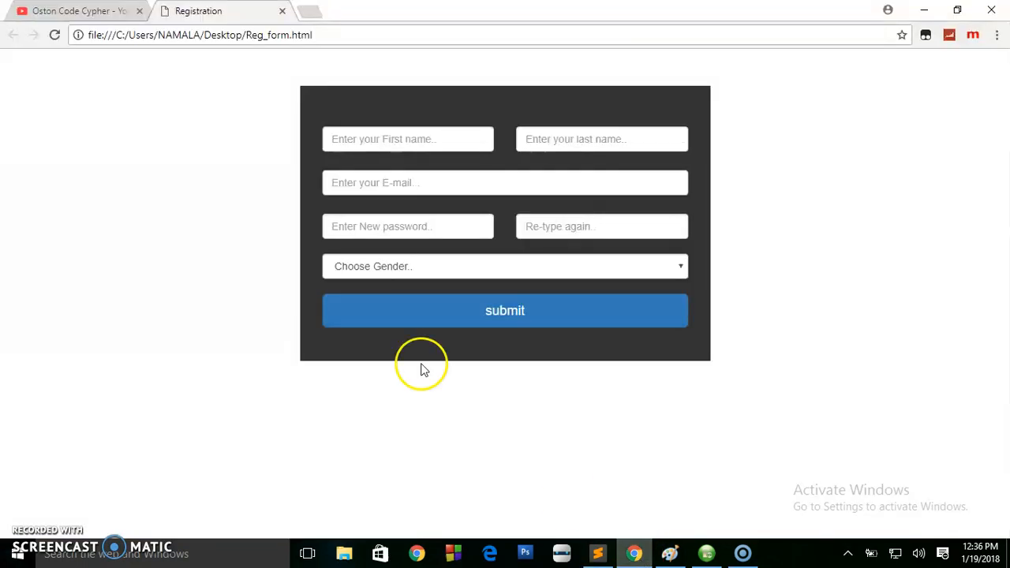
pyautogui.click(54, 35)
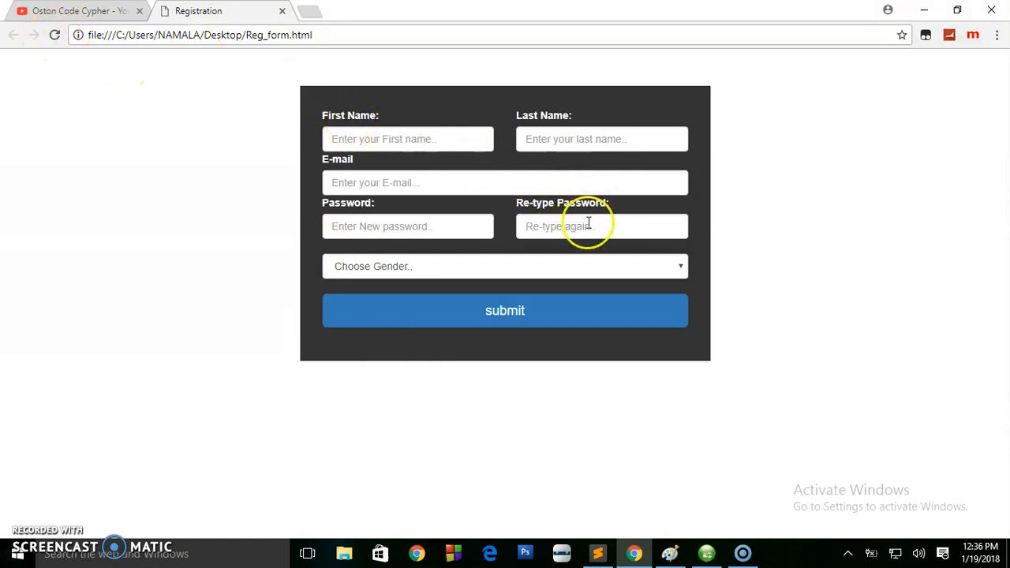
pyautogui.moveTo(344, 132)
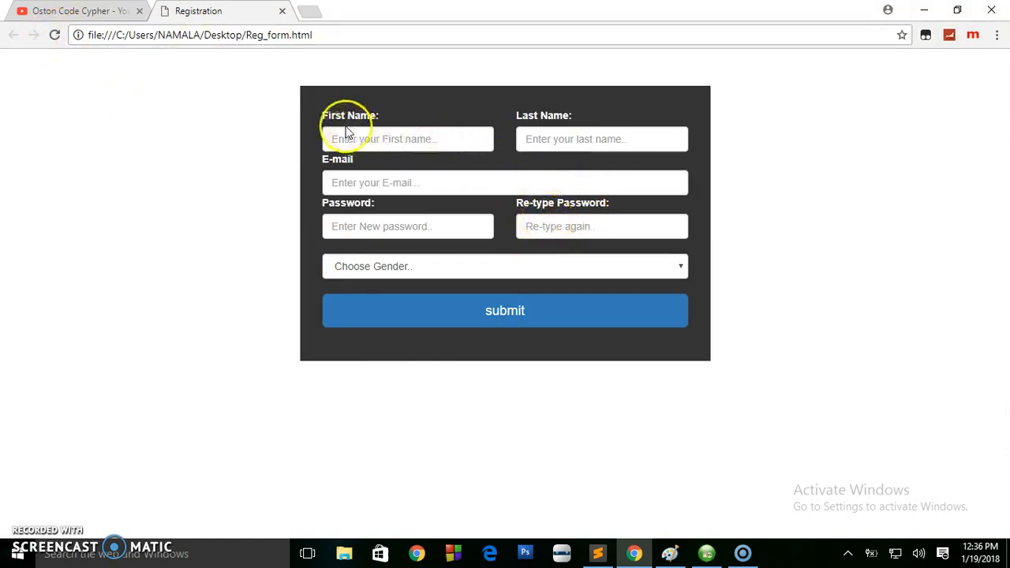
pyautogui.moveTo(587, 457)
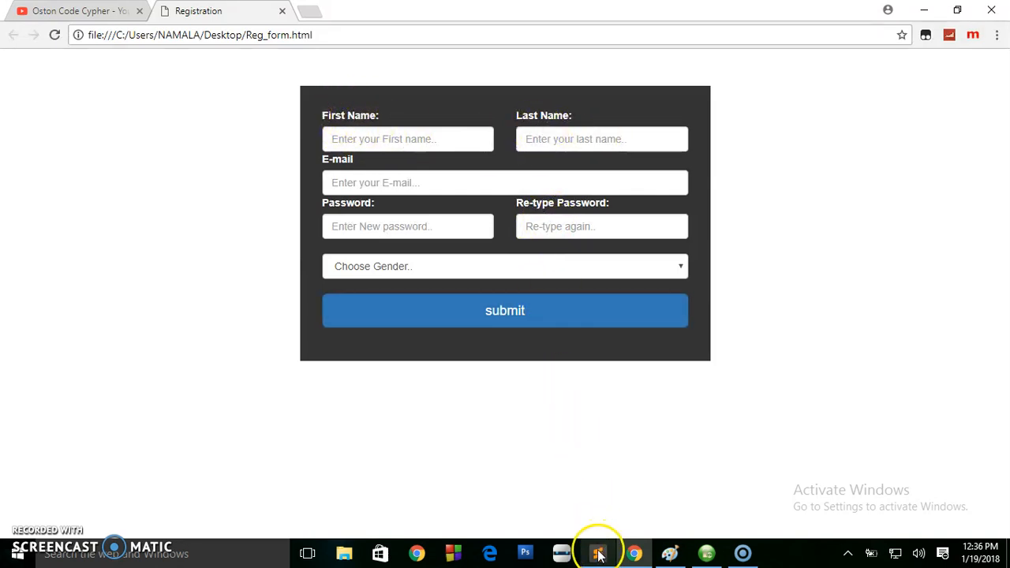
# Add the text-center class to the form tag, save and reload to see centred labels.
pyautogui.click(598, 553)
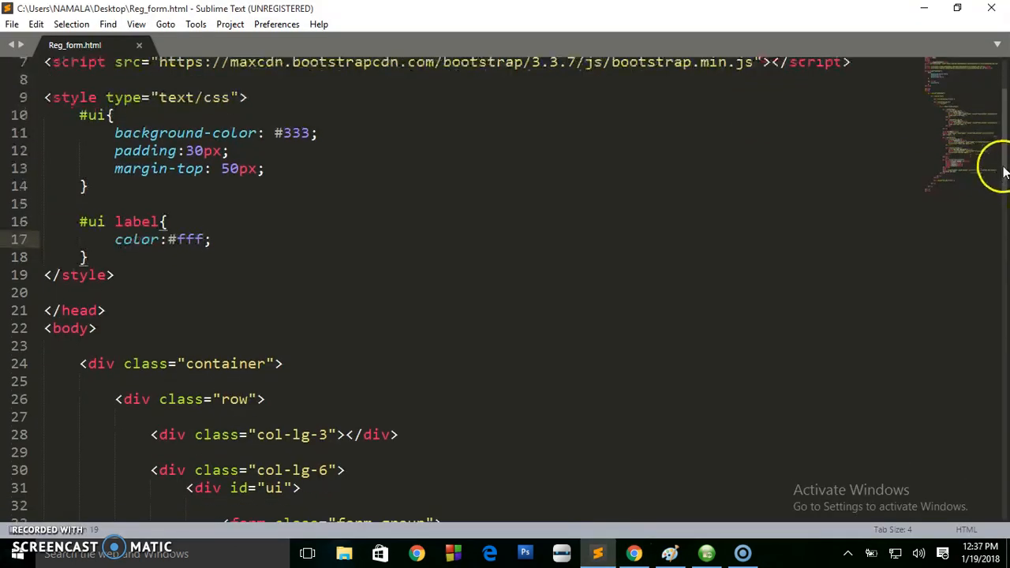
pyautogui.scroll(-3)
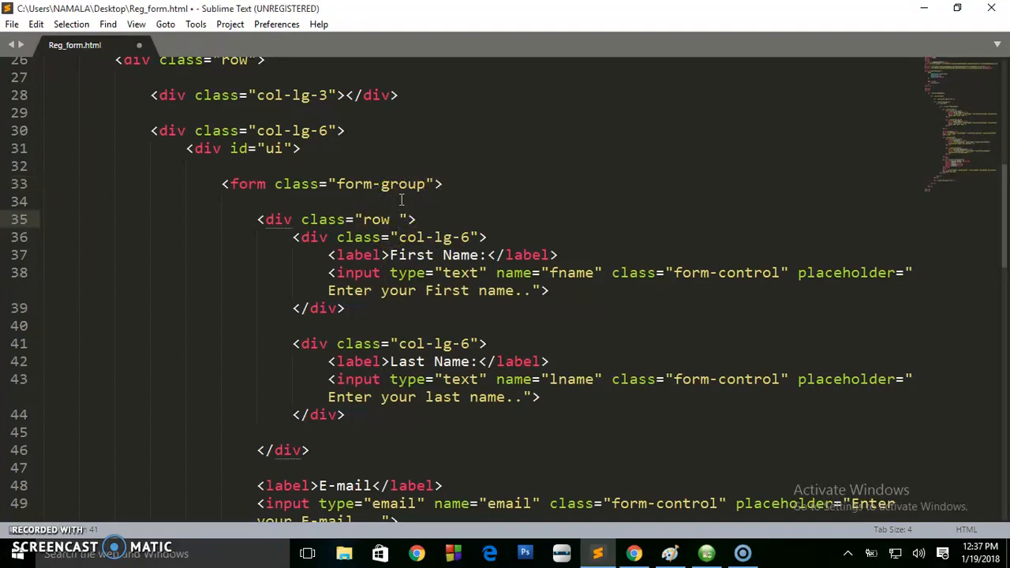
pyautogui.write('text')
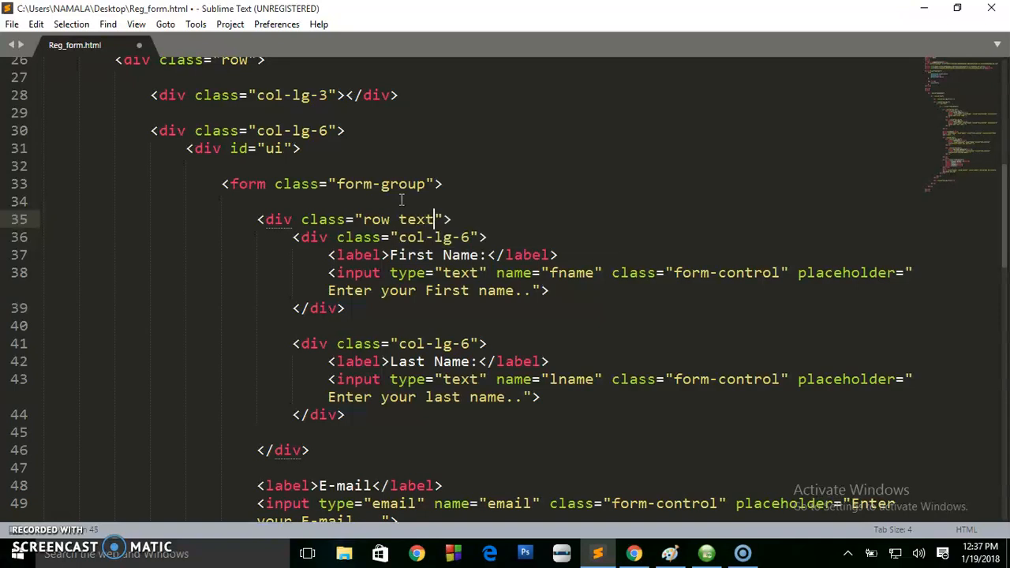
pyautogui.write('-center')
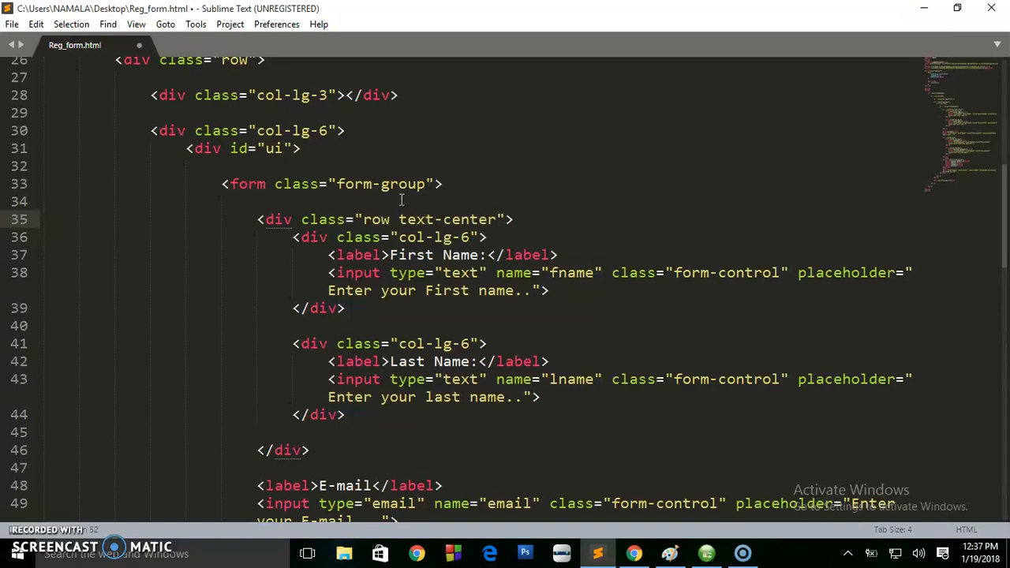
pyautogui.press('ctrl+s')
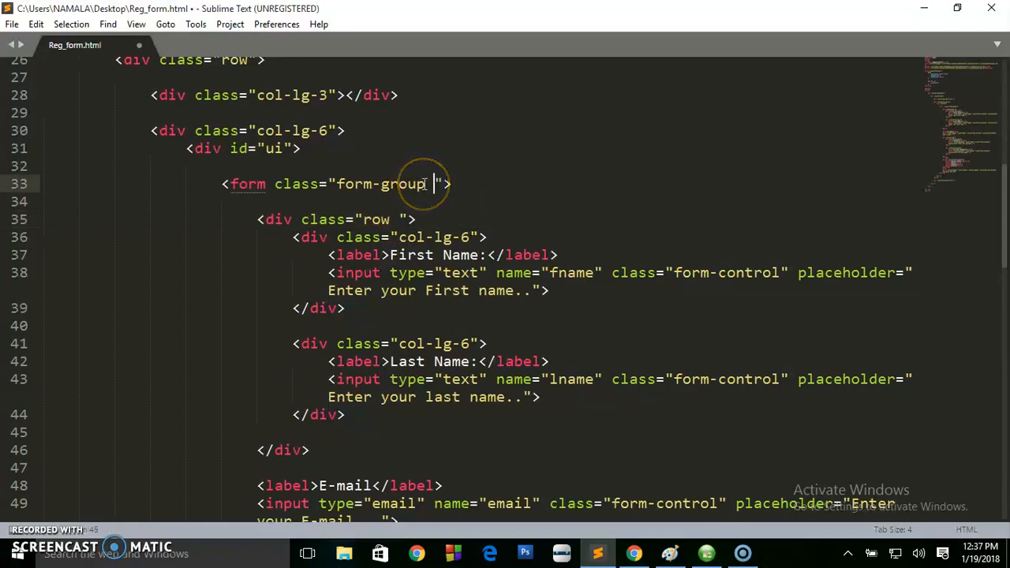
pyautogui.write('text-cen')
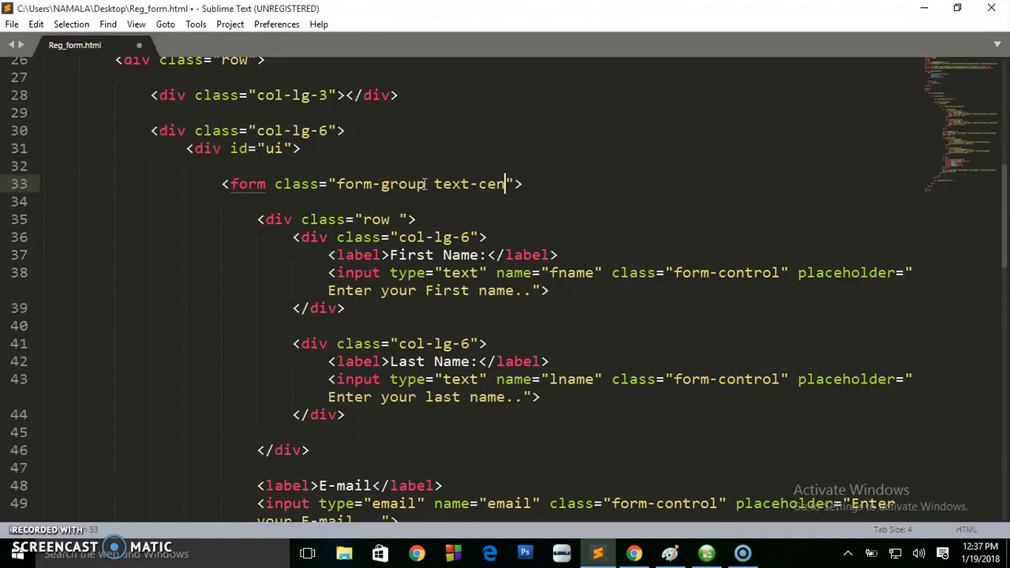
pyautogui.write('ter')
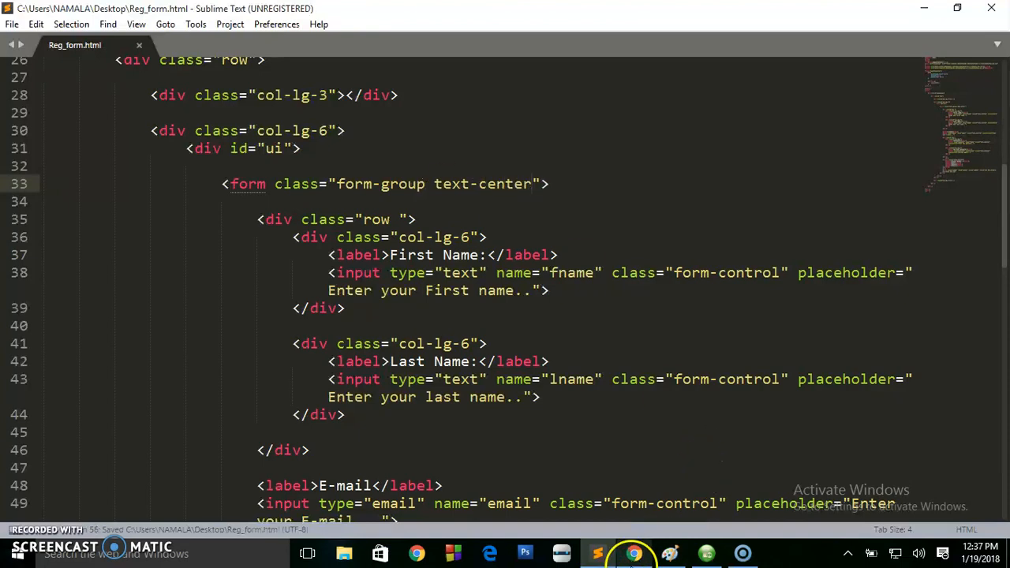
pyautogui.click(635, 552)
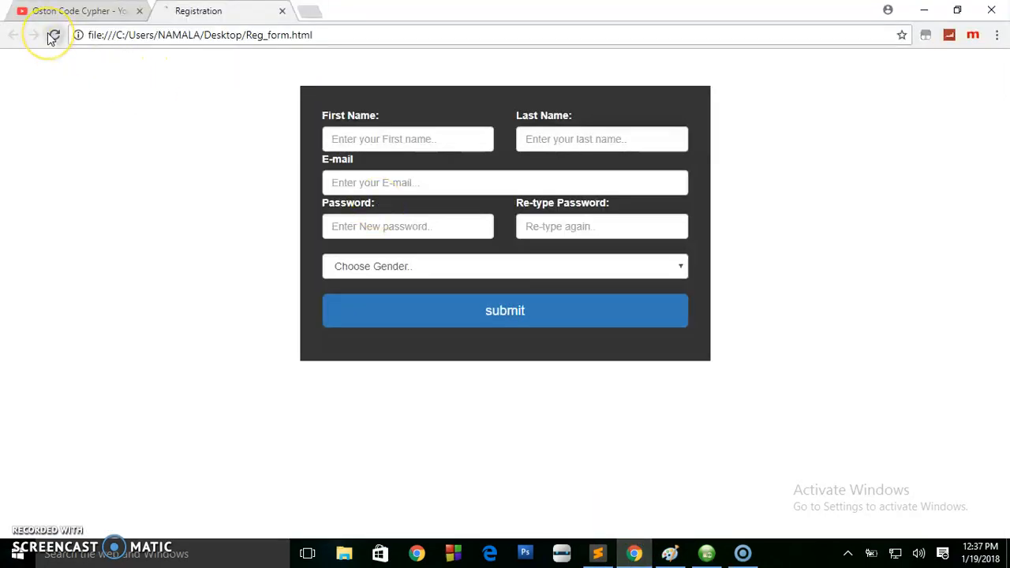
pyautogui.click(53, 35)
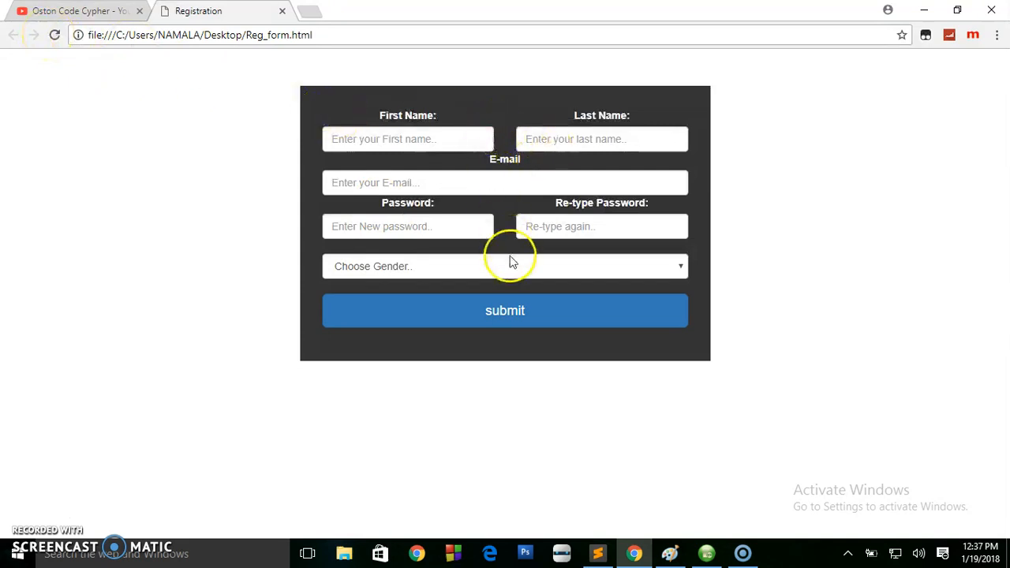
pyautogui.moveTo(622, 127)
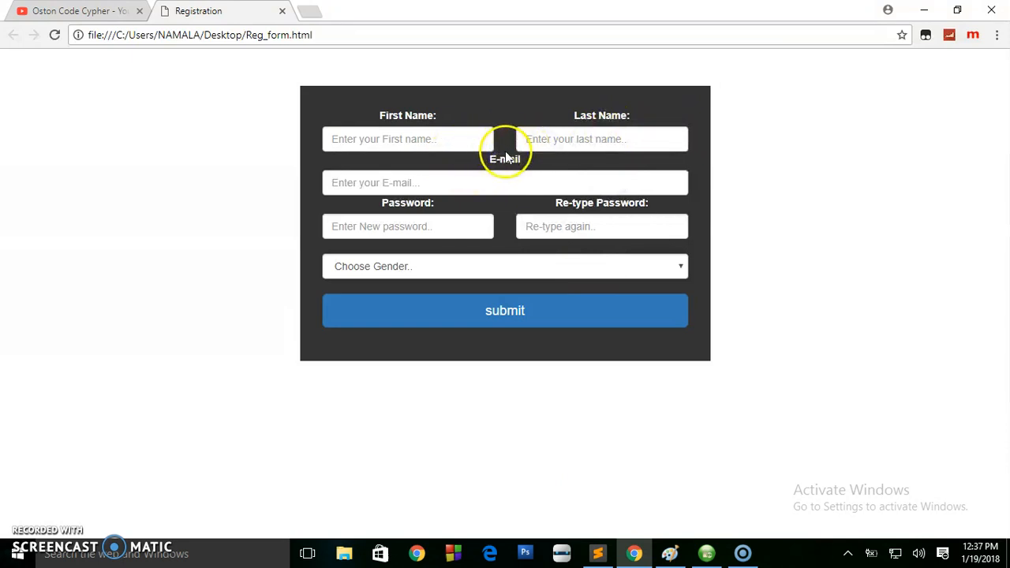
# Insert a <br> before the E-mail label and reload to check the spacing.
pyautogui.click(597, 553)
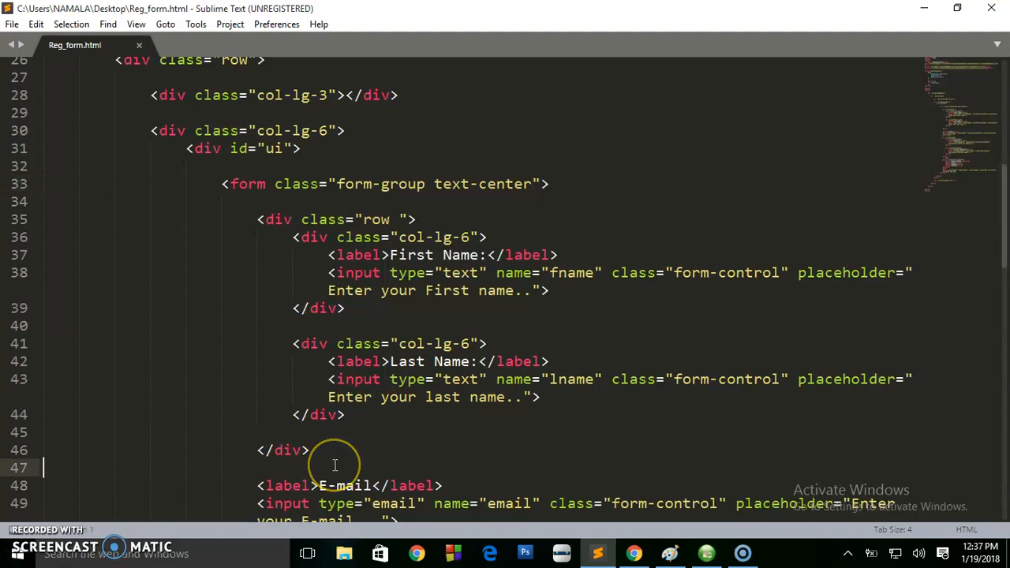
pyautogui.write('<b')
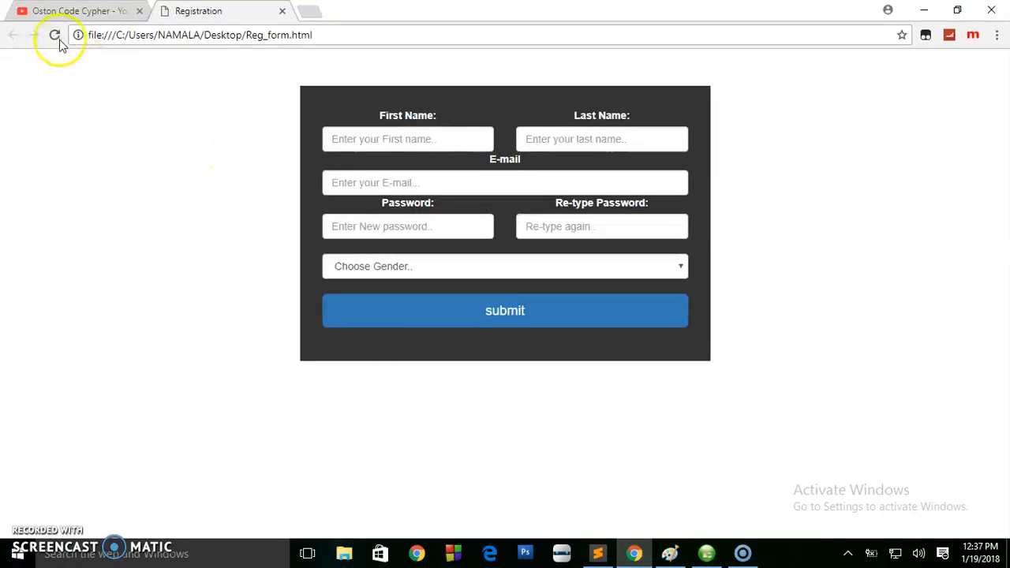
pyautogui.click(55, 35)
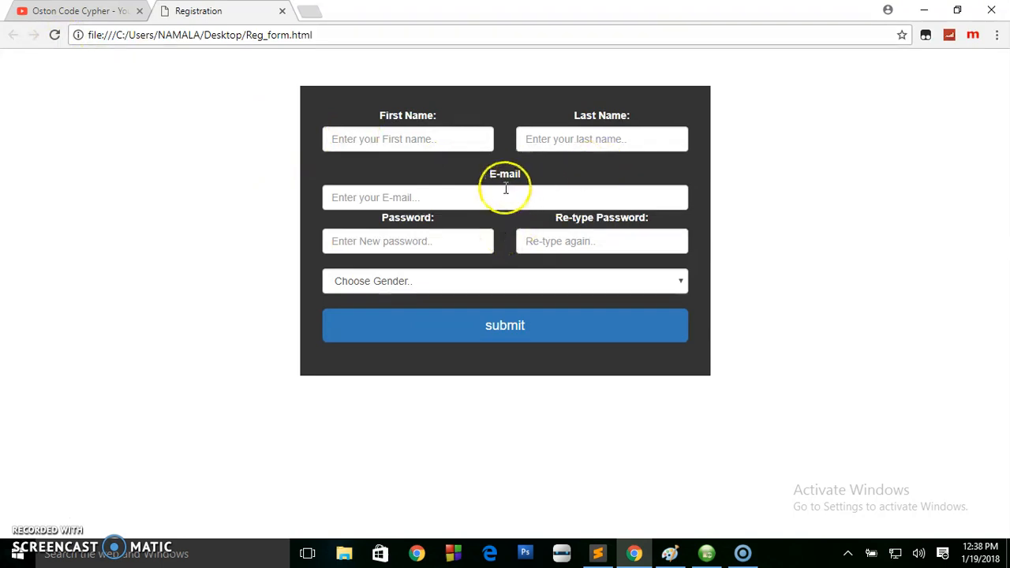
# Insert a <br> after the email input, reload and try the gender selection box.
pyautogui.click(597, 553)
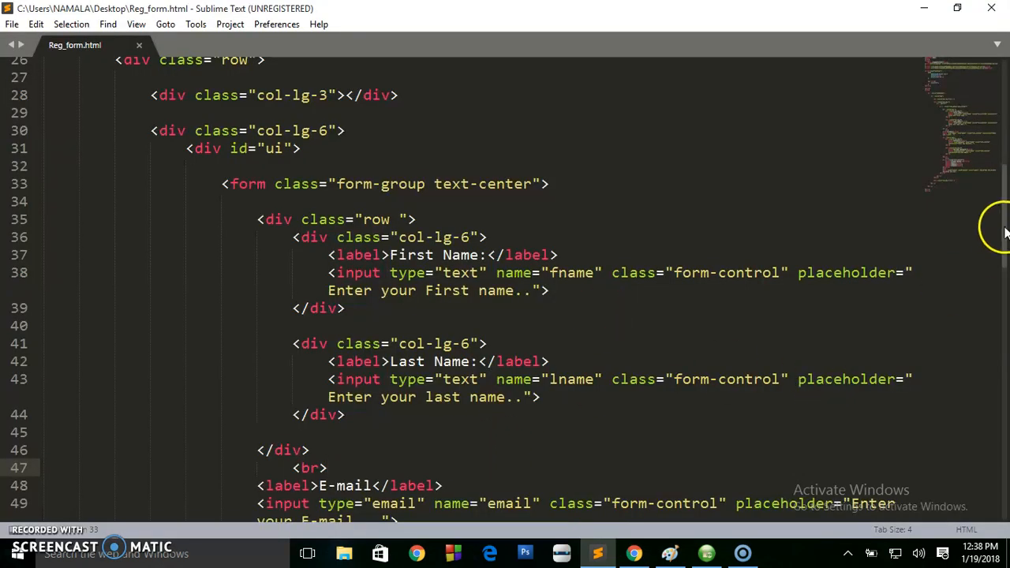
pyautogui.scroll(-3)
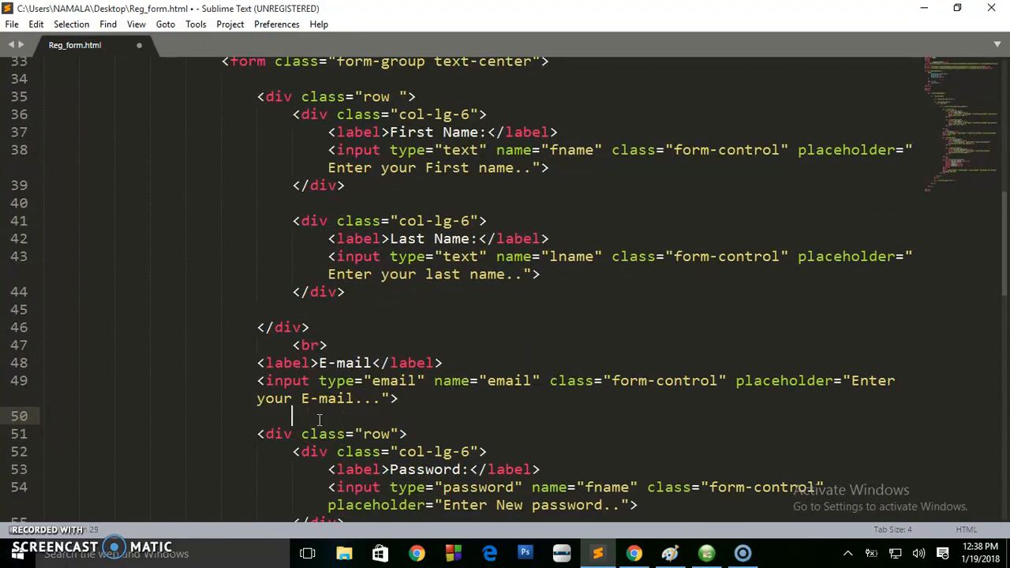
pyautogui.write('<br>')
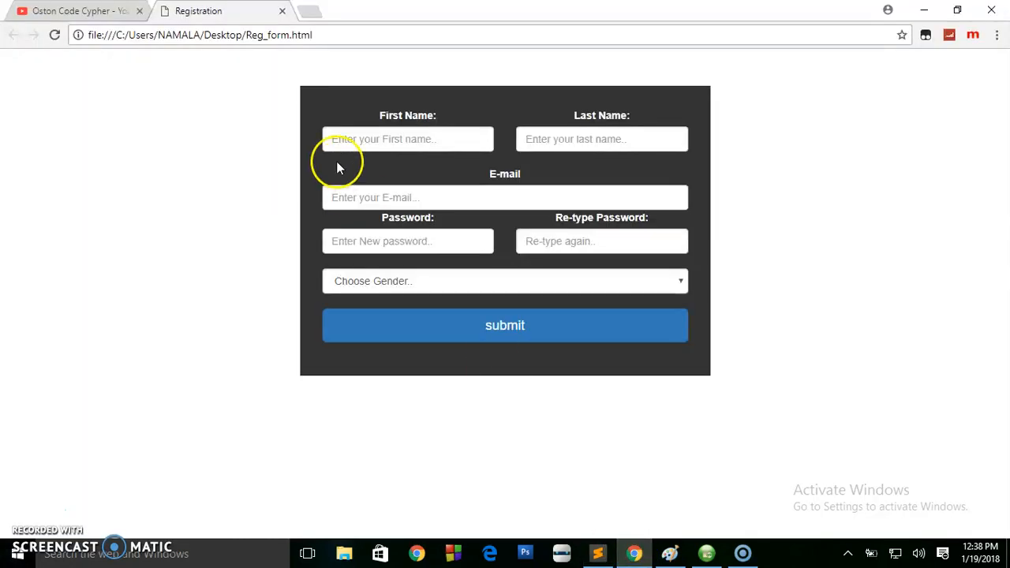
pyautogui.click(53, 35)
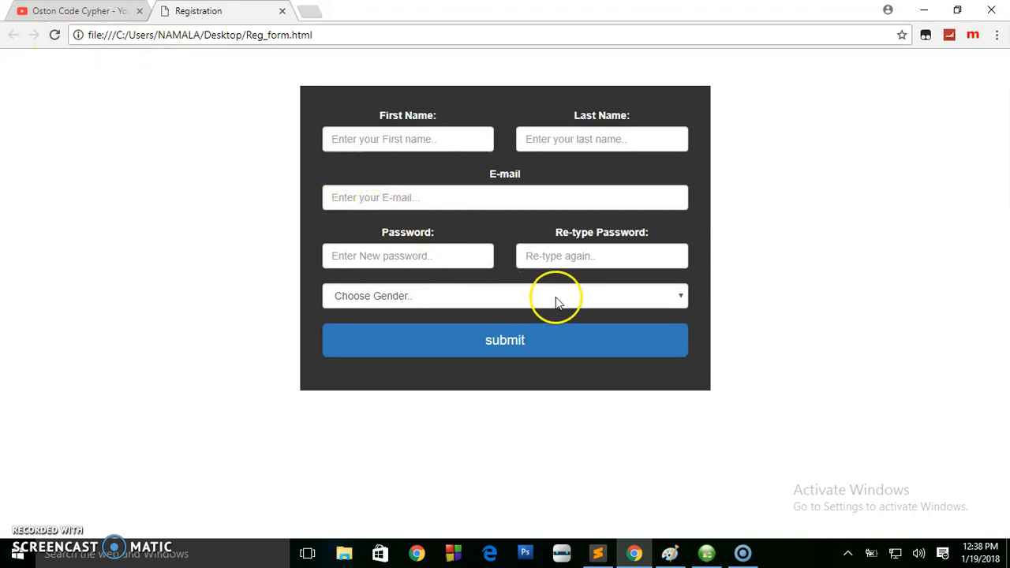
pyautogui.click(506, 297)
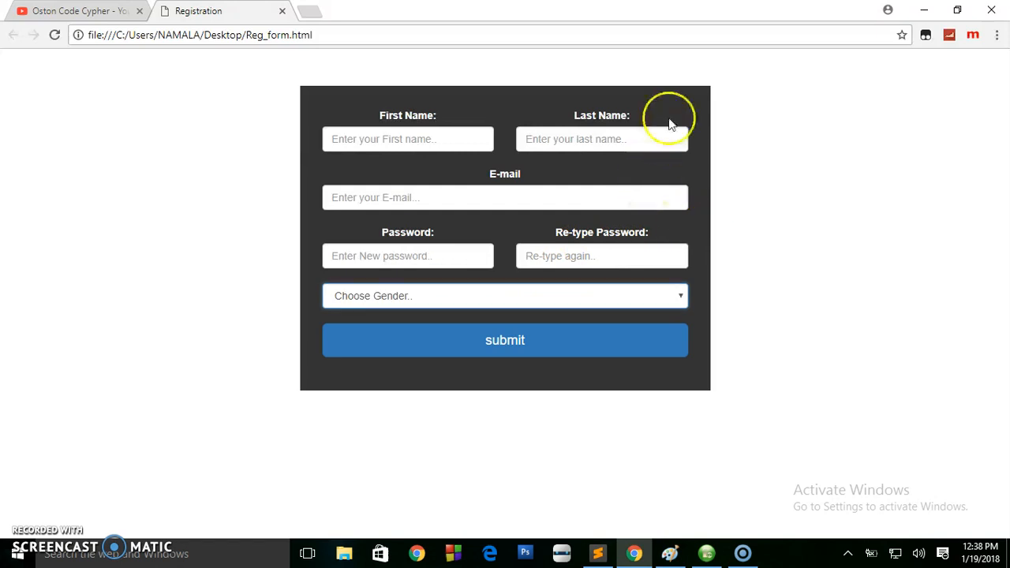
pyautogui.moveTo(584, 340)
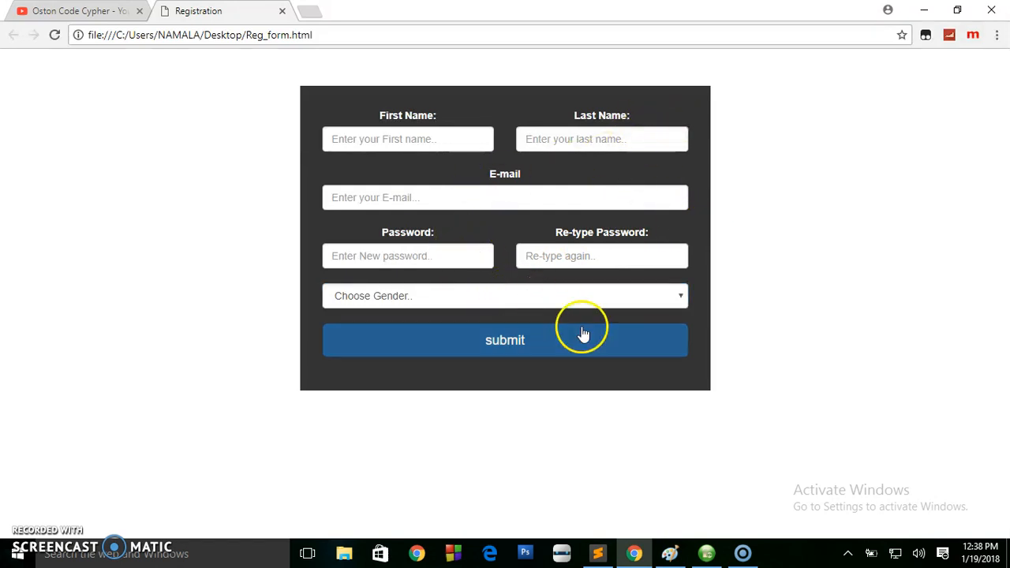
pyautogui.moveTo(521, 101)
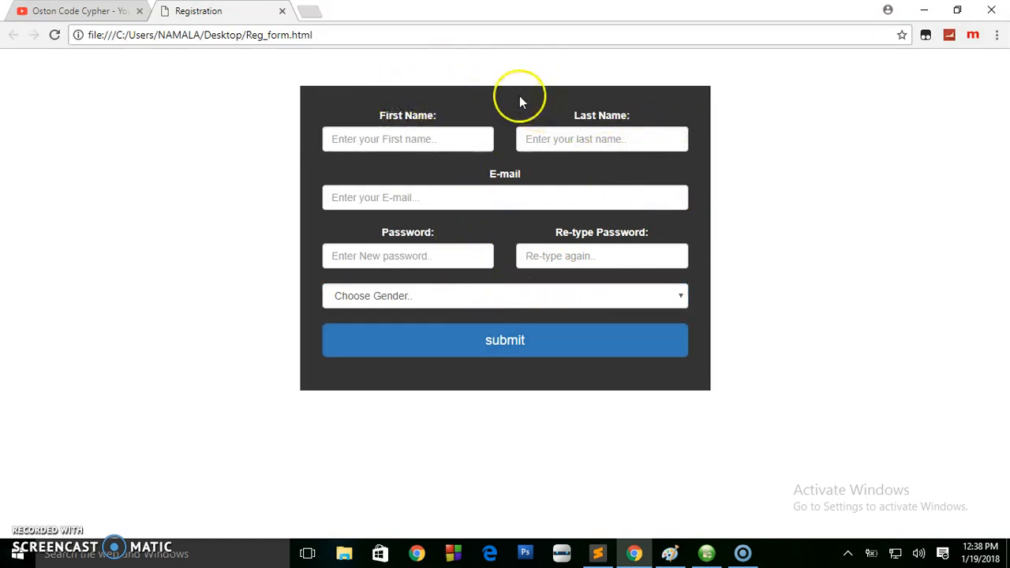
pyautogui.moveTo(306, 89)
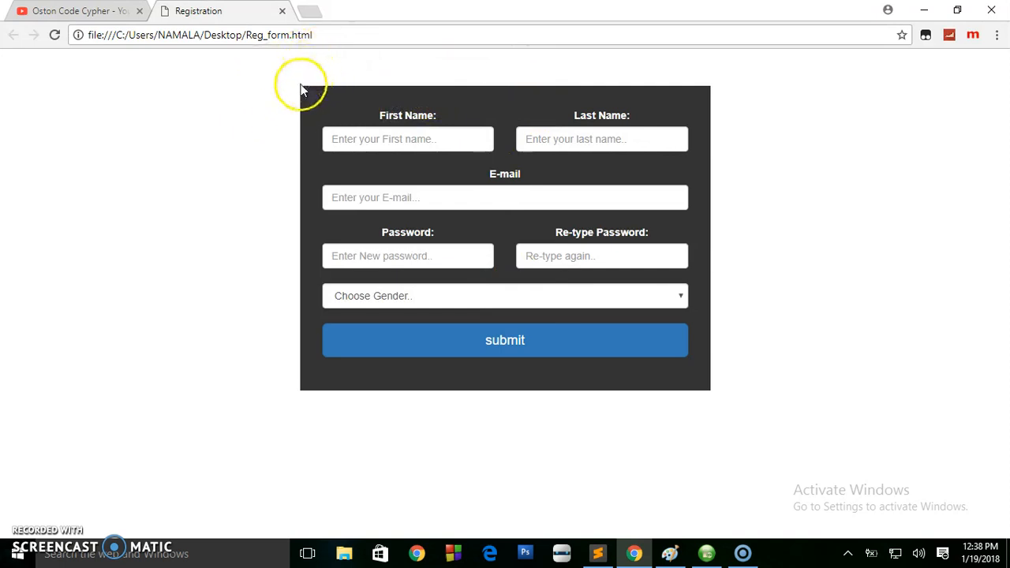
pyautogui.moveTo(592, 535)
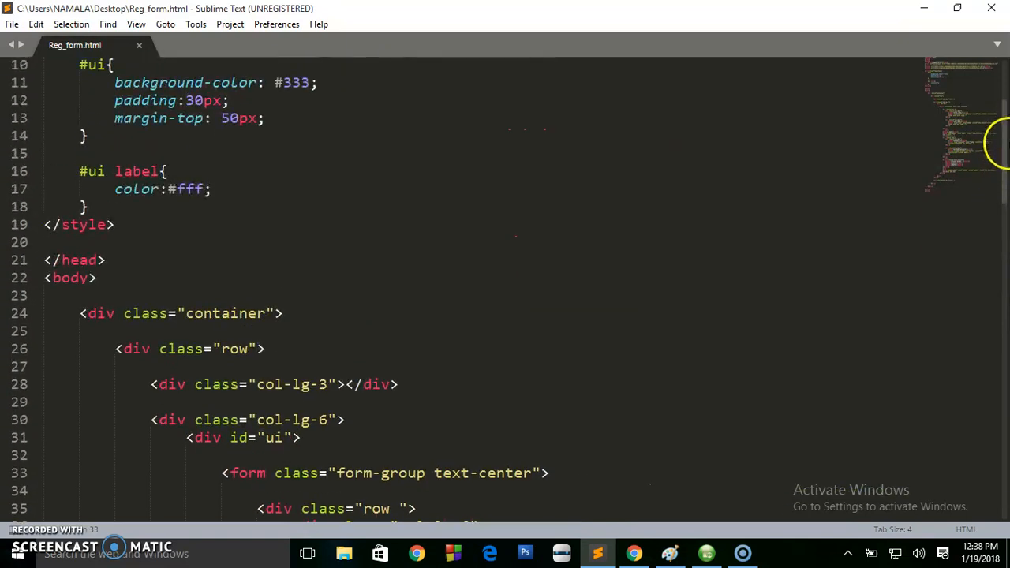
pyautogui.moveTo(286, 131)
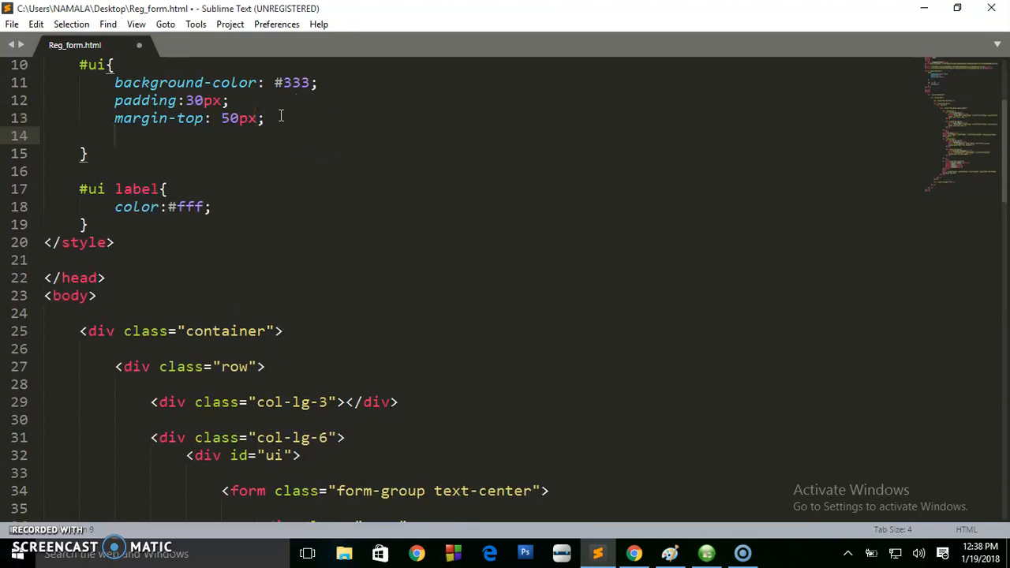
# Add border-radius: 10px to the #ui rule and switch to the browser to check the rounded panel.
pyautogui.write('boor')
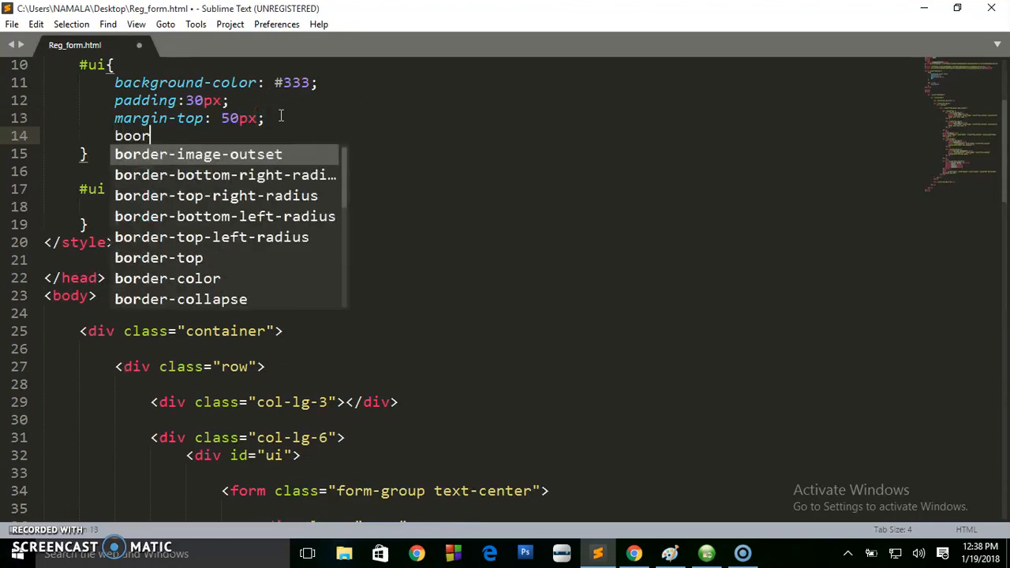
pyautogui.write('border-radius:')
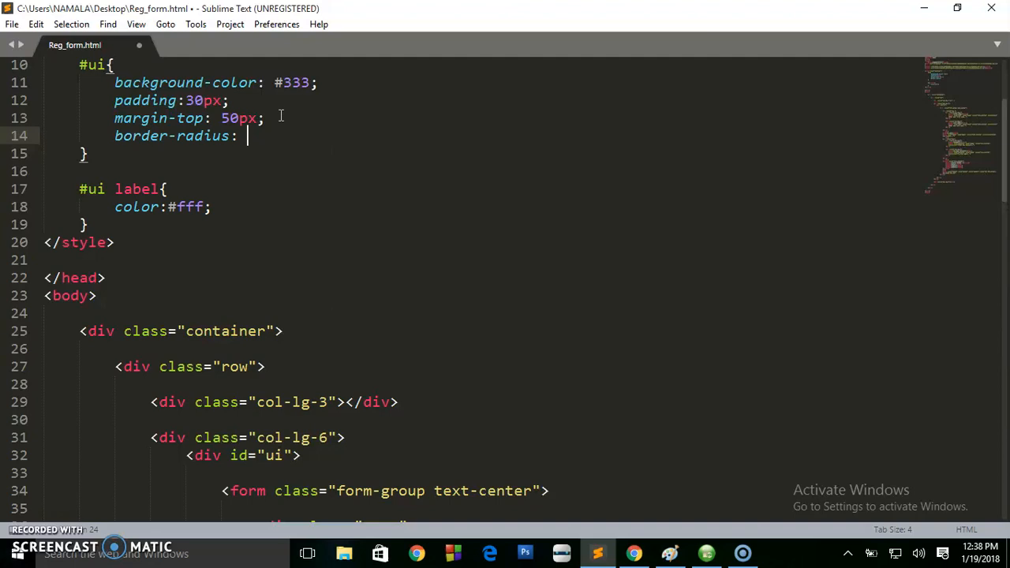
pyautogui.write('10px;')
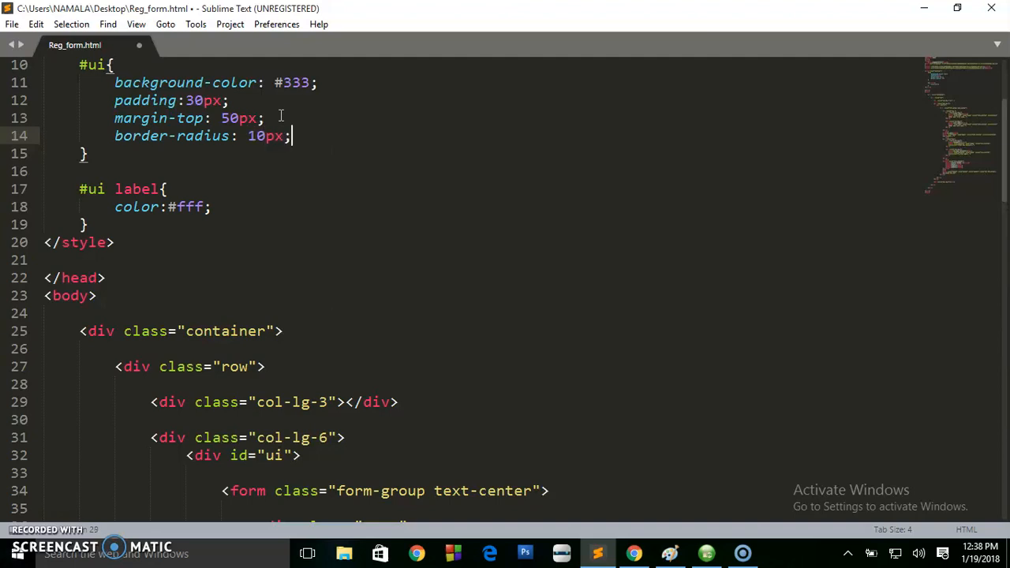
pyautogui.click(634, 552)
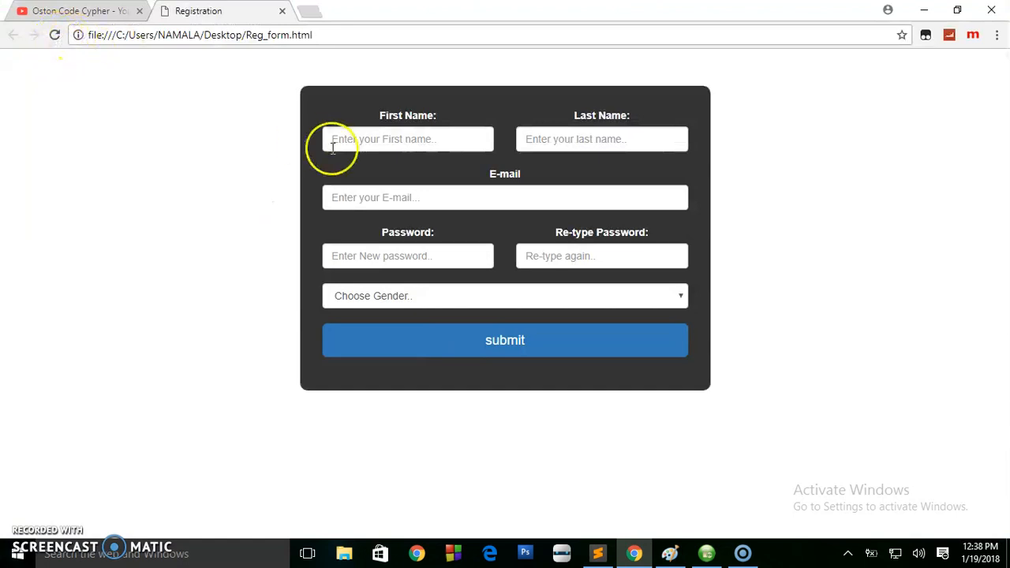
pyautogui.moveTo(632, 426)
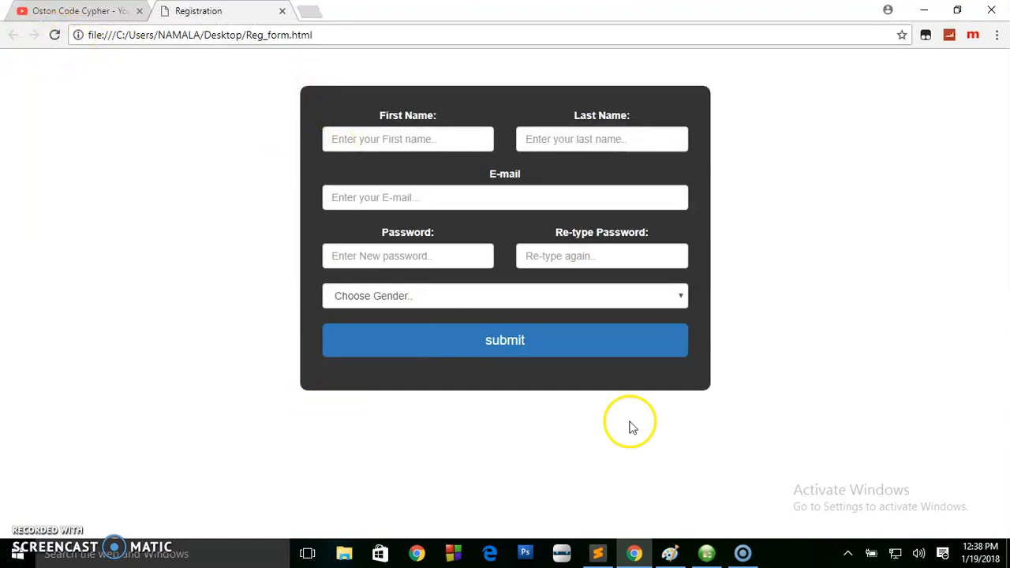
pyautogui.moveTo(725, 315)
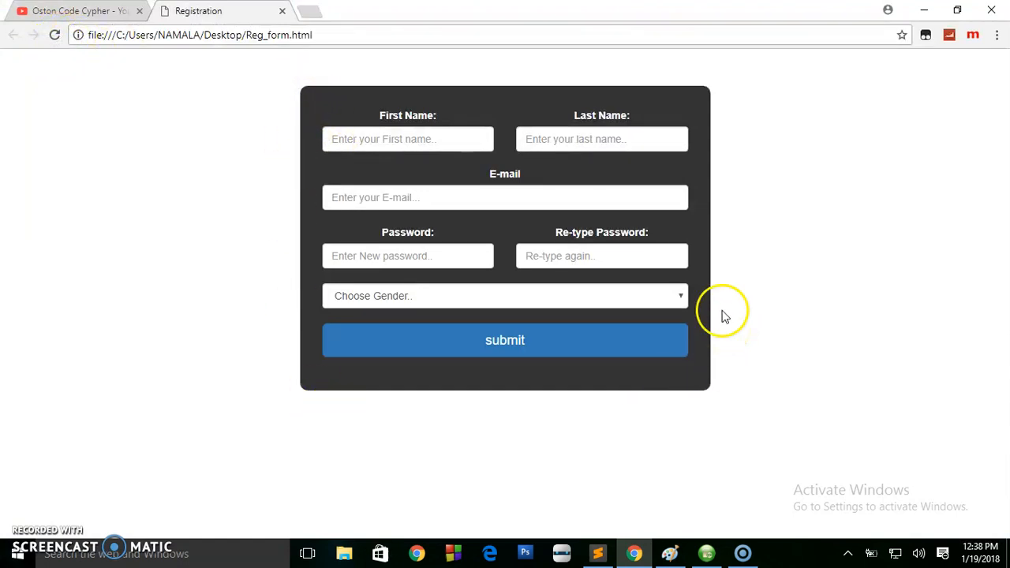
pyautogui.moveTo(765, 347)
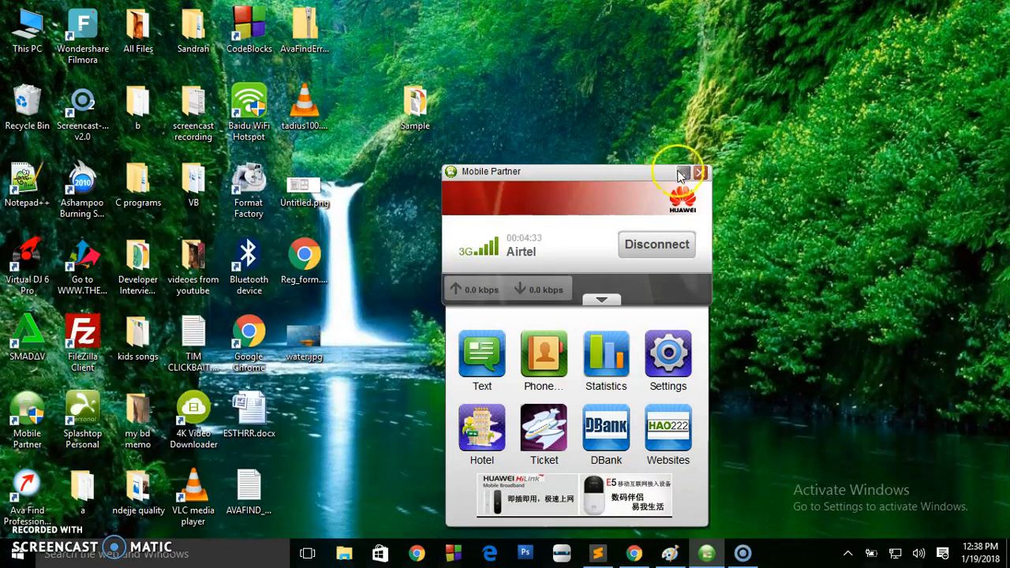
# Dismiss the Mobile Partner window so the desktop and Reg_form icon are unobstructed.
pyautogui.click(699, 172)
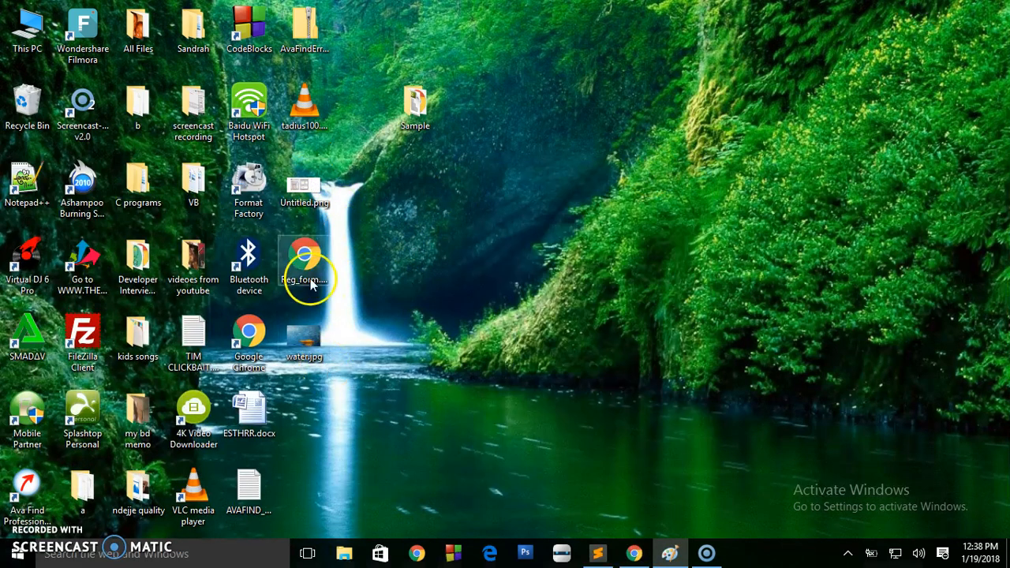
pyautogui.moveTo(314, 290)
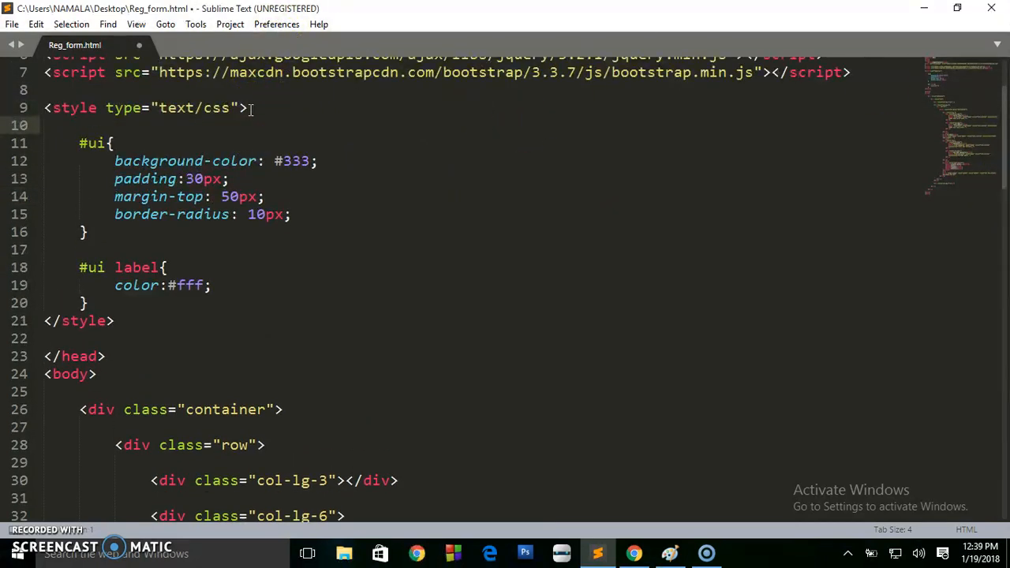
# Add a body rule with background-image: url(water.jpg) in the style block.
pyautogui.write('b')
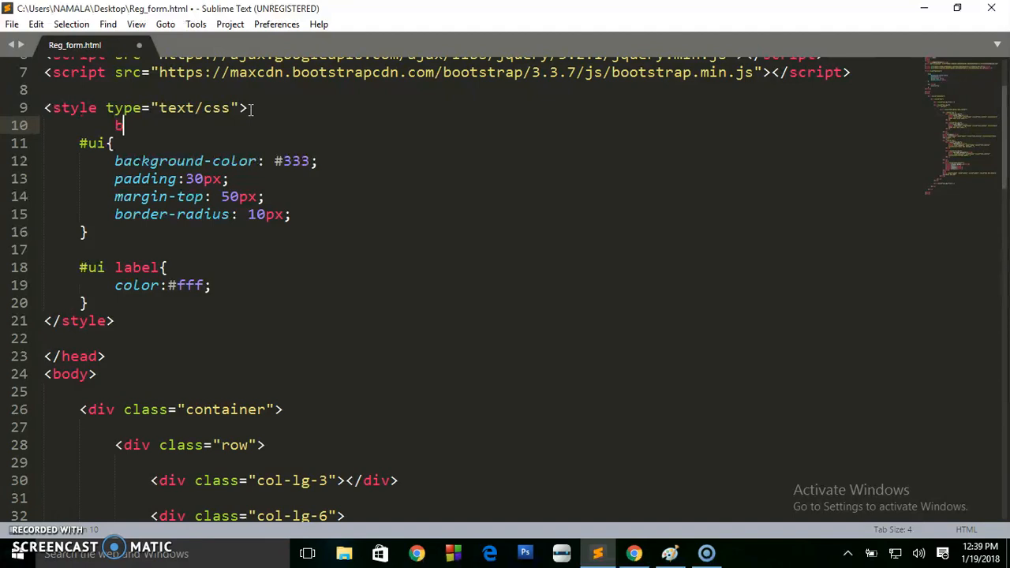
pyautogui.write('body{')
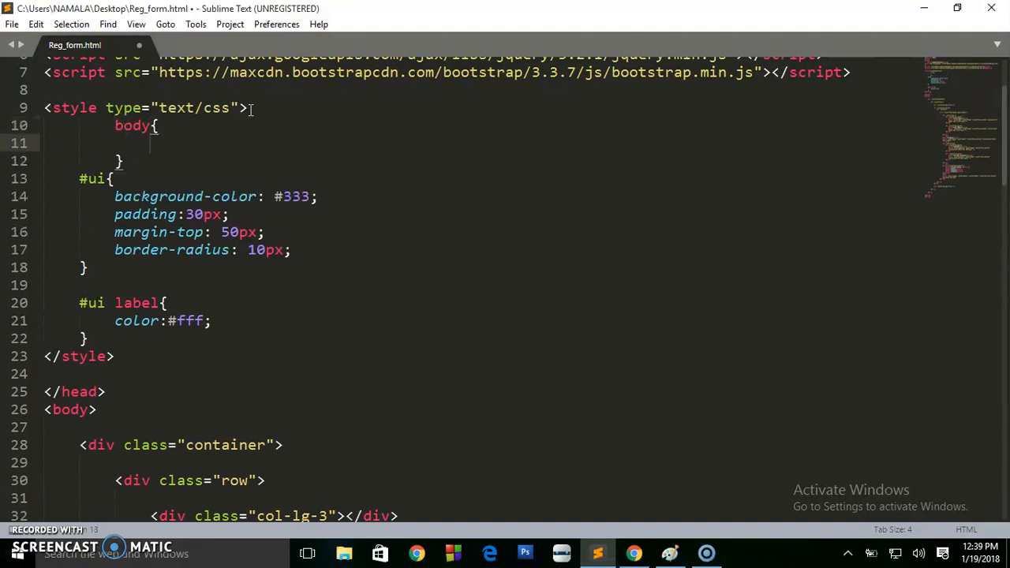
pyautogui.write('background-image:')
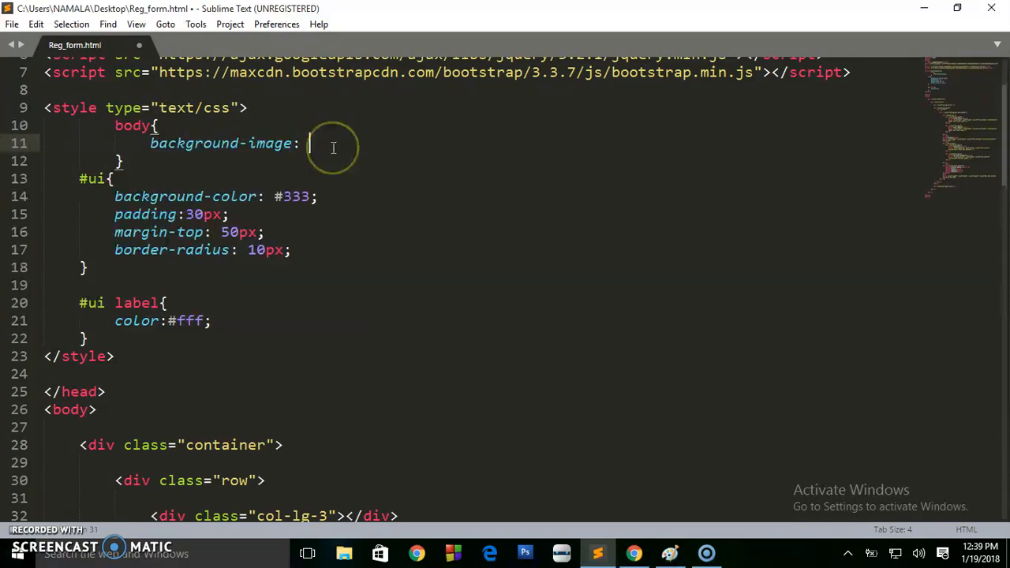
pyautogui.write('url')
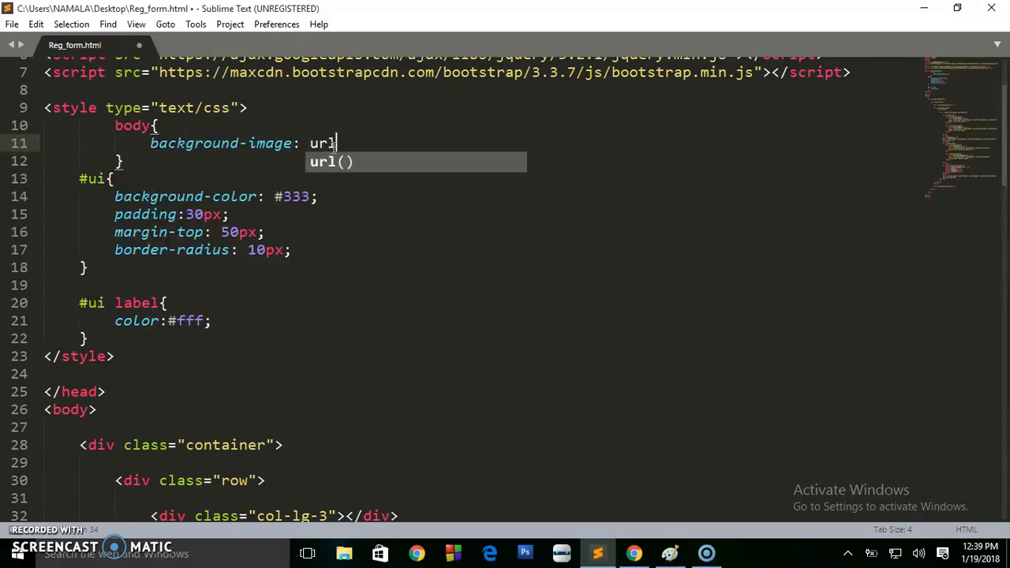
pyautogui.press('Tab')
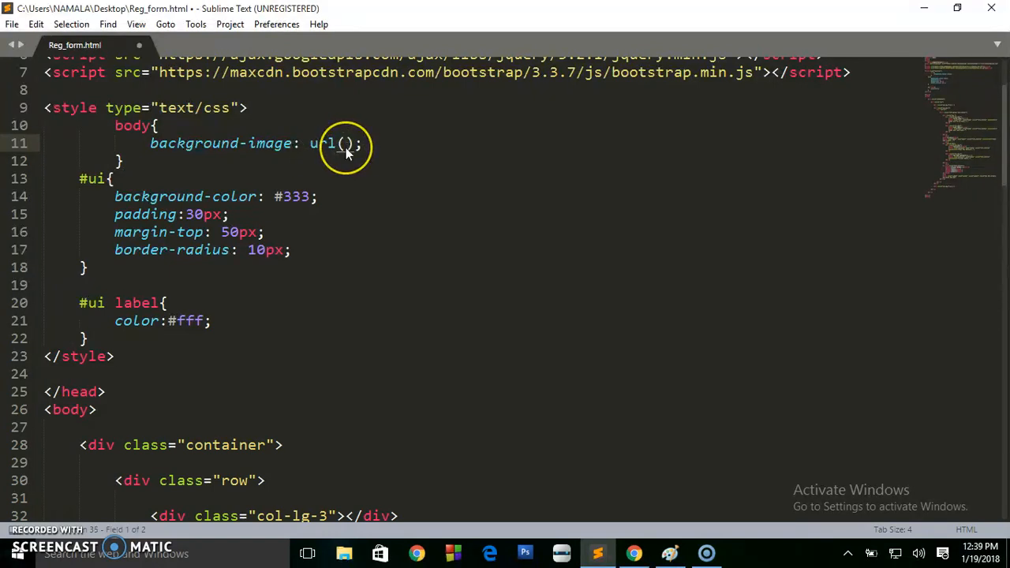
pyautogui.write('water')
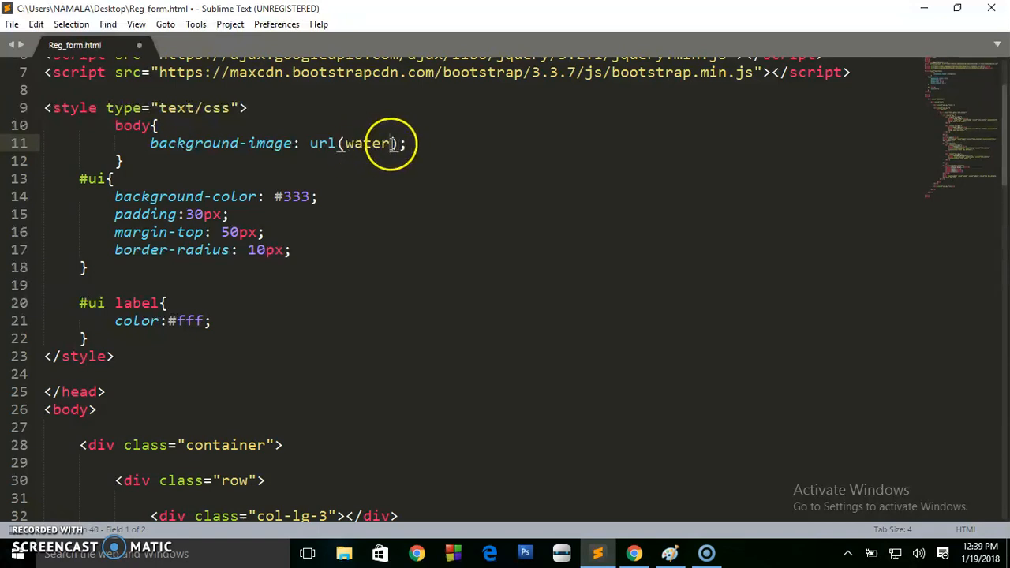
pyautogui.write('.')
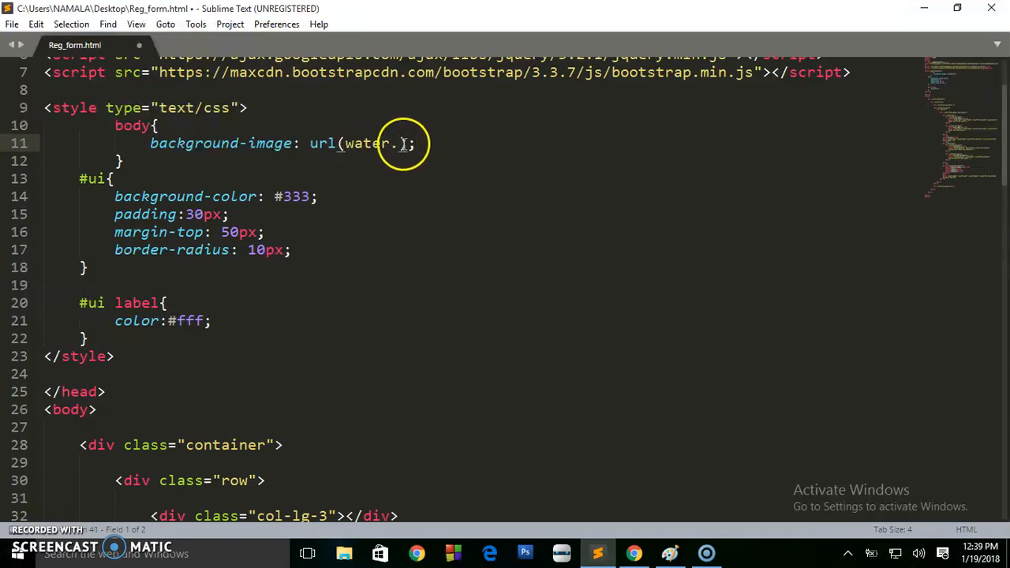
pyautogui.write('jpg')
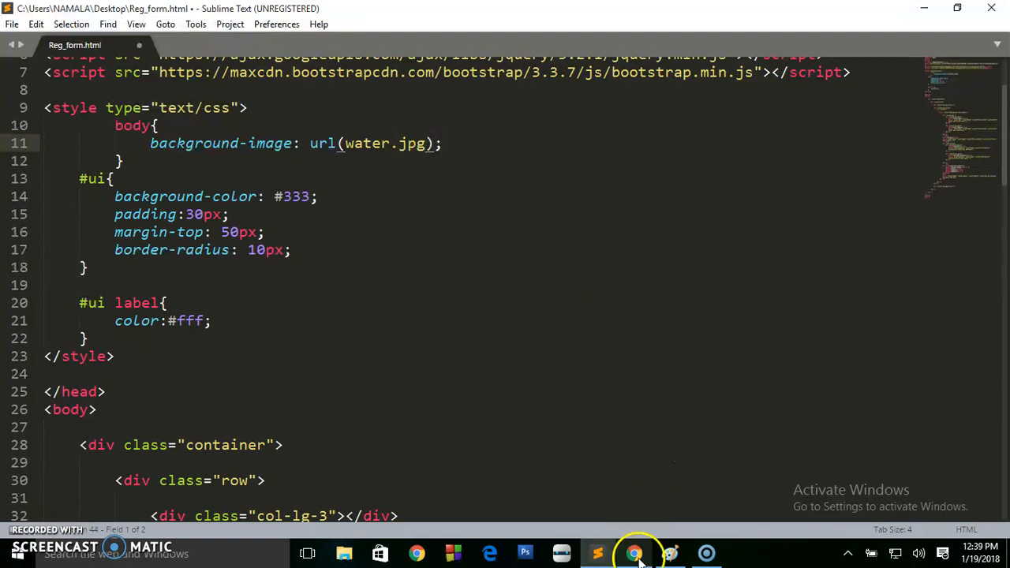
# Reload the page in Chrome to see the water background, then return to the editor.
pyautogui.click(634, 553)
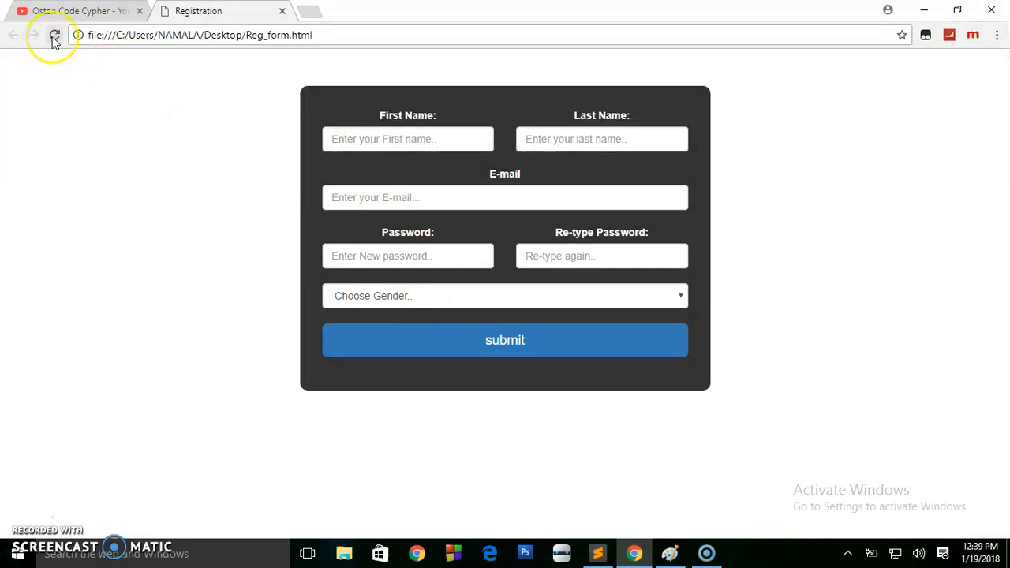
pyautogui.click(55, 35)
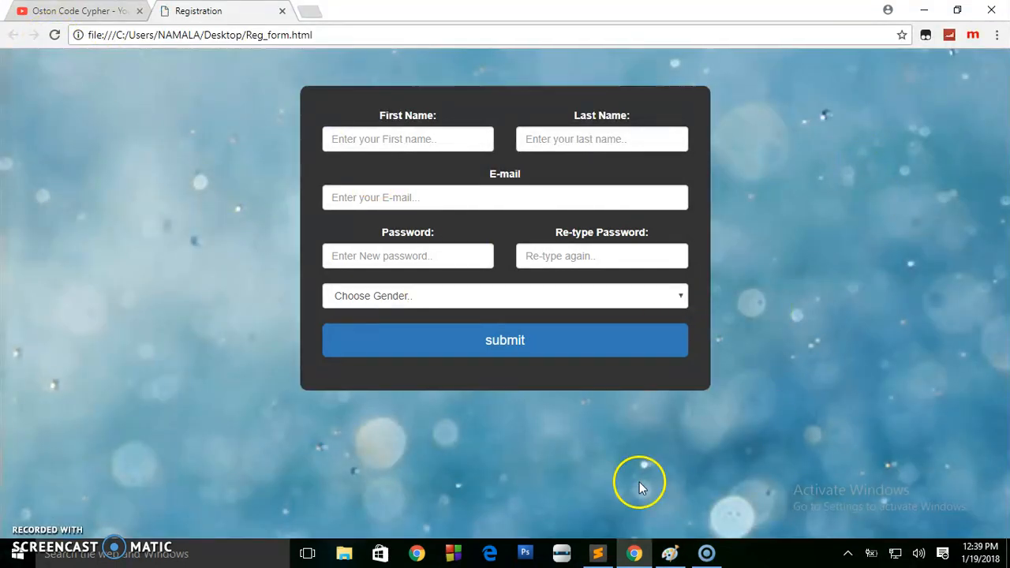
pyautogui.moveTo(600, 529)
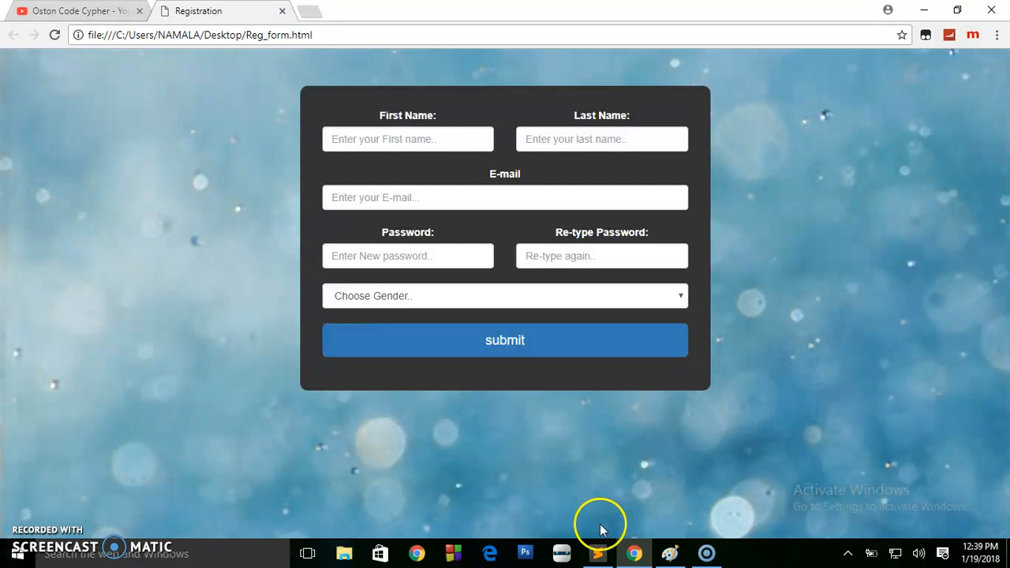
pyautogui.click(597, 552)
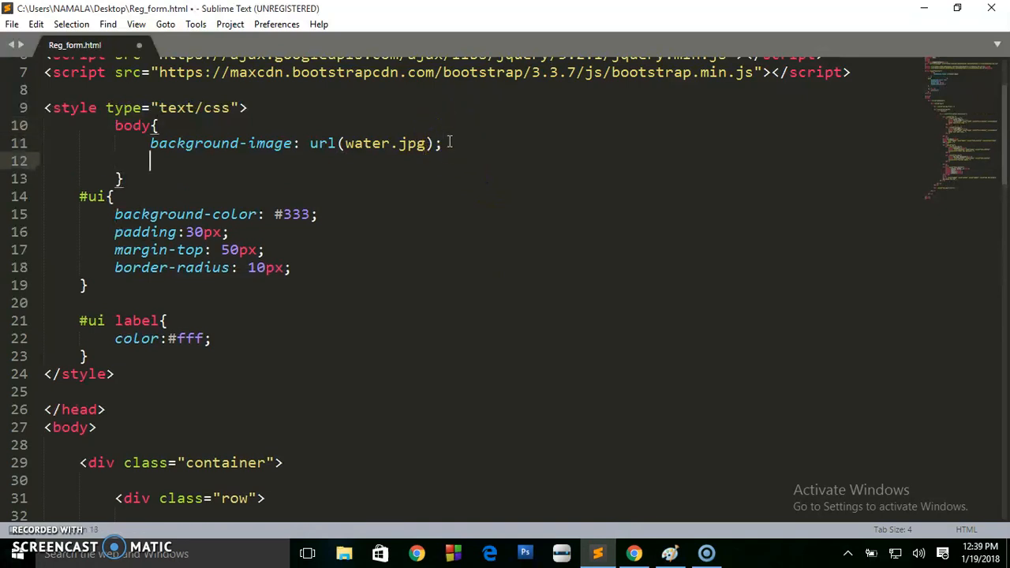
# Add background-size: cover to the body rule and reload the page in Chrome.
pyautogui.write('b')
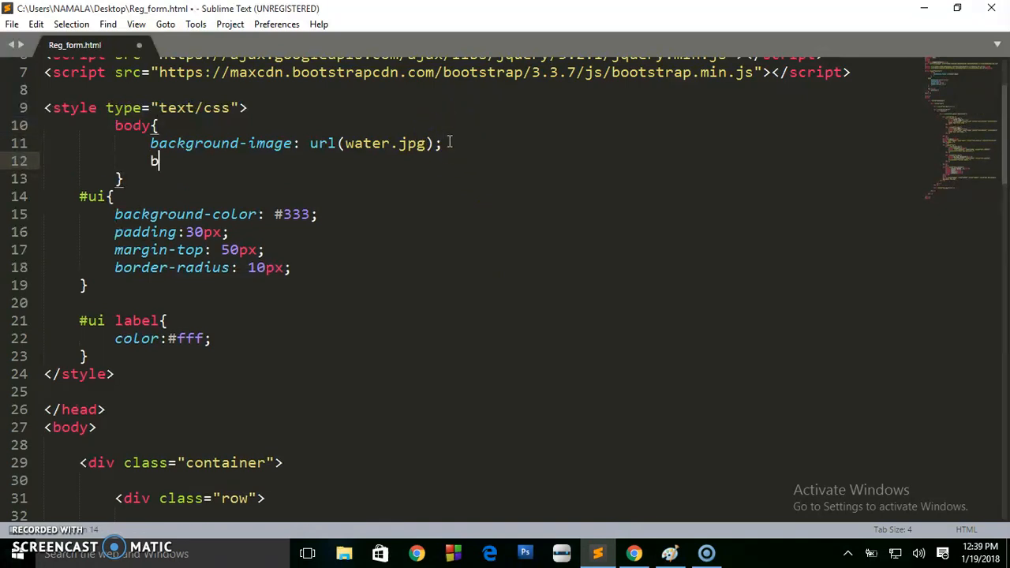
pyautogui.write('ack')
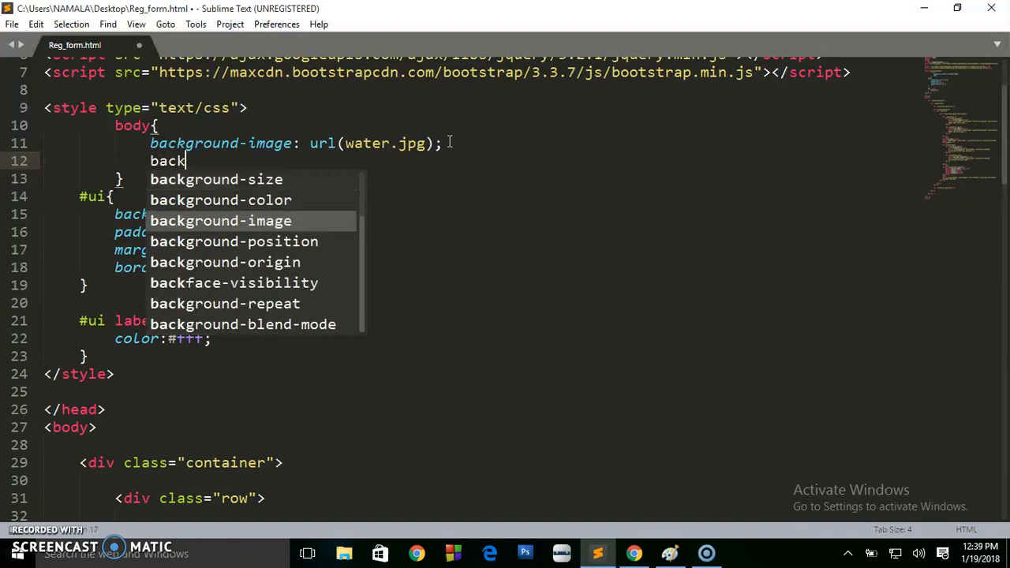
pyautogui.click(215, 180)
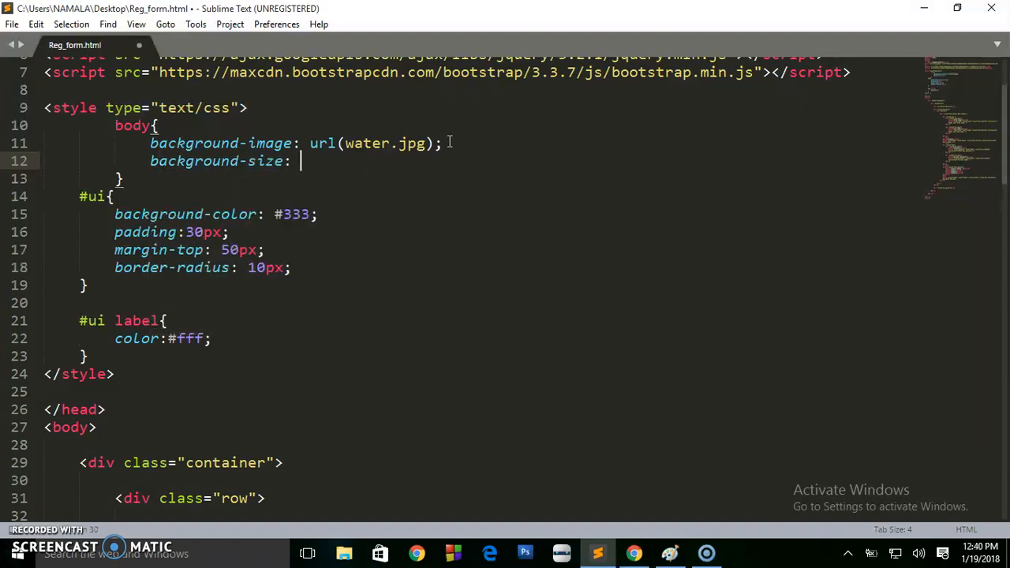
pyautogui.write('cover;')
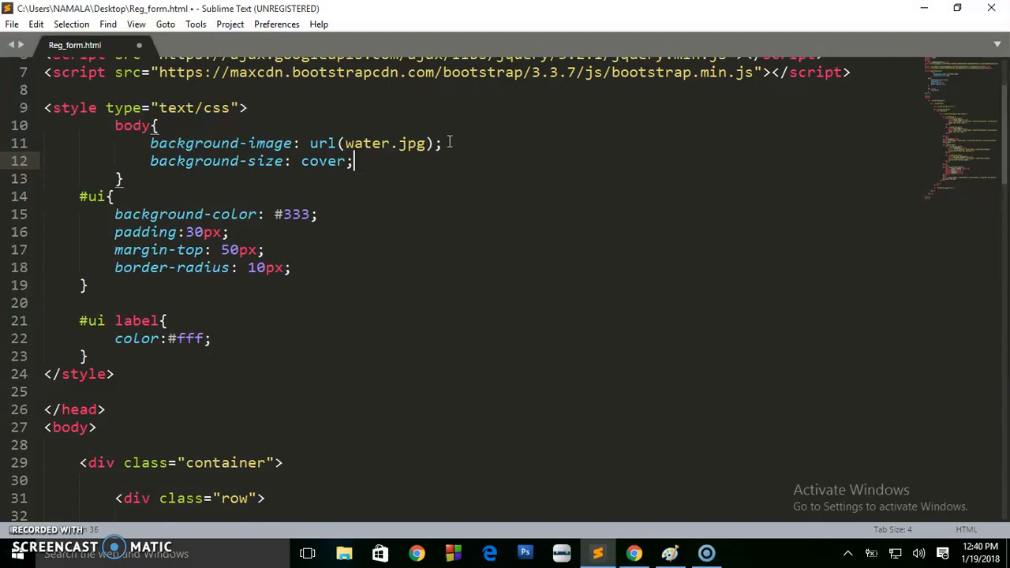
pyautogui.click(633, 552)
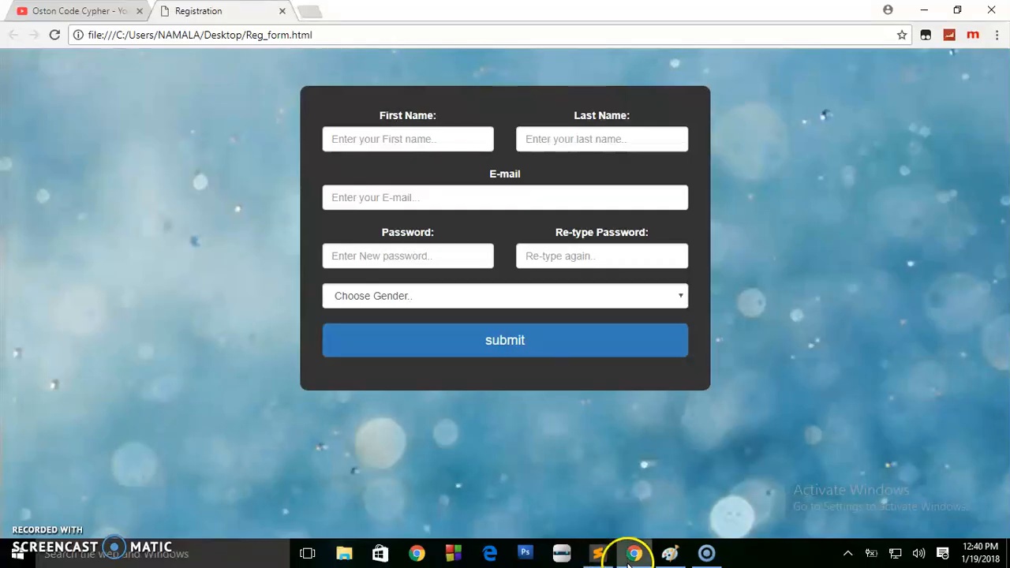
pyautogui.click(54, 35)
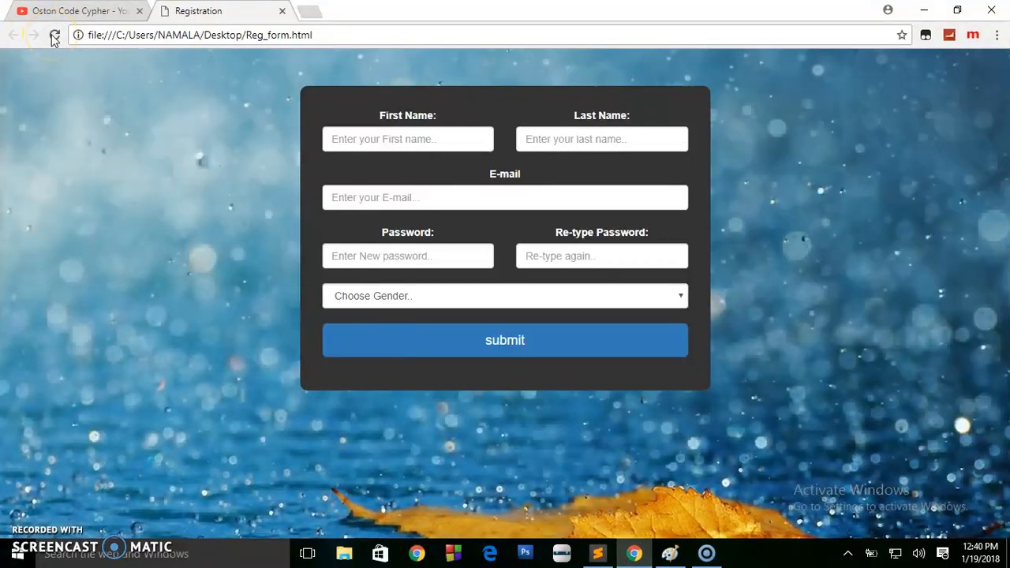
# Add background-position: center center to the body rule.
pyautogui.click(596, 553)
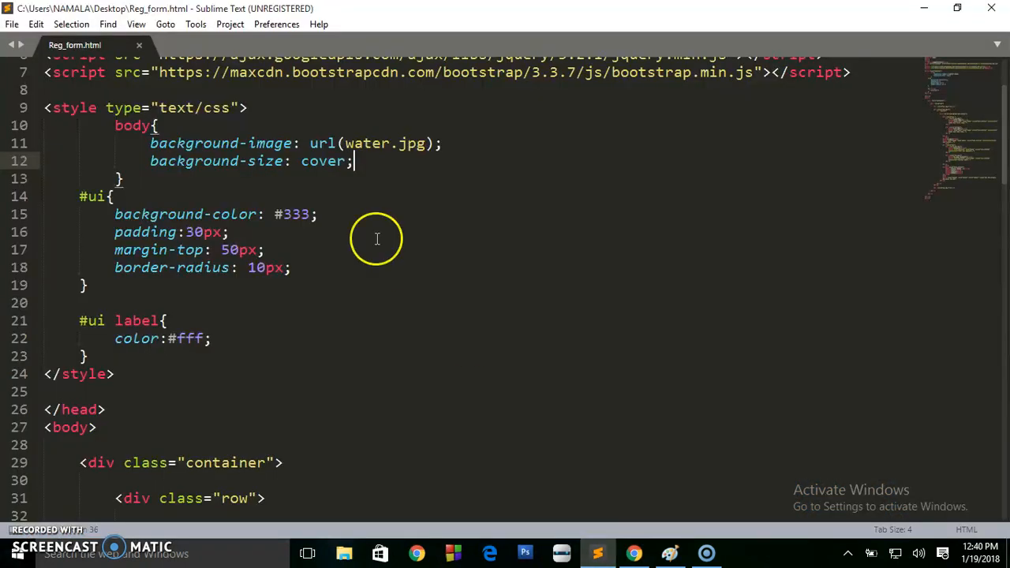
pyautogui.write('bac')
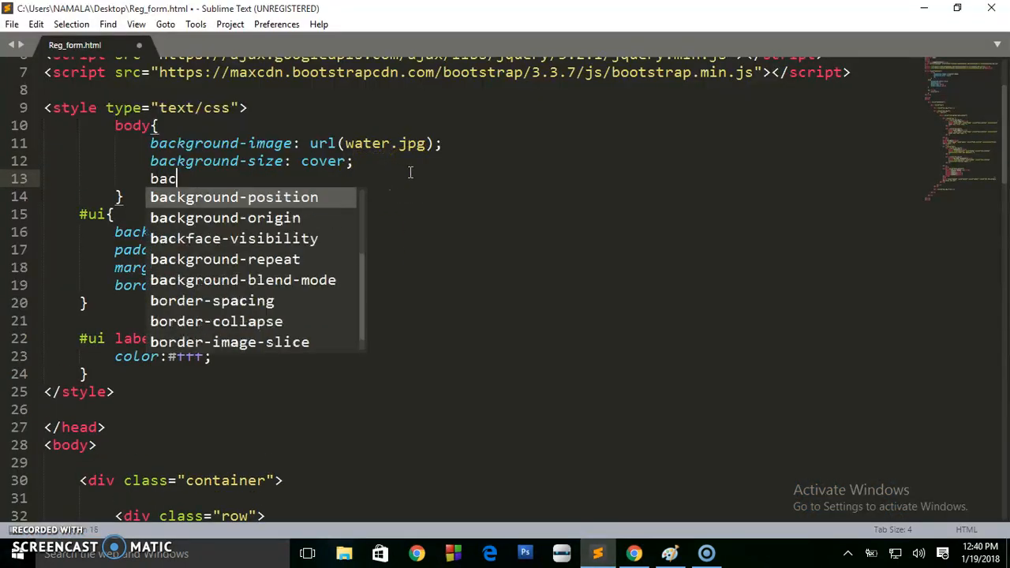
pyautogui.write('kground-position:')
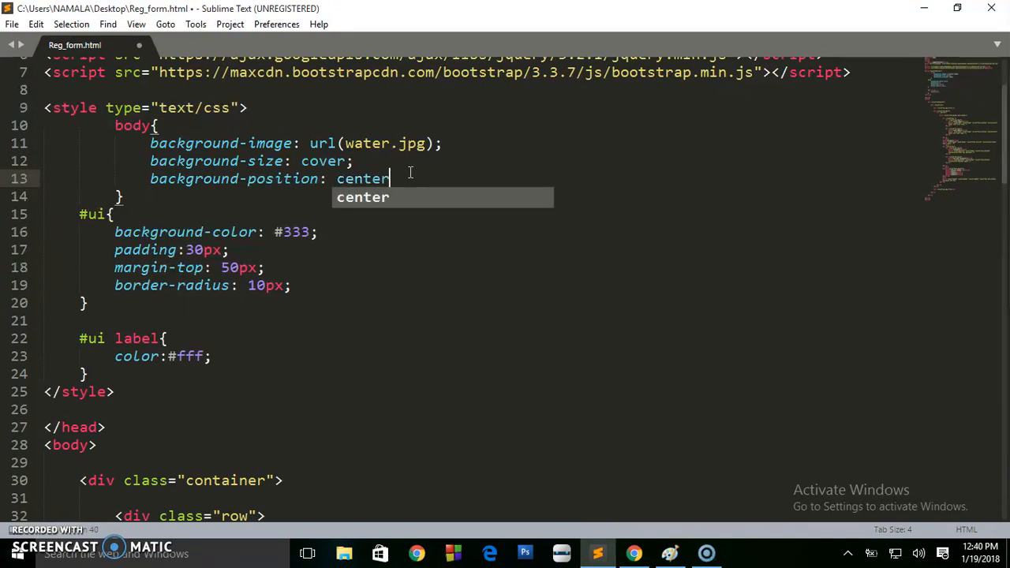
pyautogui.write('cen')
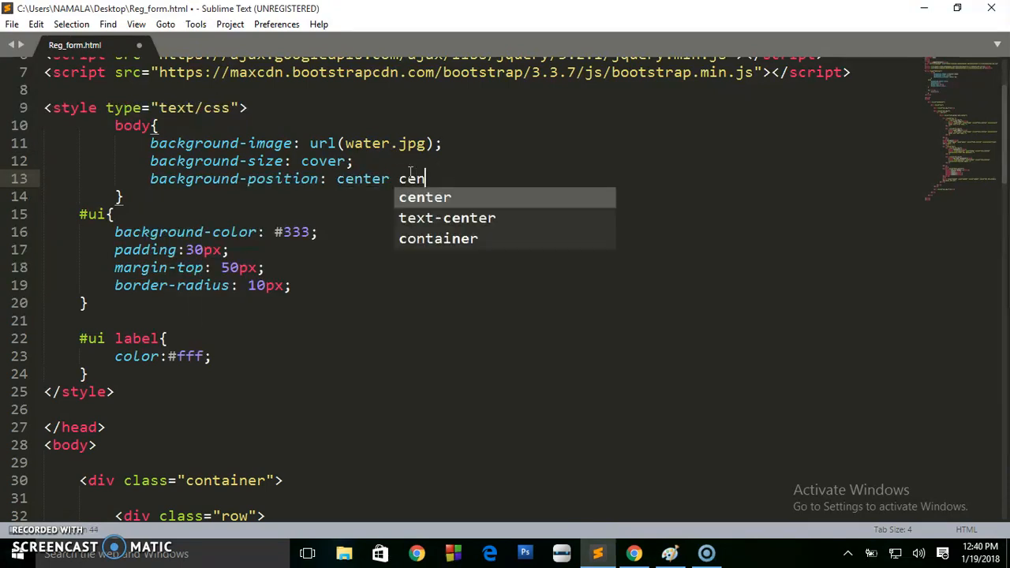
pyautogui.write('ter;')
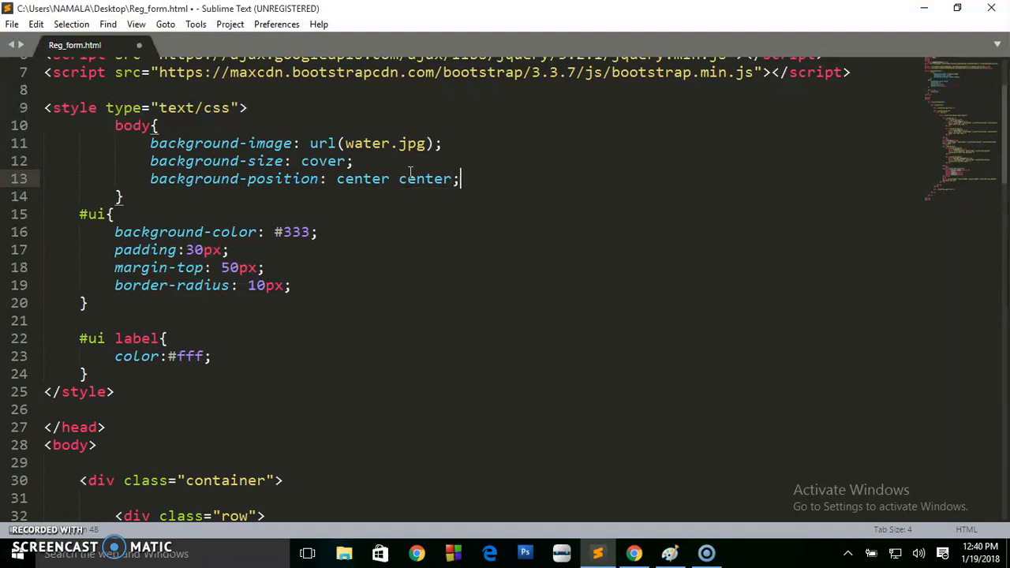
# Reload the page in Chrome to see the centred background, then return to the editor.
pyautogui.click(635, 553)
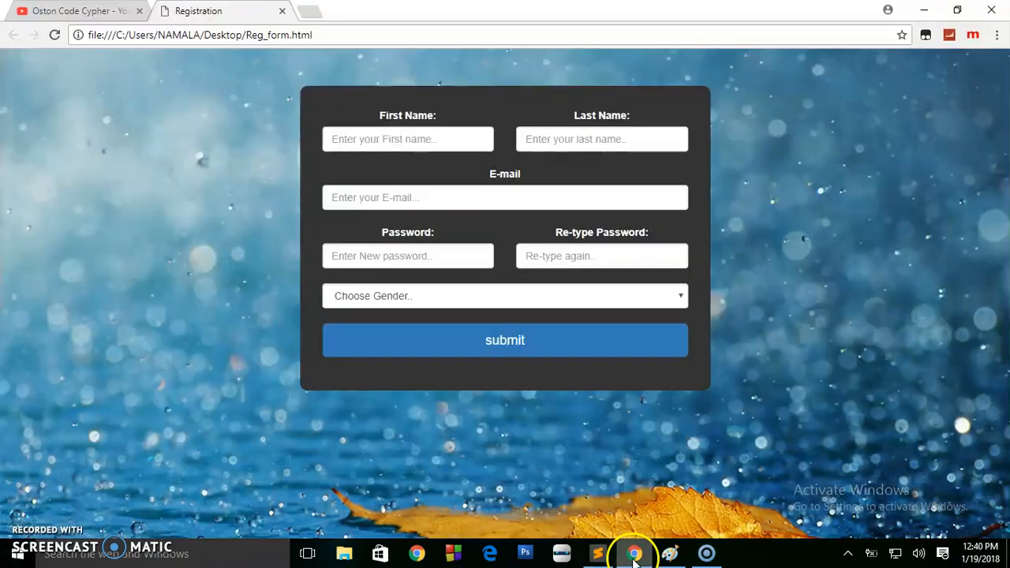
pyautogui.click(53, 35)
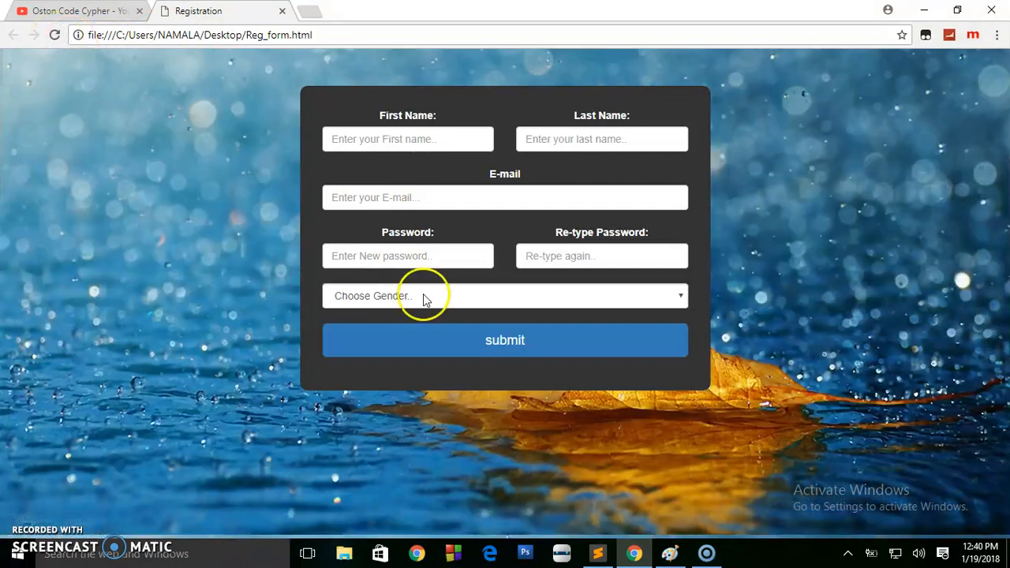
pyautogui.moveTo(756, 407)
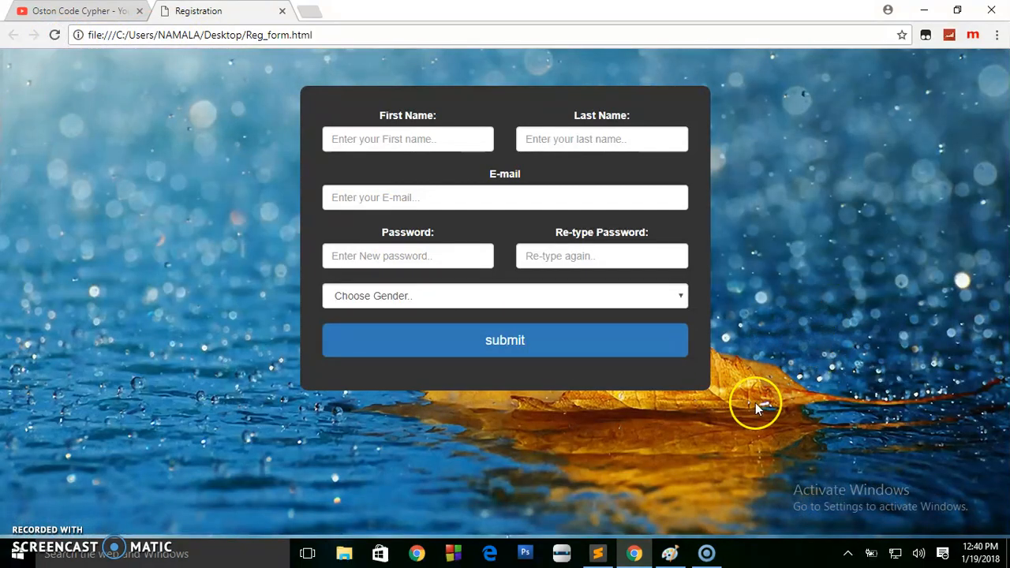
pyautogui.click(597, 552)
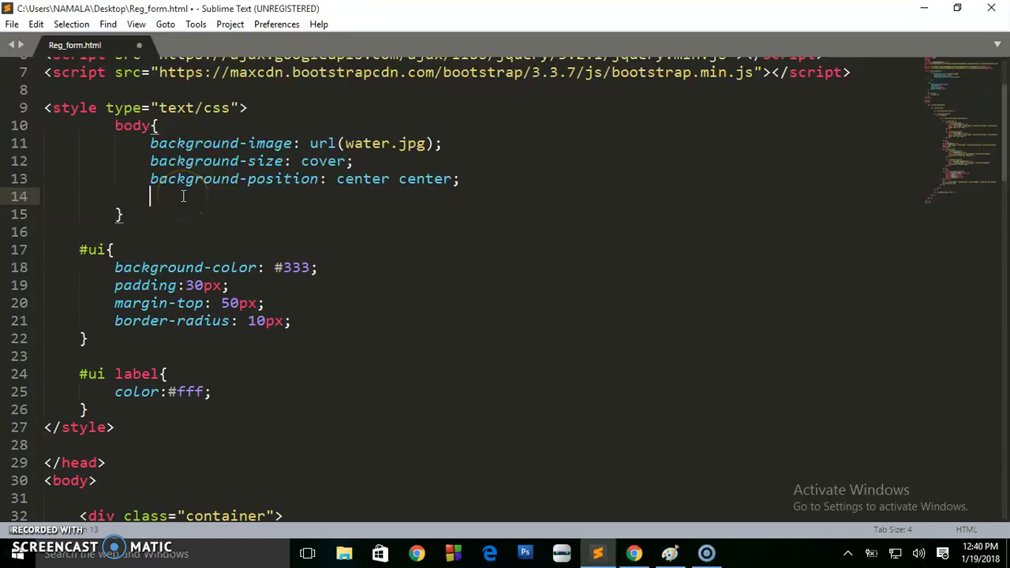
# Begin a background-attachment declaration inside the body rule.
pyautogui.write('background-attachment: f')
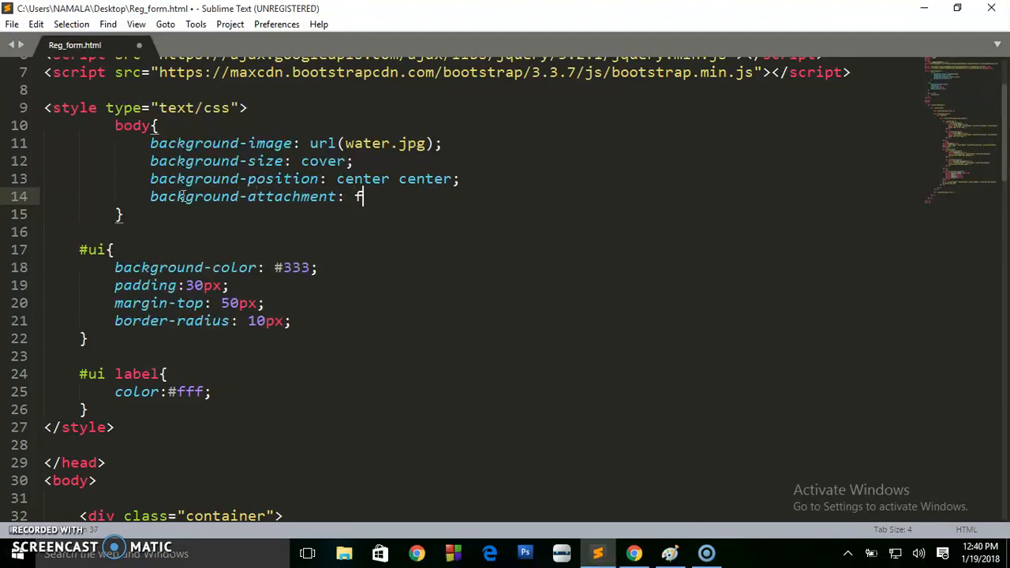
# Finish background-attachment: fixed, preview in Chrome and compare with the Paint sketch.
pyautogui.write('ixed;')
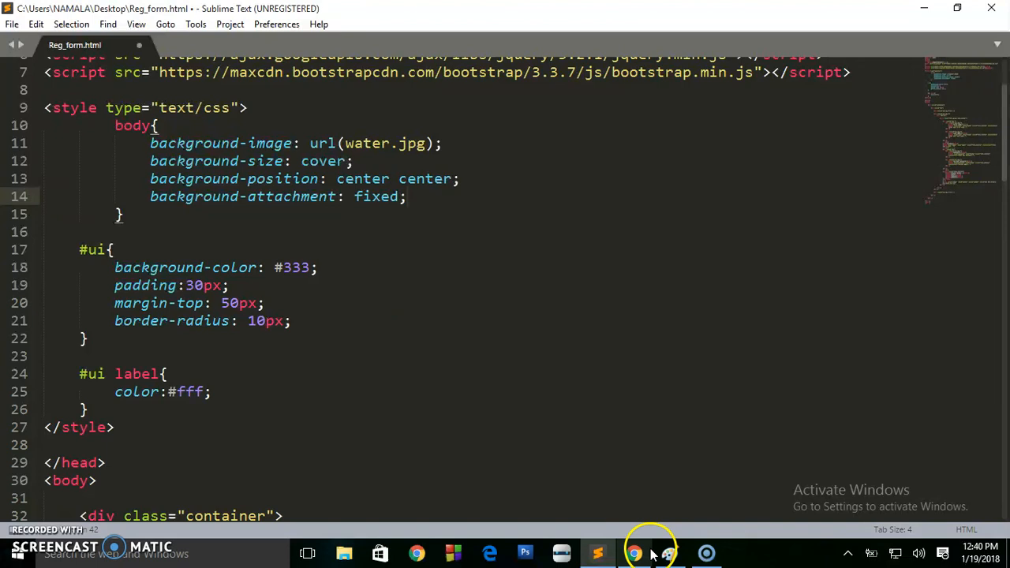
pyautogui.click(635, 553)
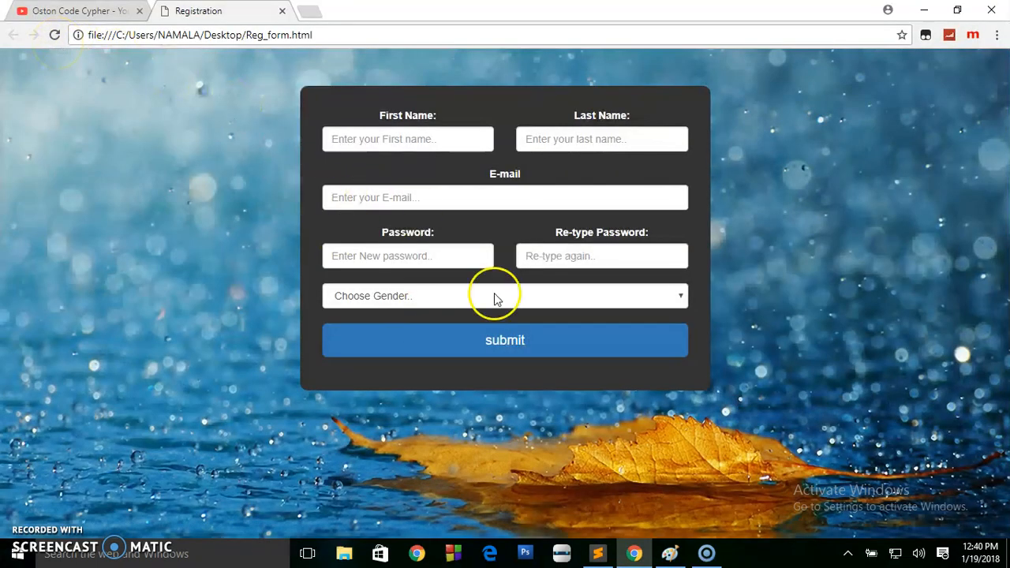
pyautogui.moveTo(662, 298)
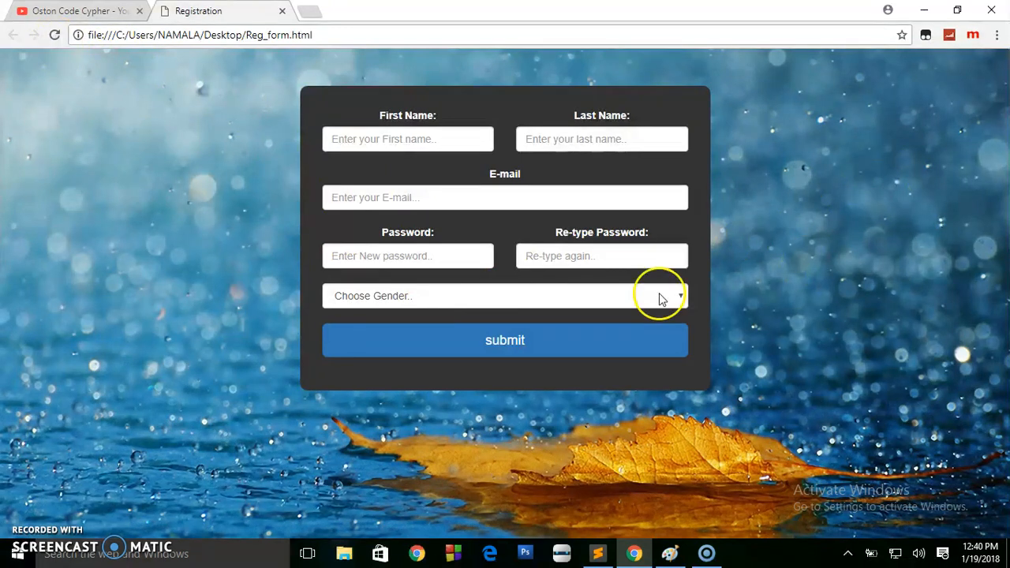
pyautogui.moveTo(614, 465)
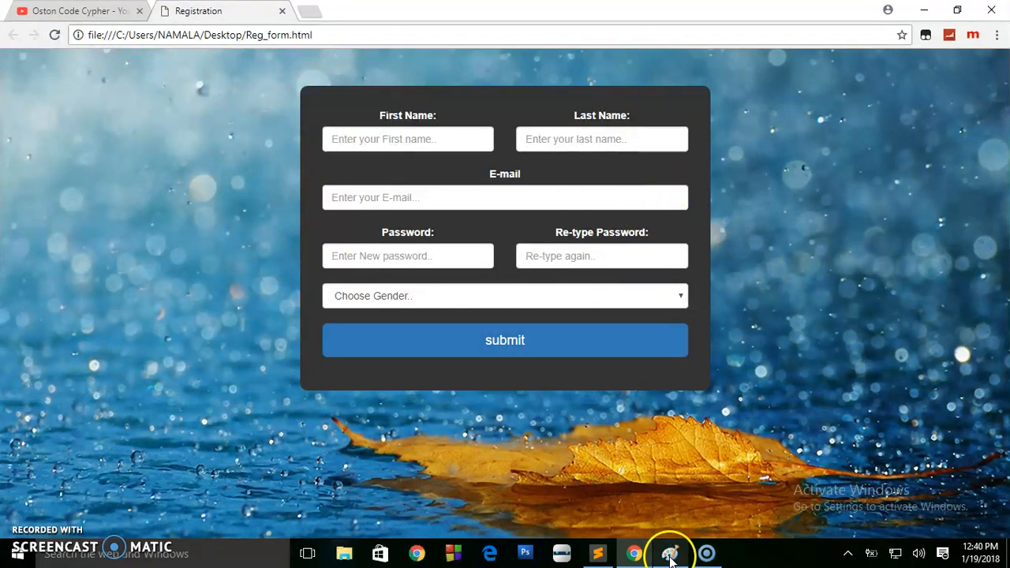
pyautogui.click(670, 552)
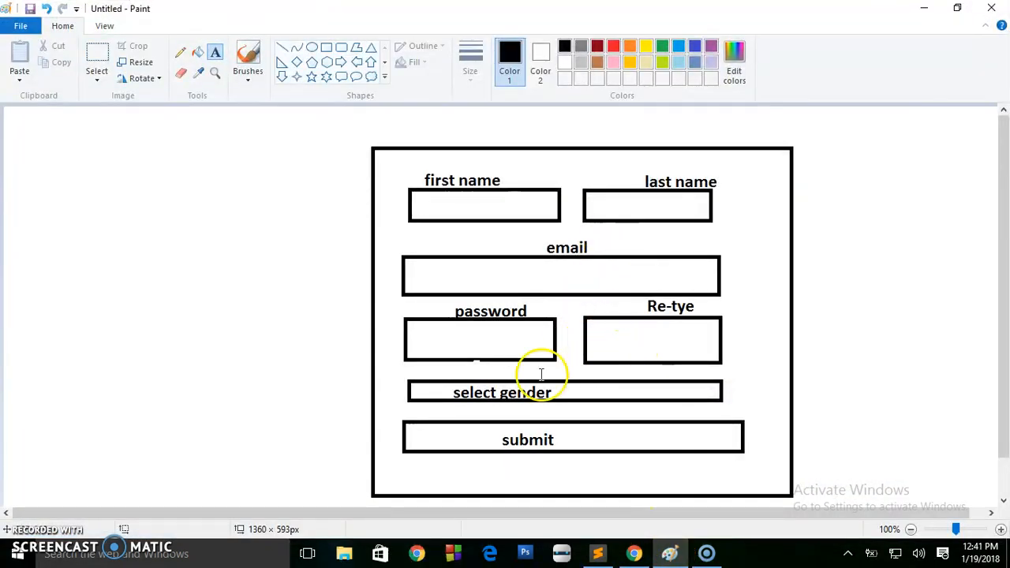
pyautogui.moveTo(663, 338)
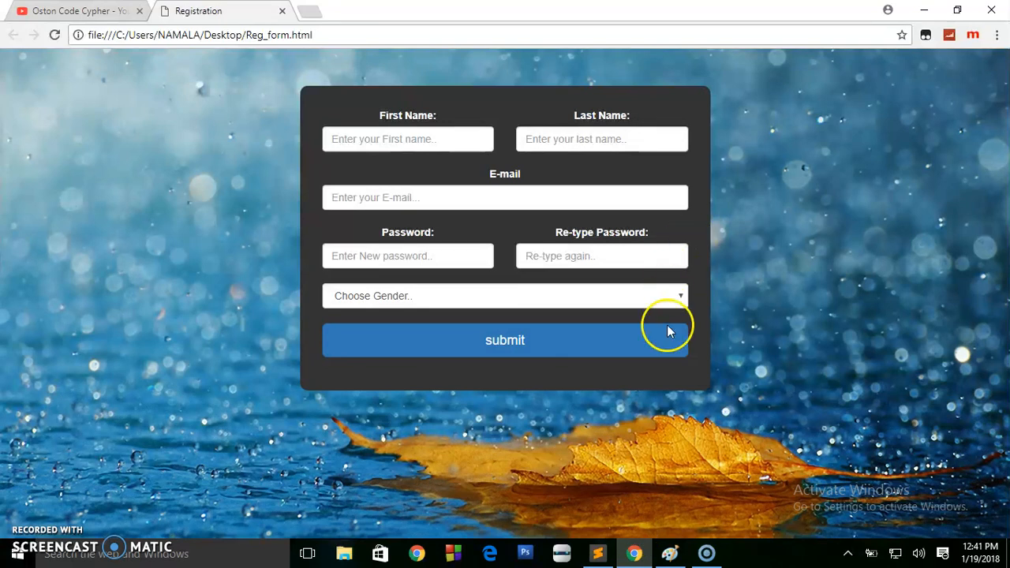
pyautogui.moveTo(662, 389)
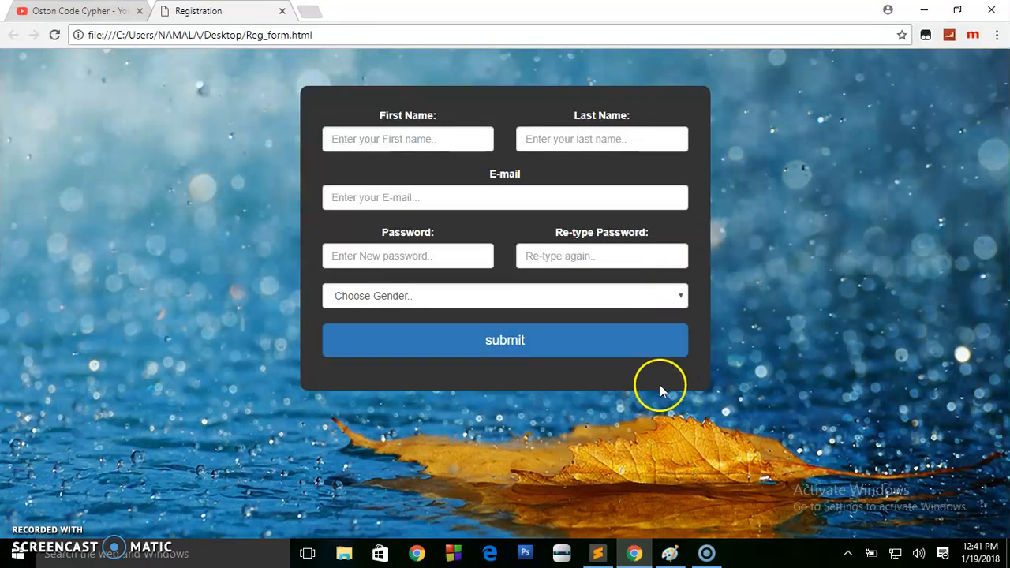
pyautogui.moveTo(695, 259)
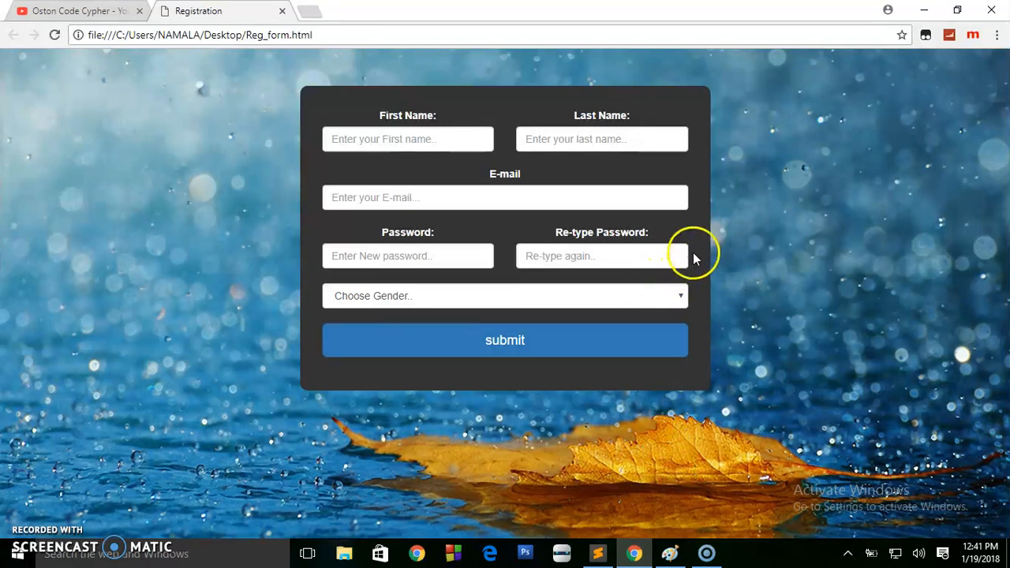
pyautogui.moveTo(698, 299)
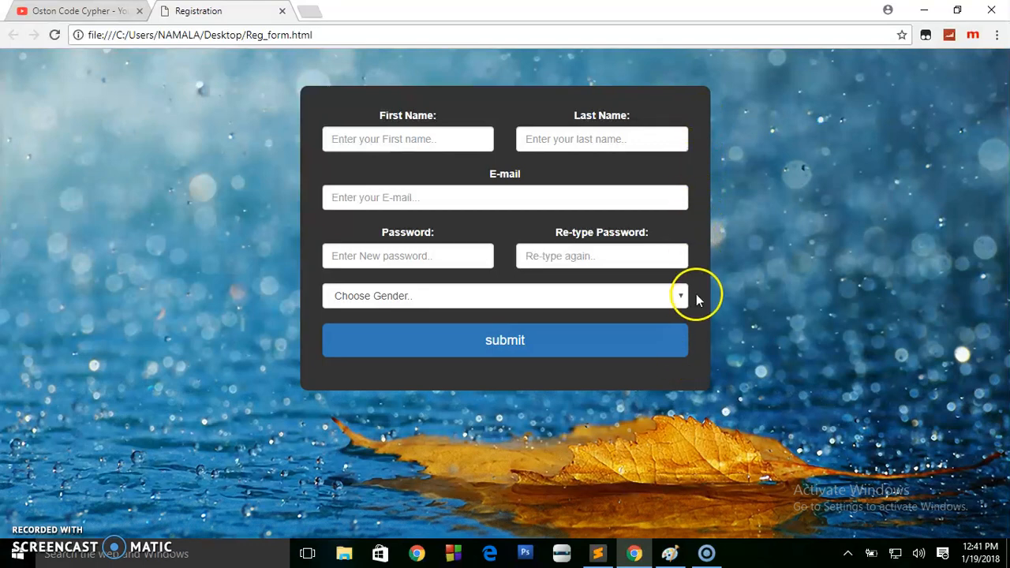
pyautogui.click(597, 553)
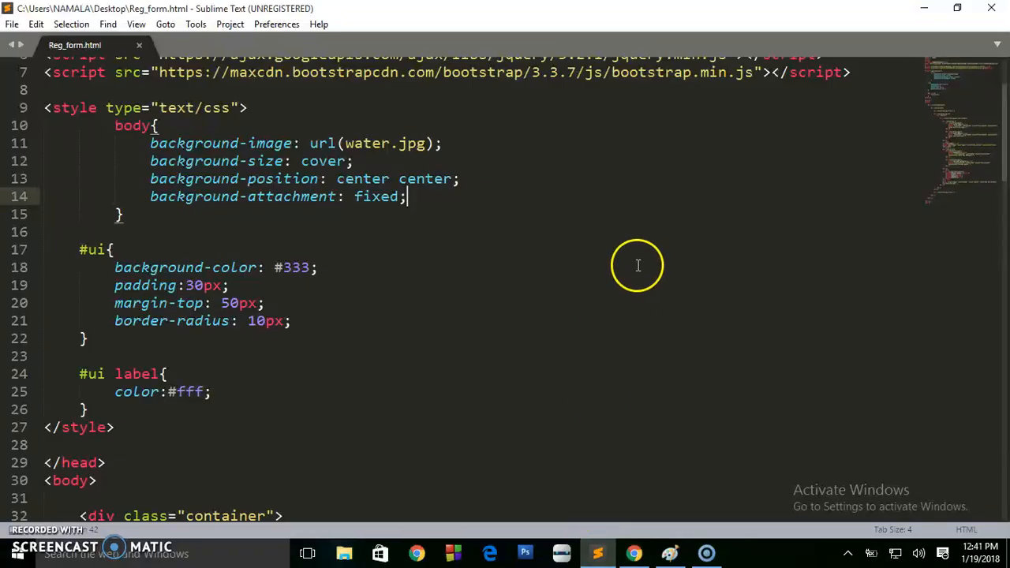
# Insert an <h1>REGISTRATION FORM</h1> heading on a new line above the form.
pyautogui.scroll(-3)
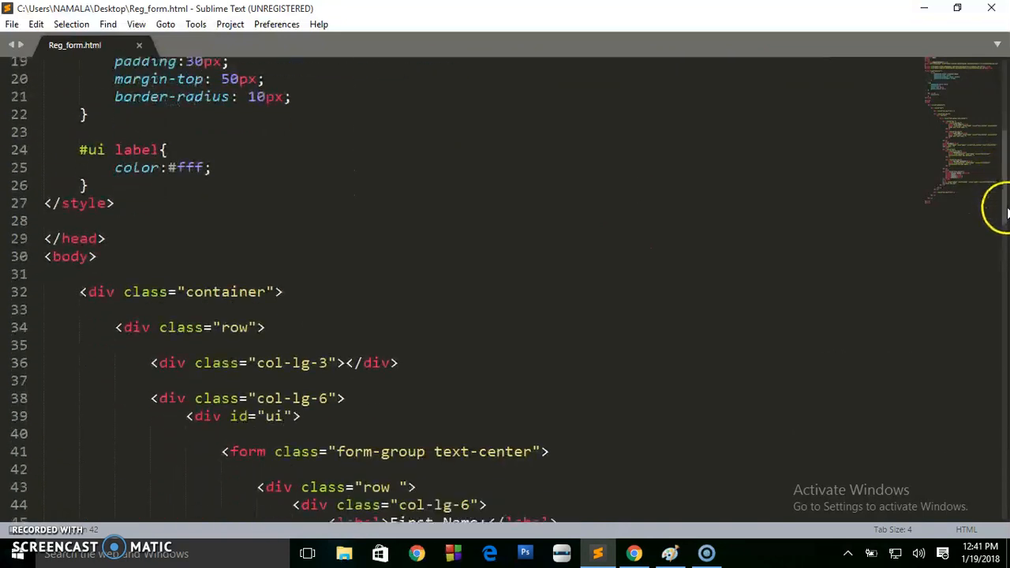
pyautogui.scroll(-3)
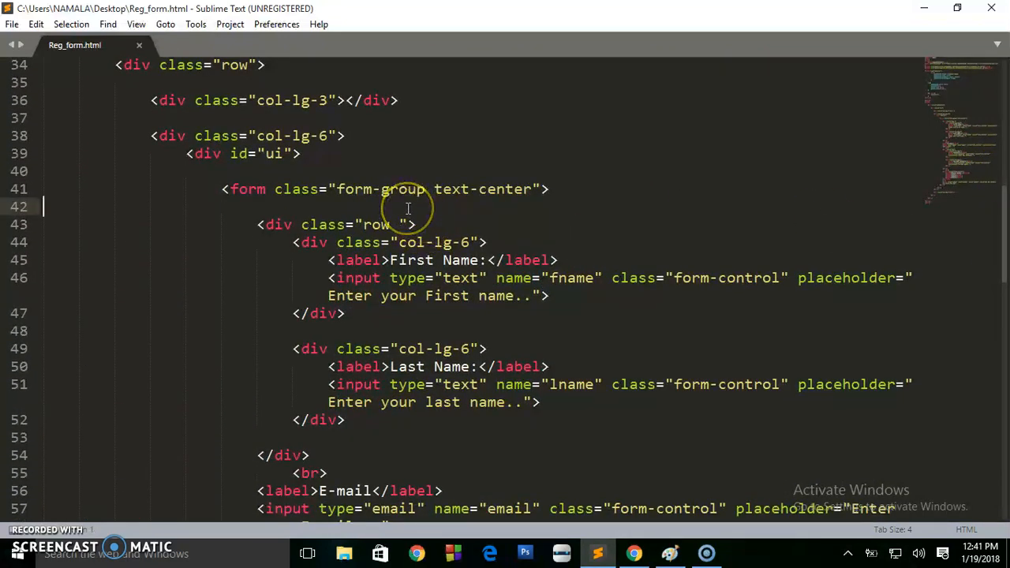
pyautogui.write('<')
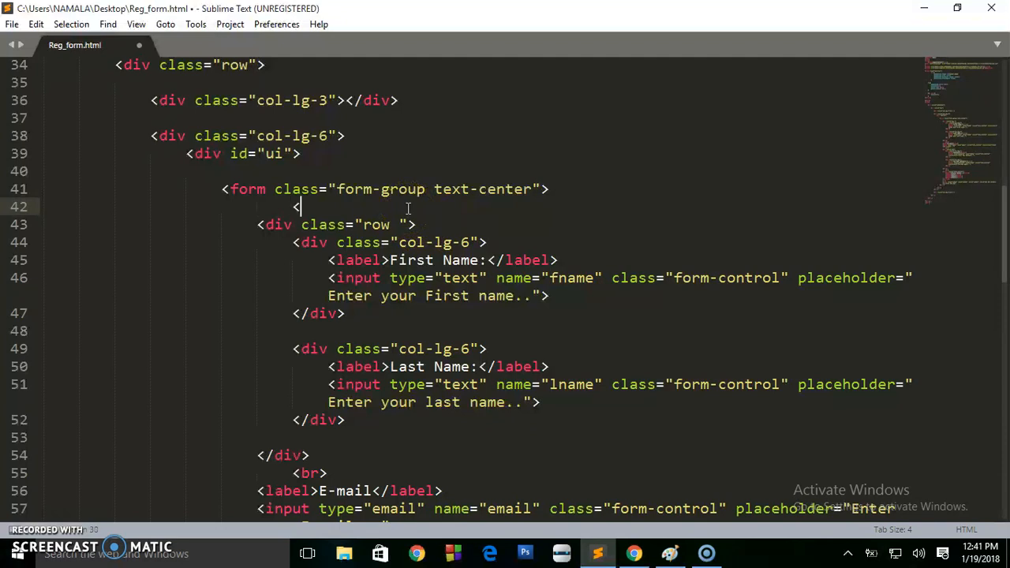
pyautogui.write('h1')
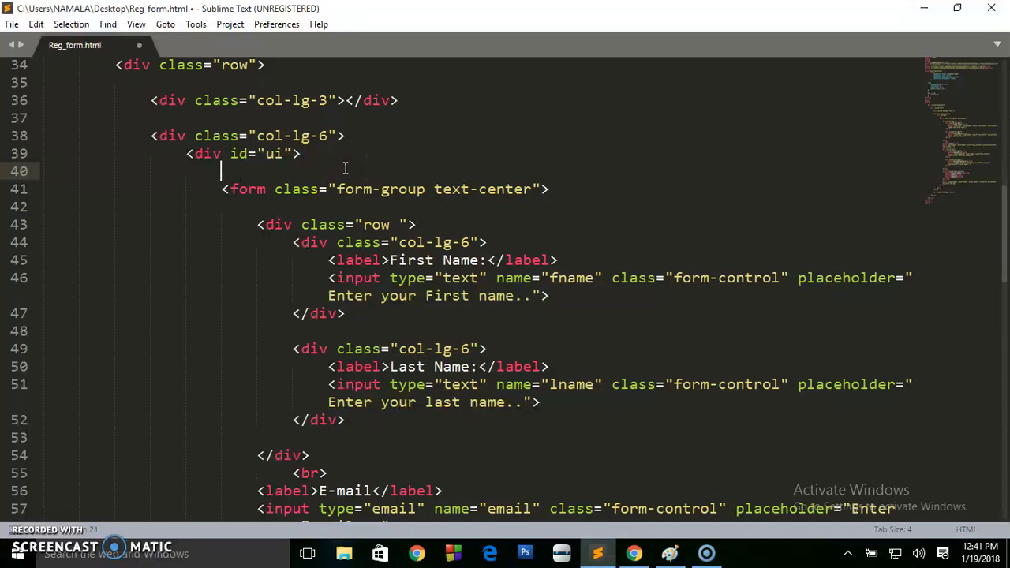
pyautogui.write('<')
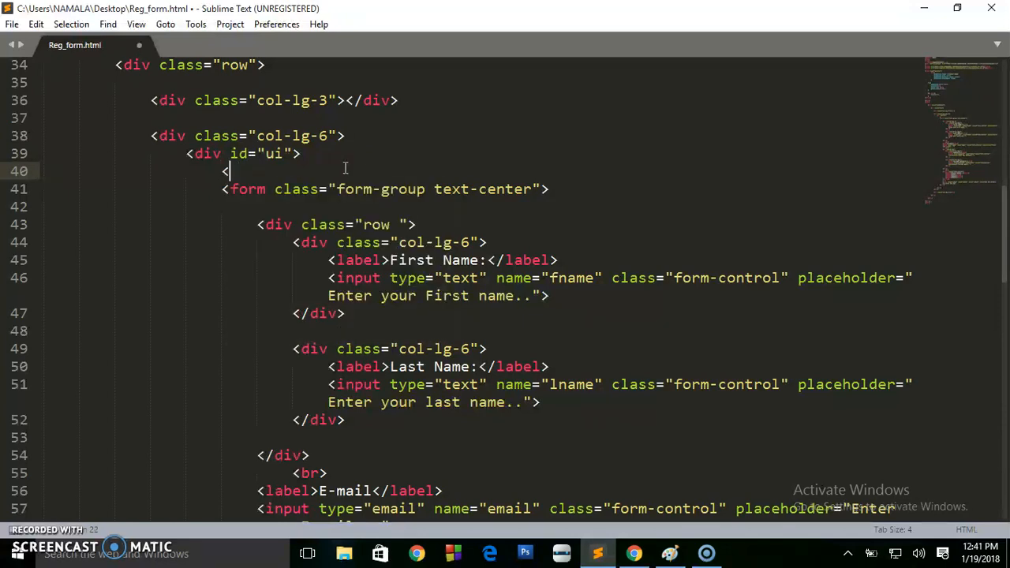
pyautogui.write('<h1>RE</h1>')
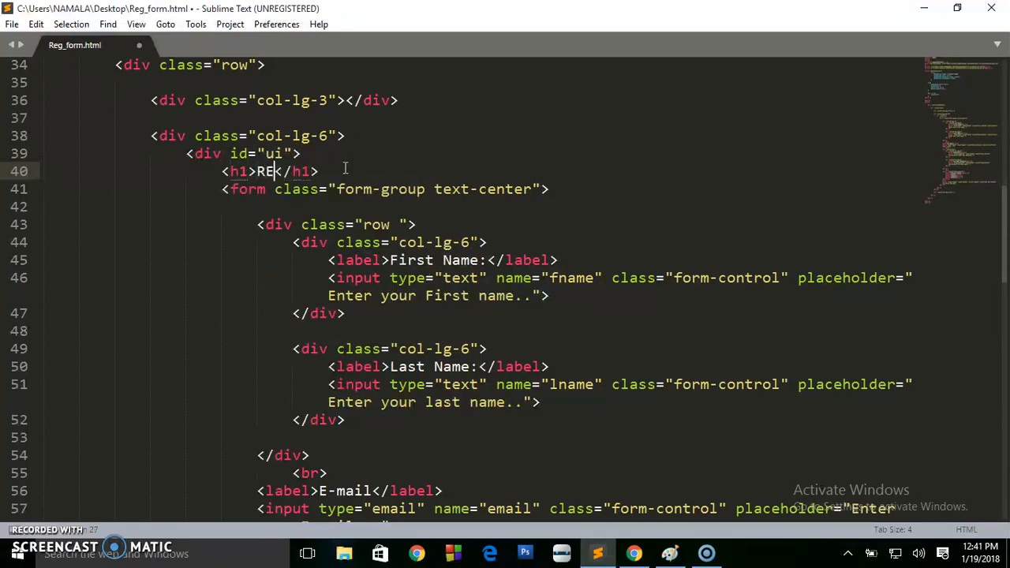
pyautogui.write('GISTRAT')
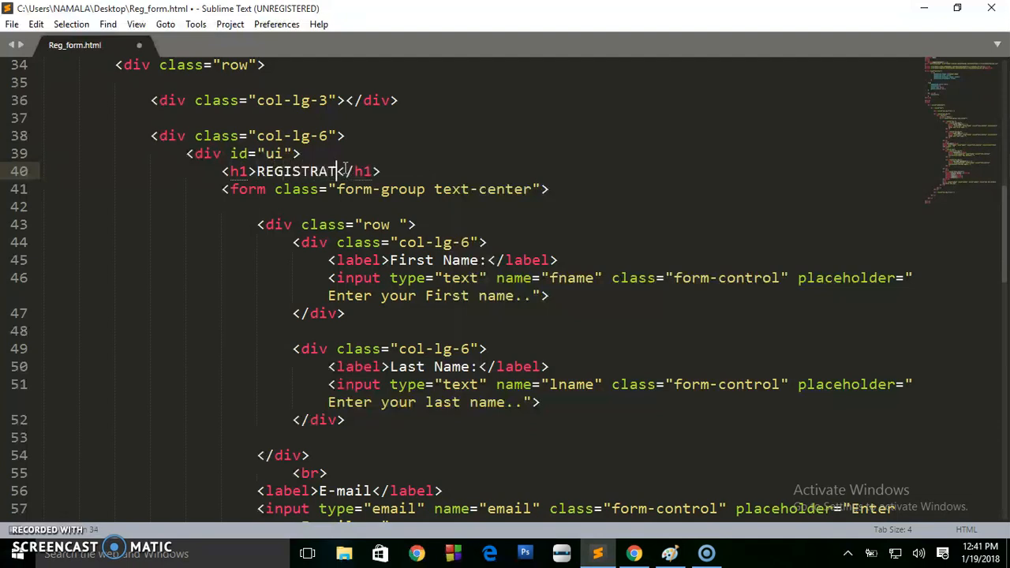
pyautogui.write('ON FORM')
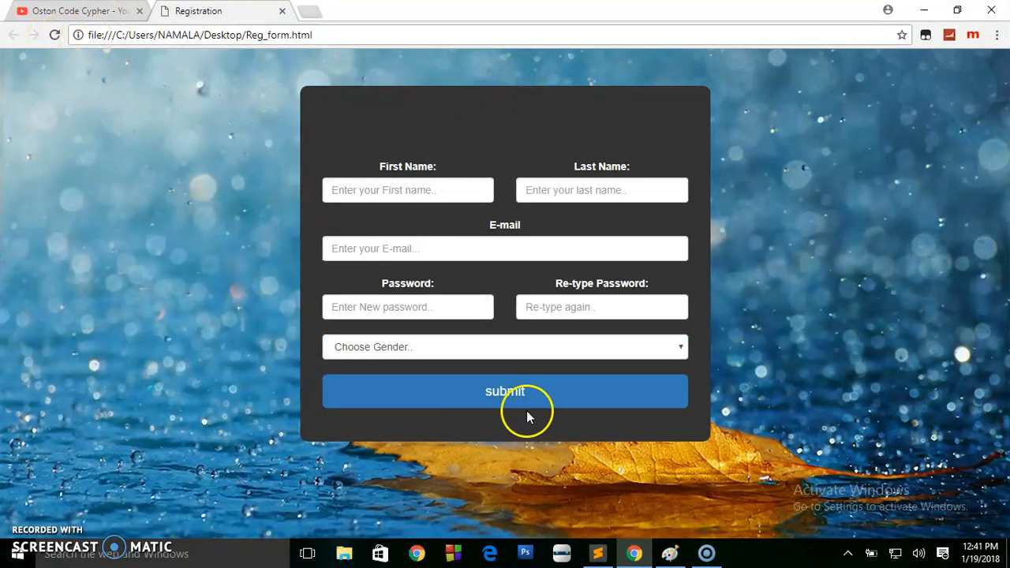
pyautogui.moveTo(596, 534)
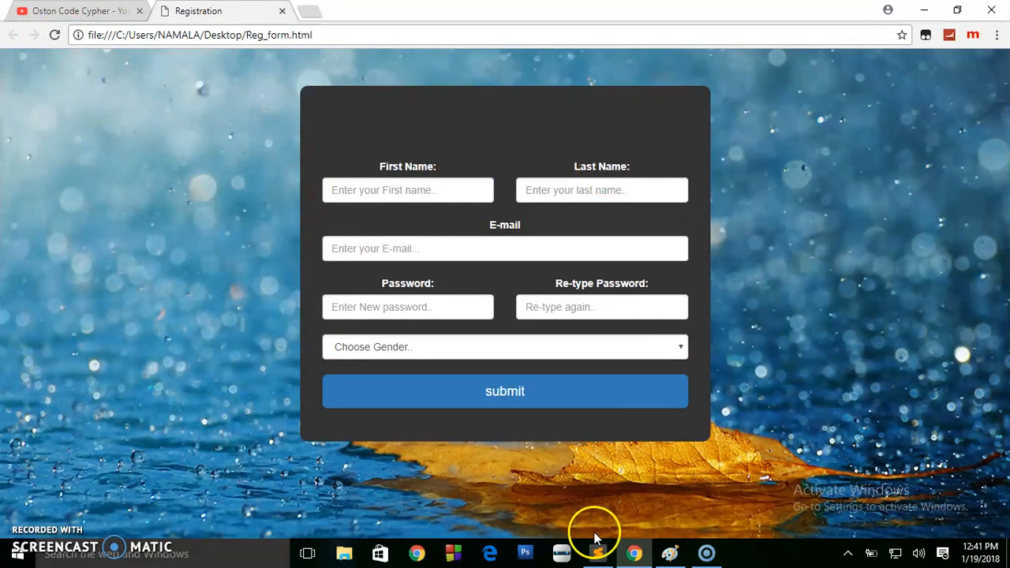
# Extend the label colour rule to '#ui label,h1' for white text, save and reload in Chrome.
pyautogui.click(597, 552)
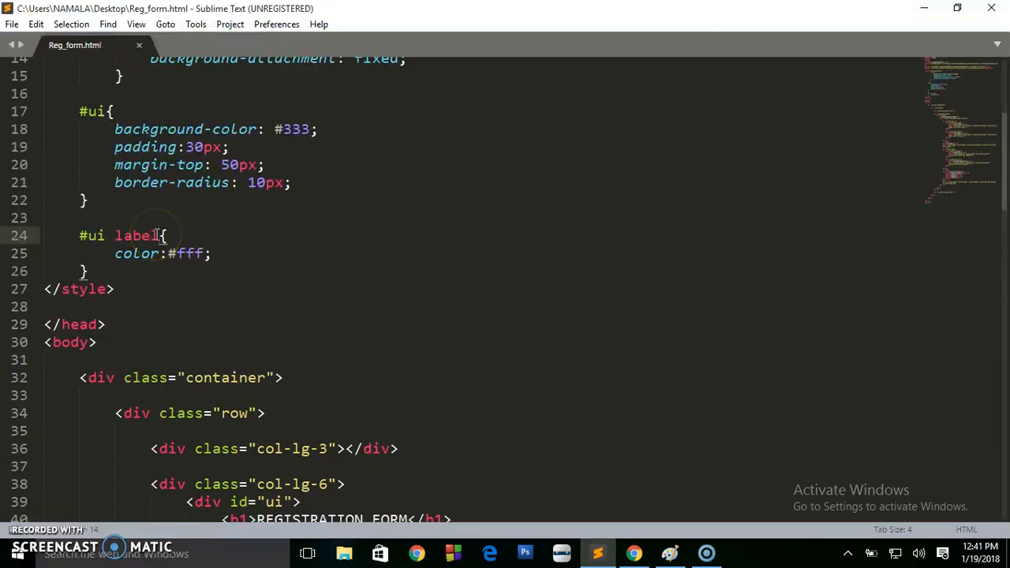
pyautogui.write(',H')
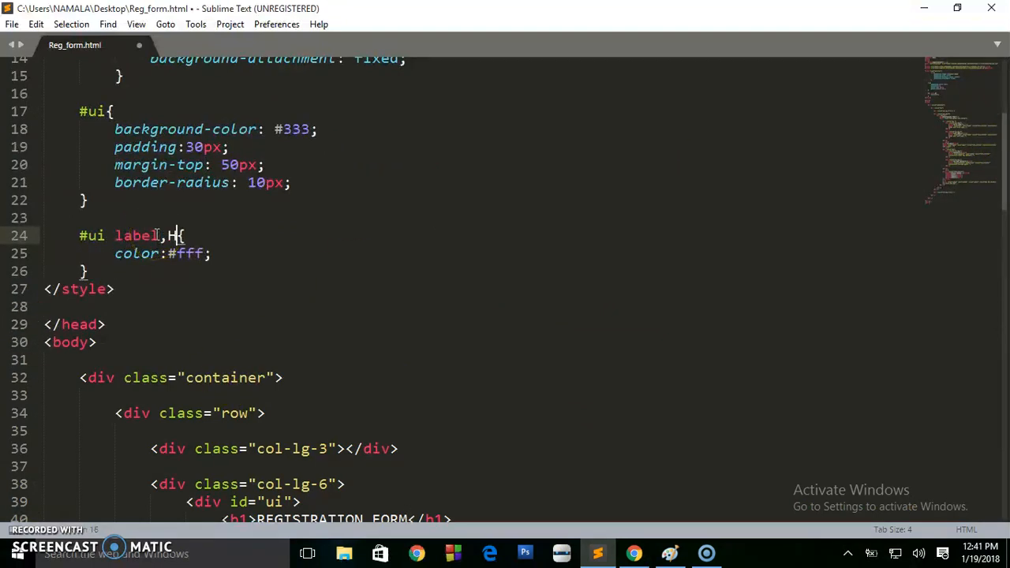
pyautogui.write('1')
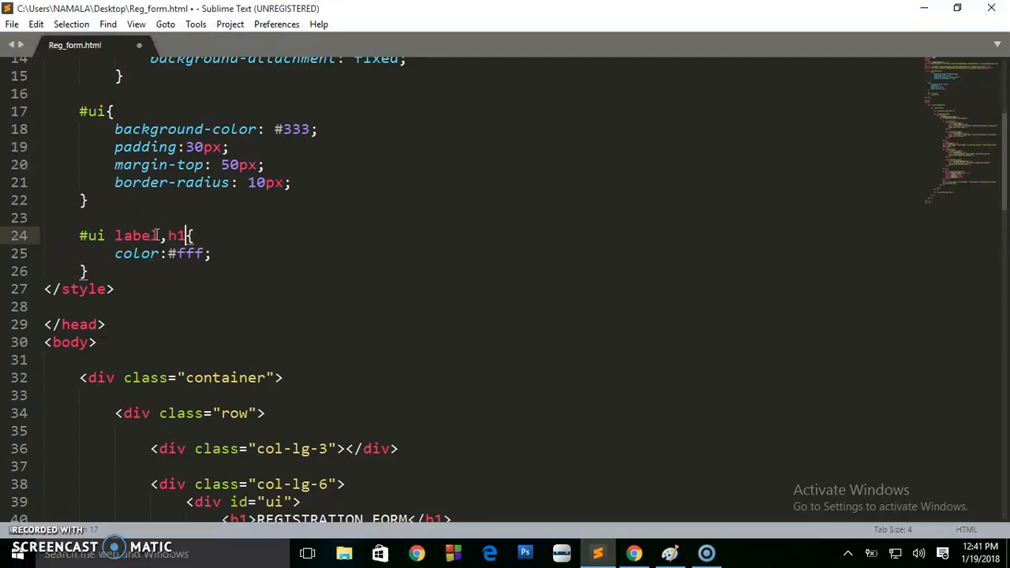
pyautogui.press('ctrl+s')
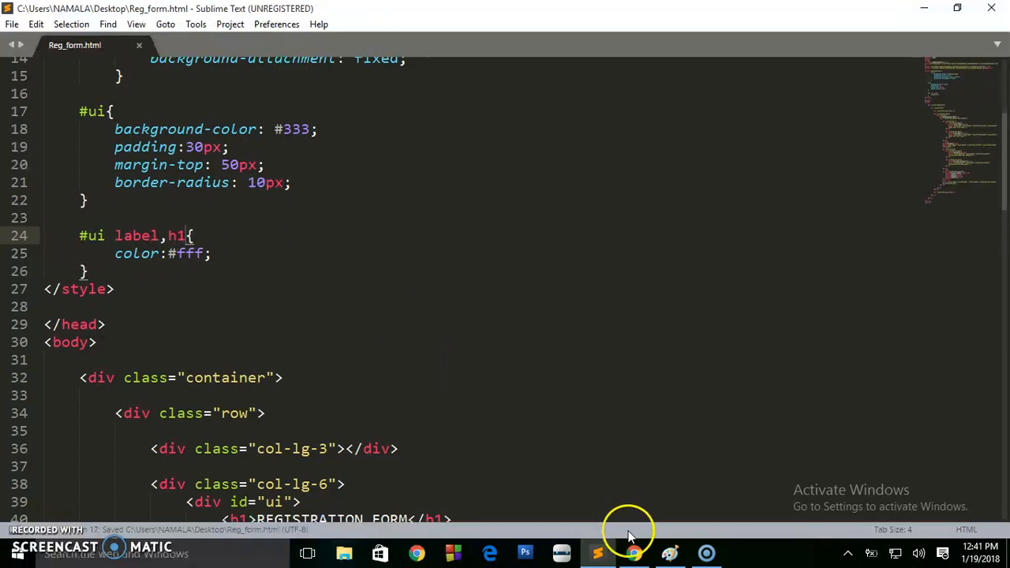
pyautogui.click(634, 552)
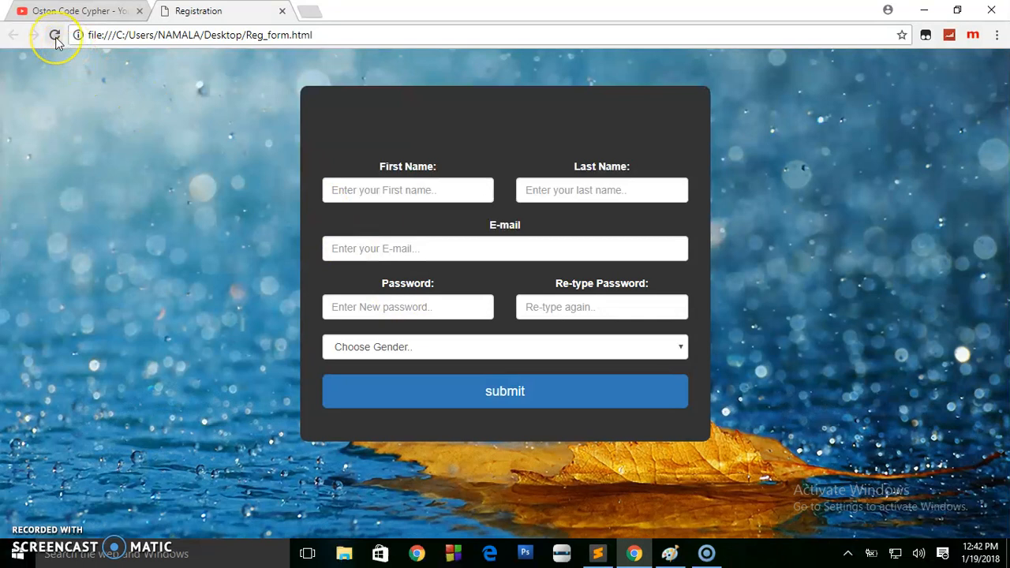
pyautogui.click(54, 35)
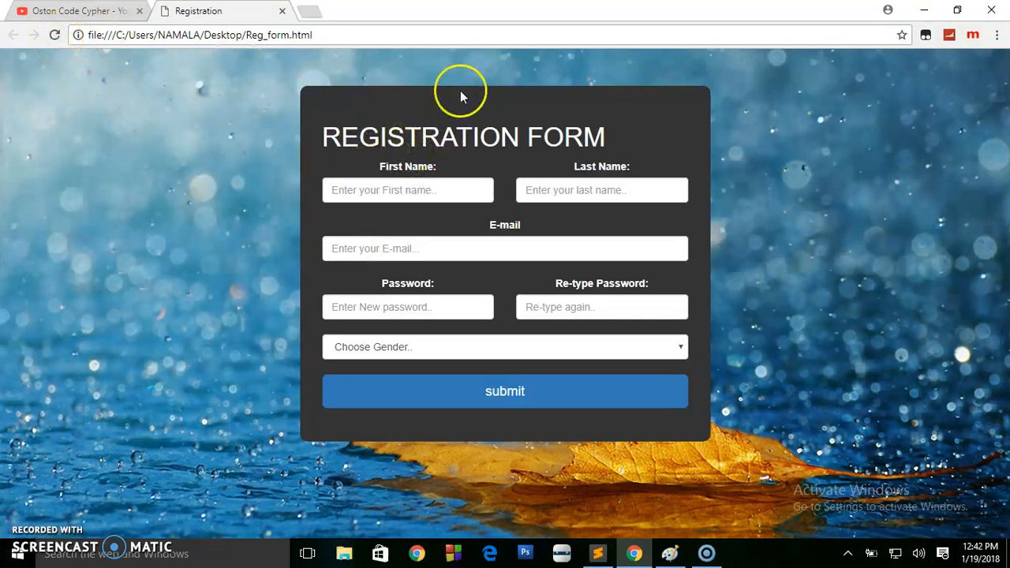
pyautogui.moveTo(597, 528)
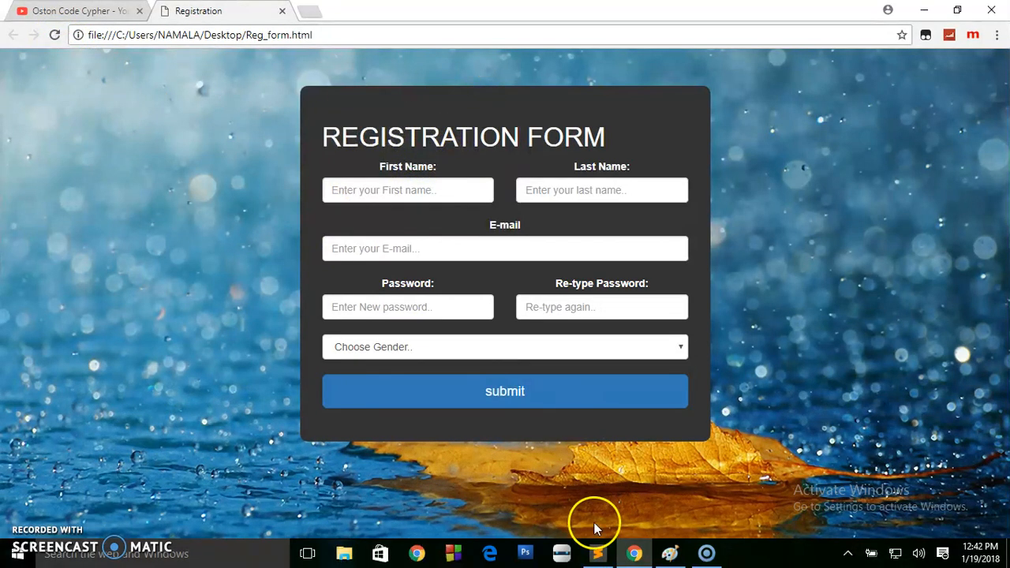
# Give the h1 a class="text-center" attribute and reload to see the centred heading.
pyautogui.click(596, 553)
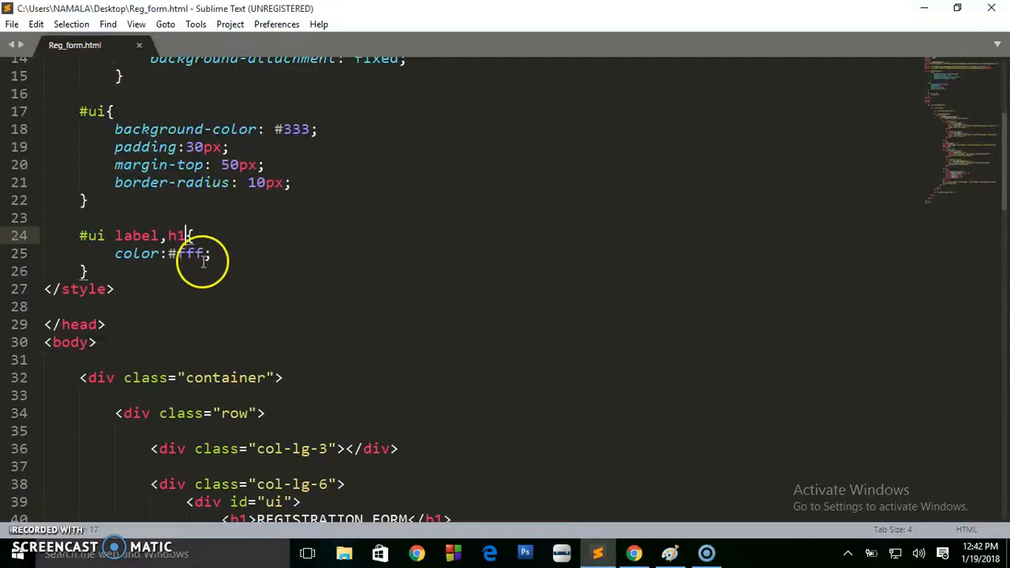
pyautogui.moveTo(992, 224)
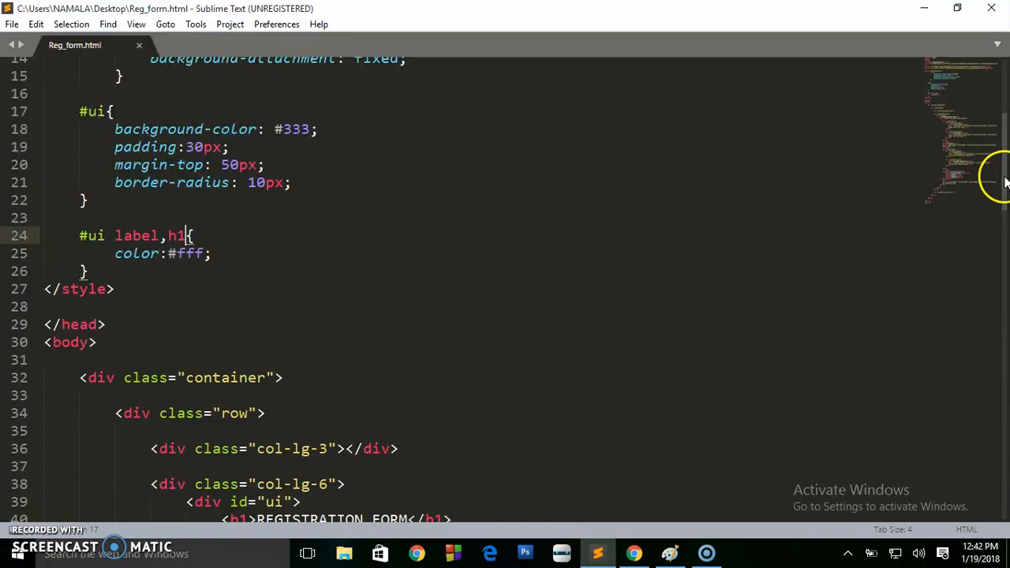
pyautogui.scroll(-3)
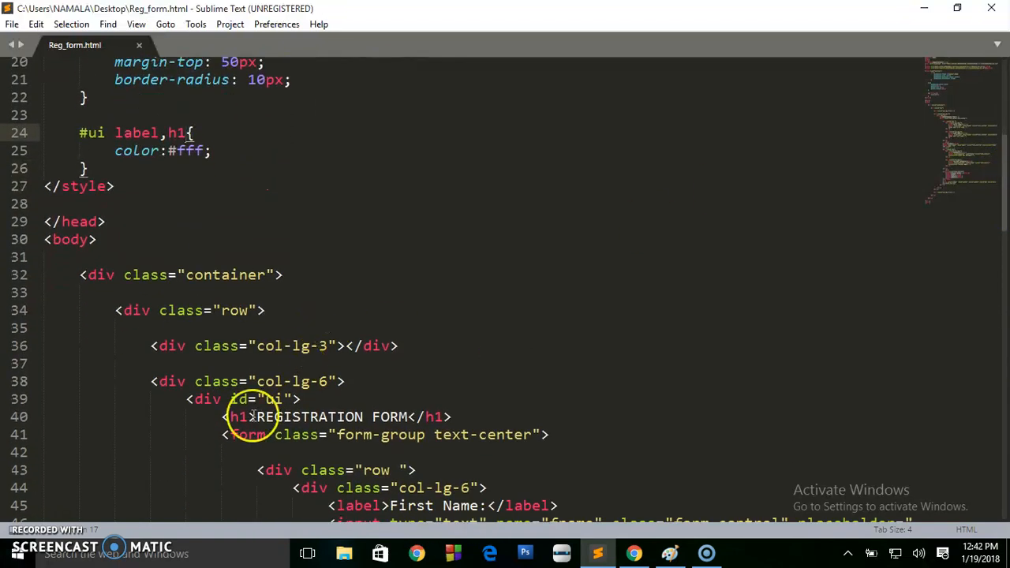
pyautogui.write('class=""')
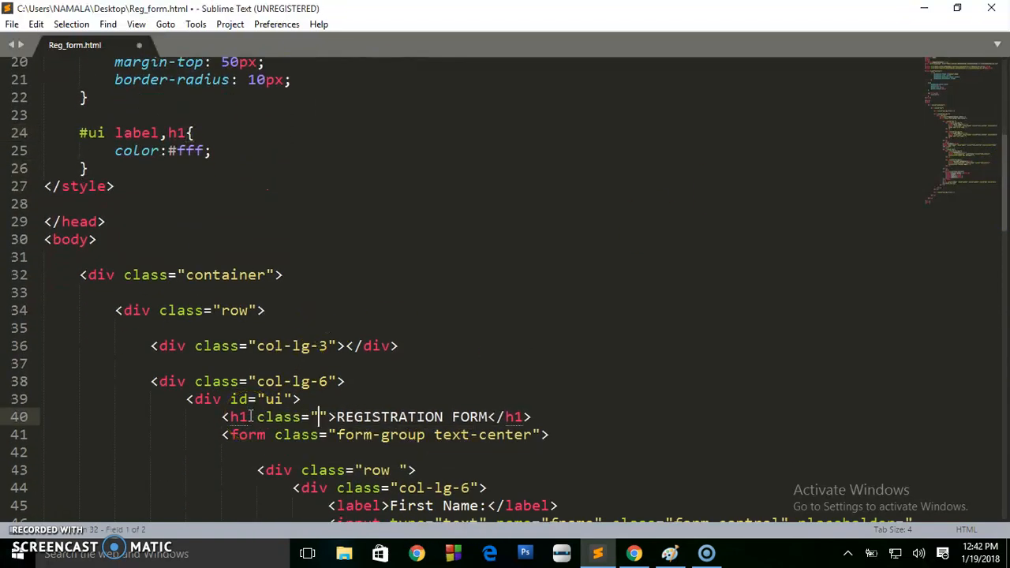
pyautogui.write('te')
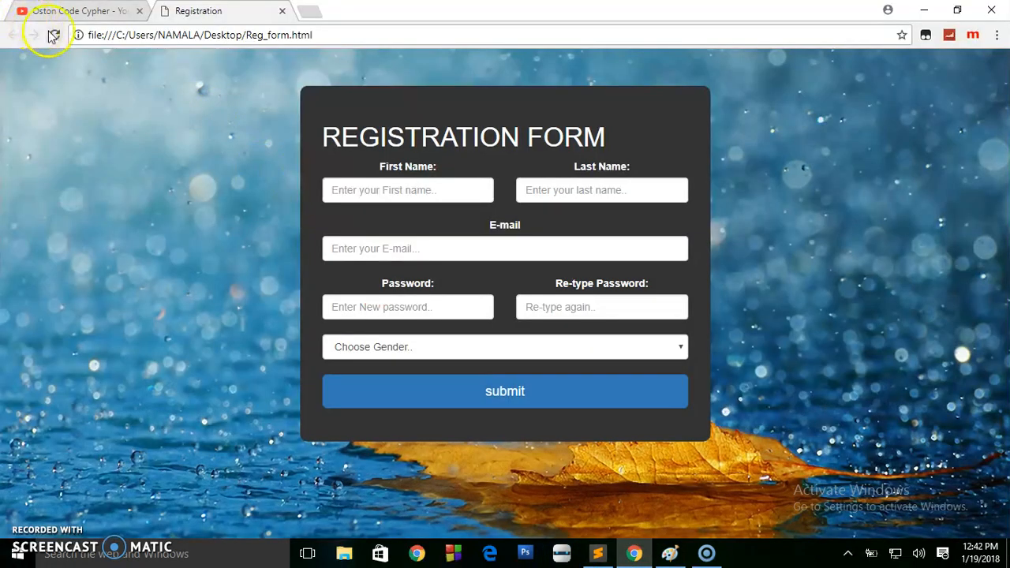
pyautogui.click(53, 35)
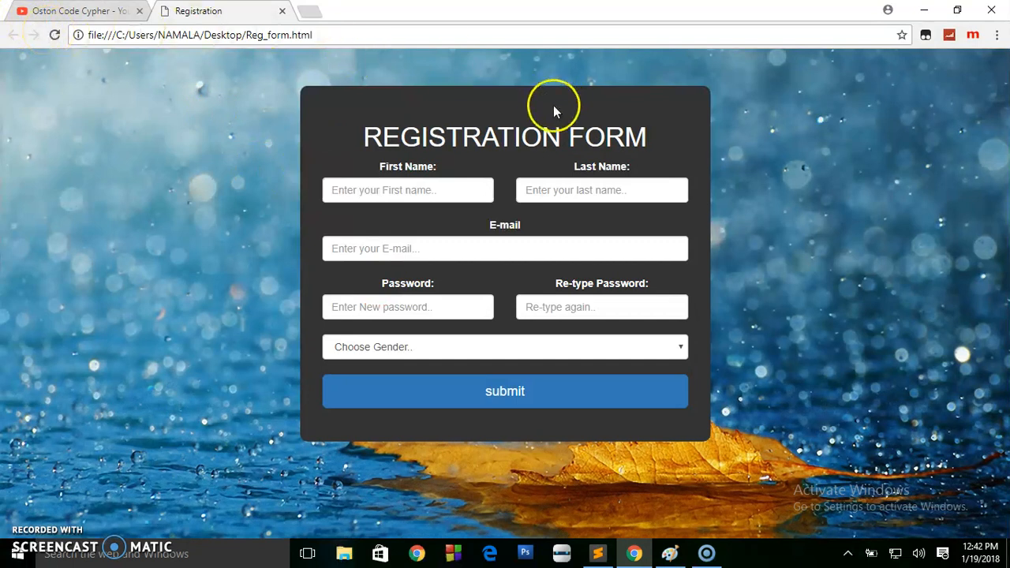
pyautogui.moveTo(565, 219)
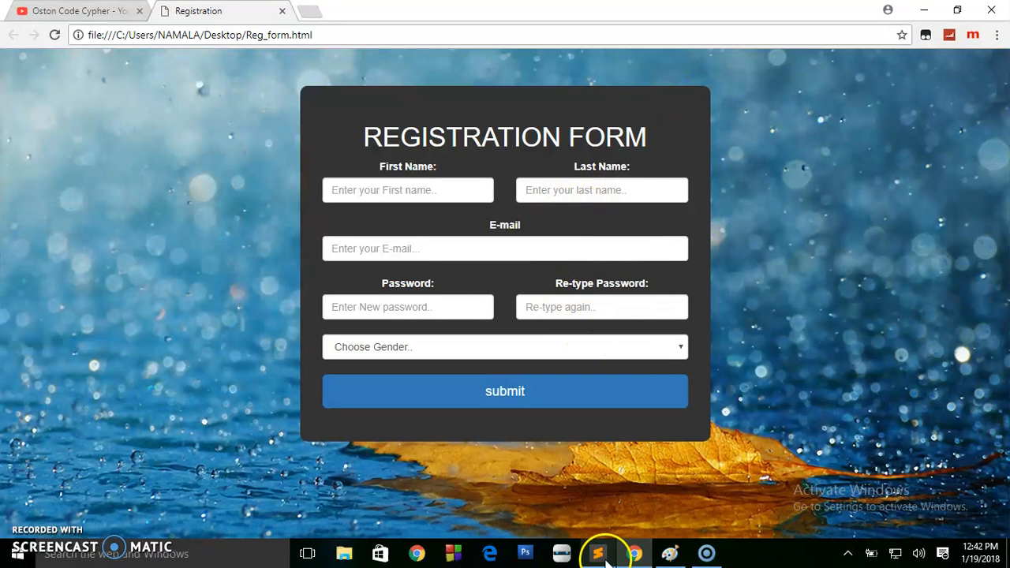
# Add an opacity .9 declaration to the #ui rule and check the translucent panel in Chrome.
pyautogui.click(597, 552)
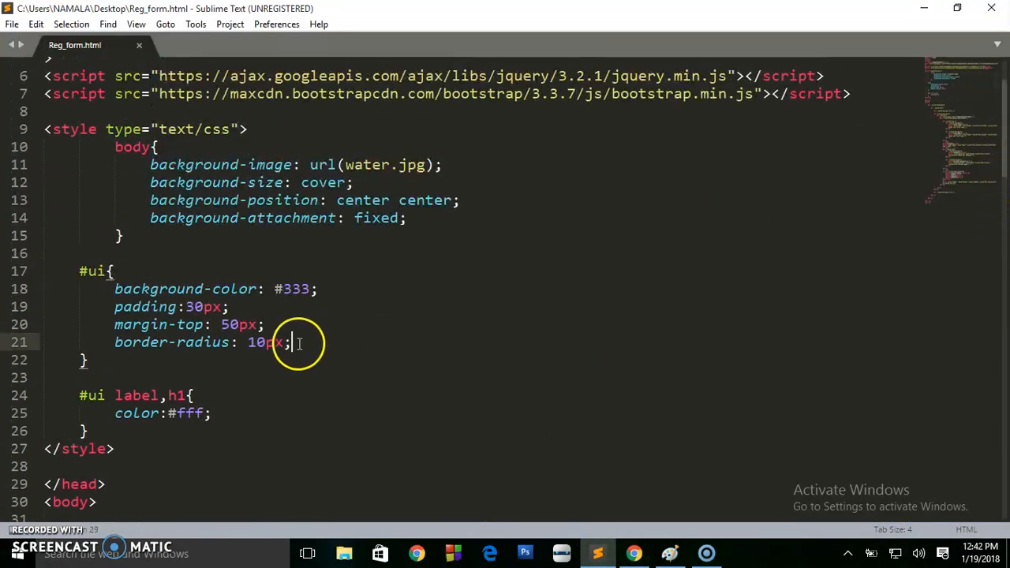
pyautogui.moveTo(341, 375)
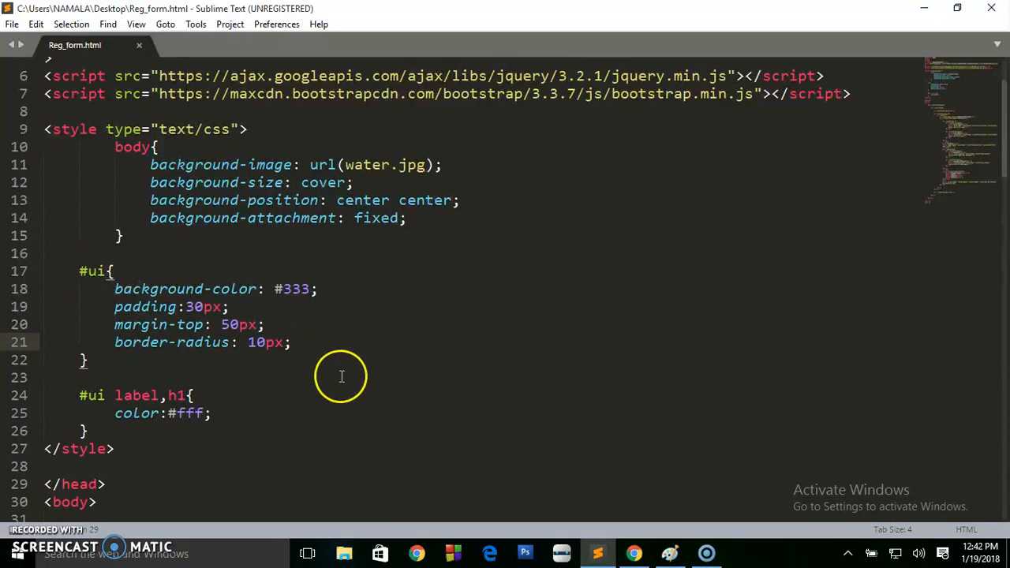
pyautogui.write('opacity: 0')
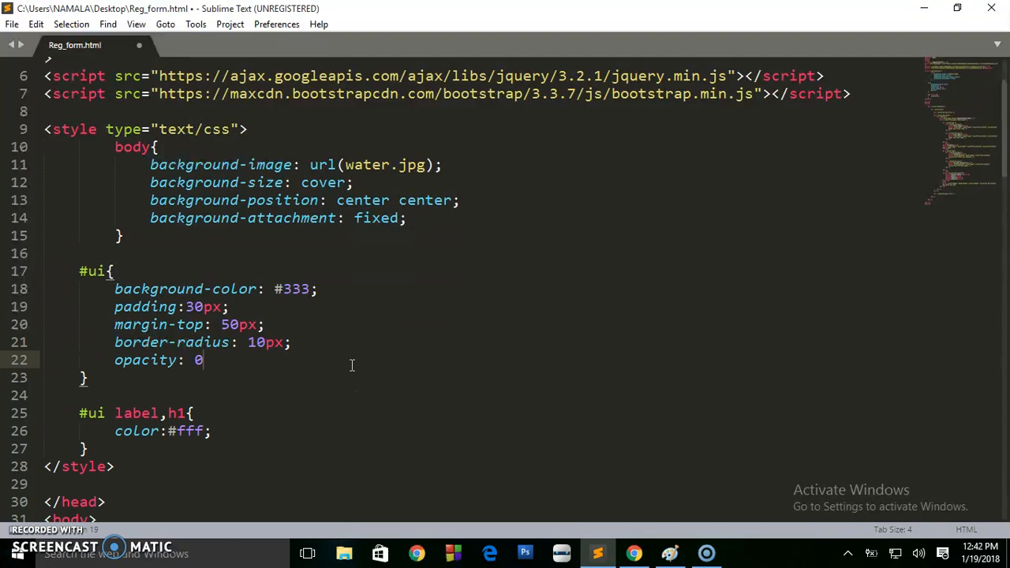
pyautogui.write('.9;')
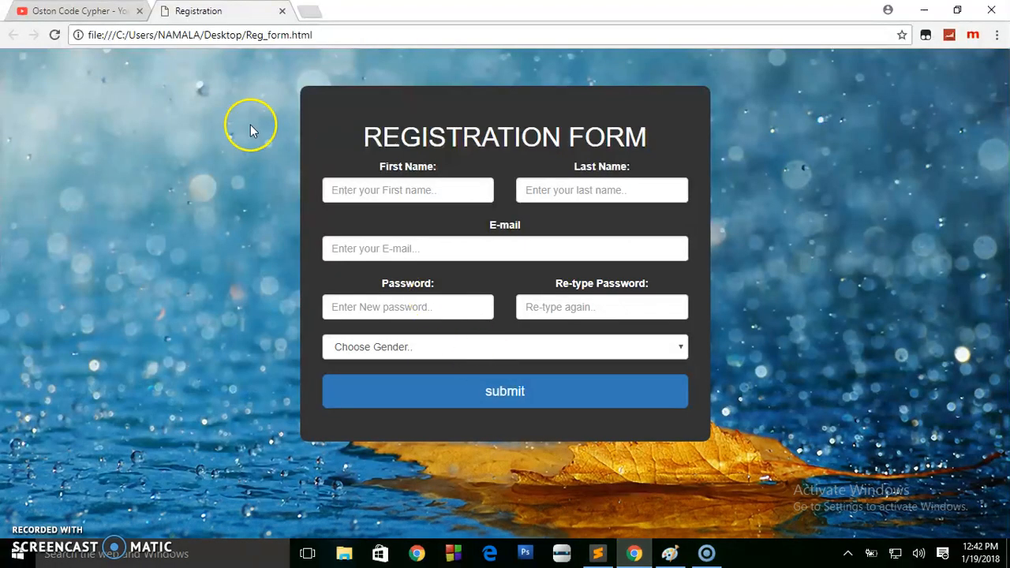
pyautogui.click(54, 35)
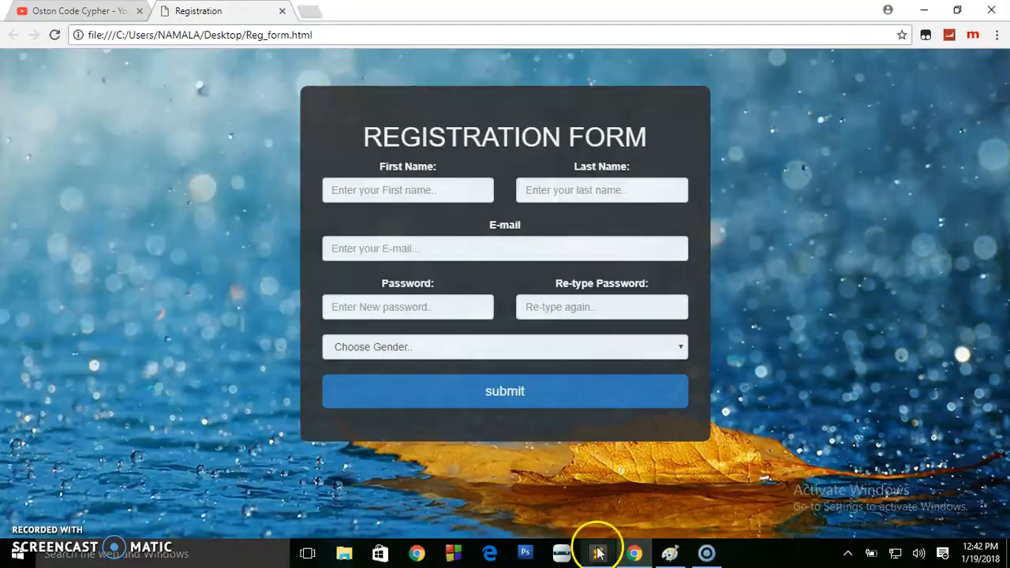
pyautogui.click(597, 553)
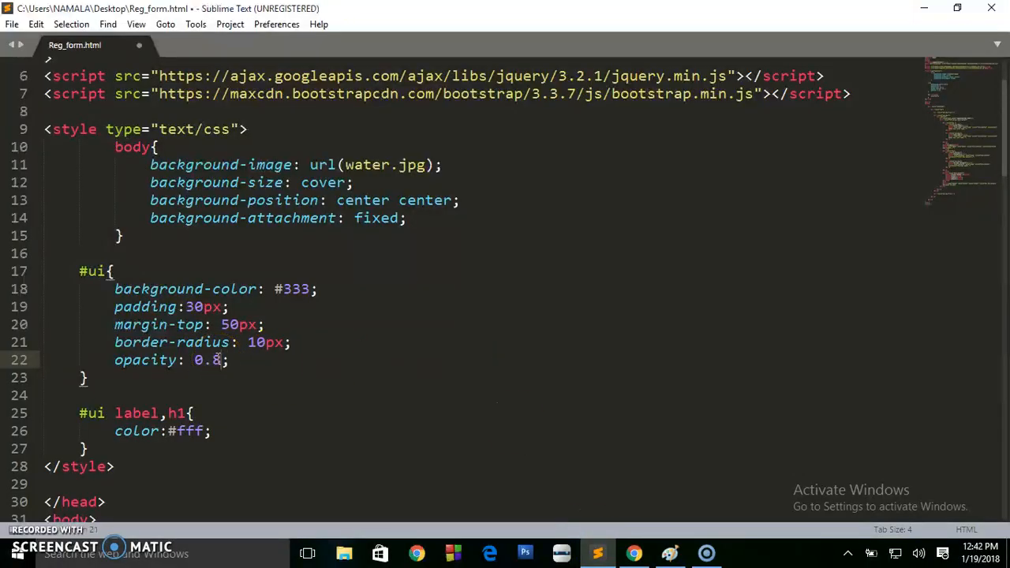
pyautogui.click(635, 552)
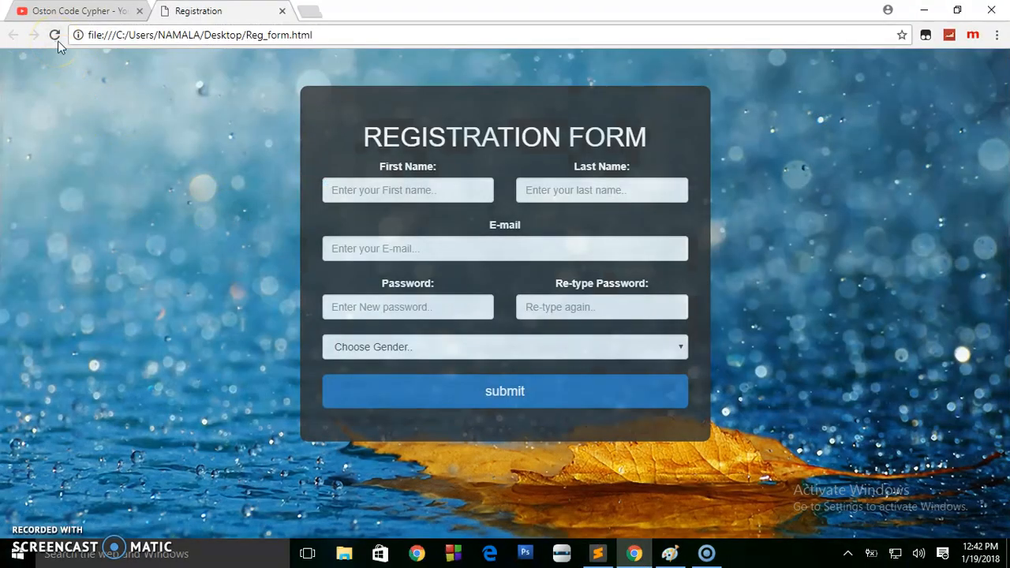
pyautogui.moveTo(640, 254)
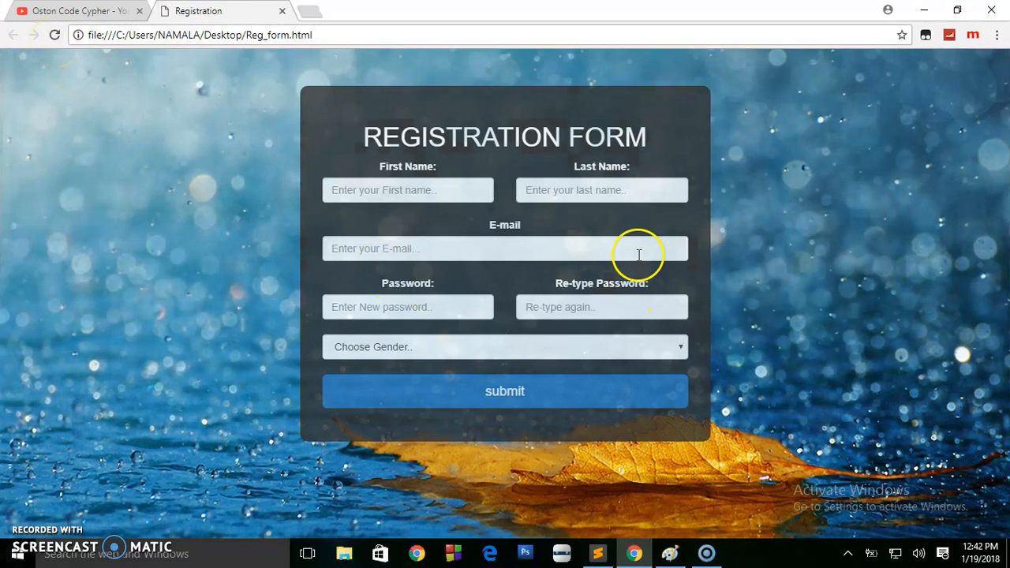
pyautogui.write('•••••')
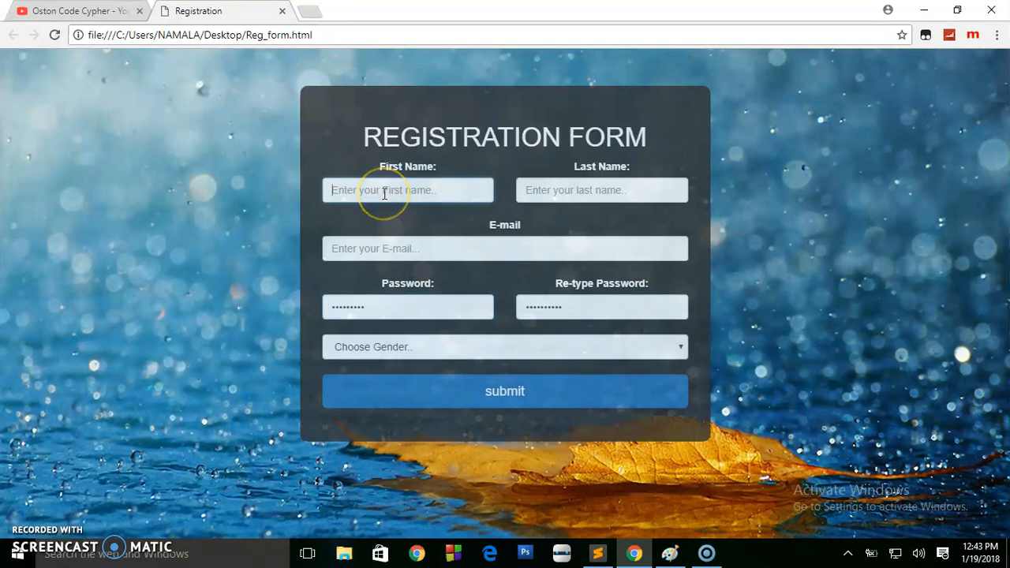
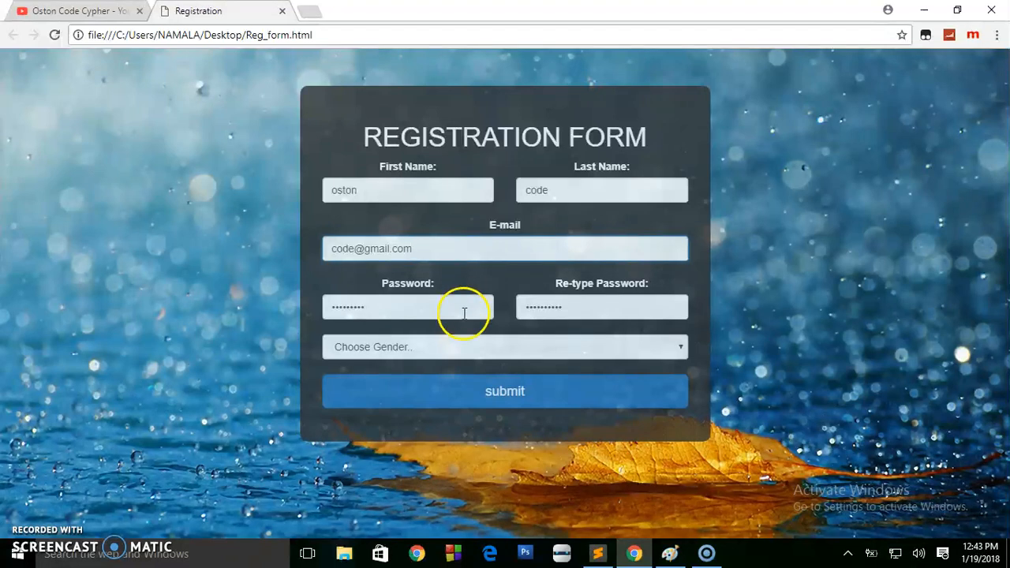
pyautogui.moveTo(694, 224)
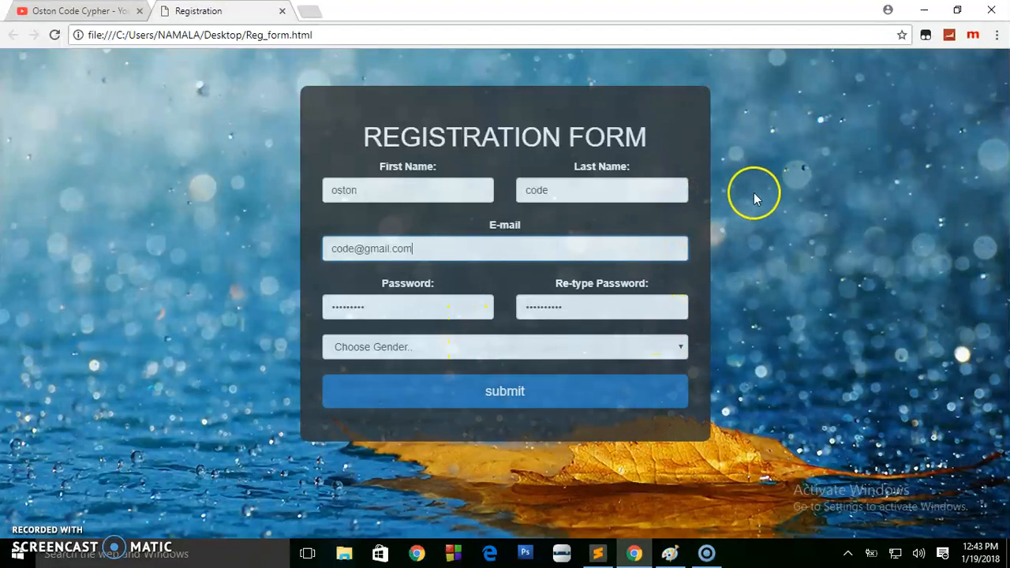
pyautogui.moveTo(976, 35)
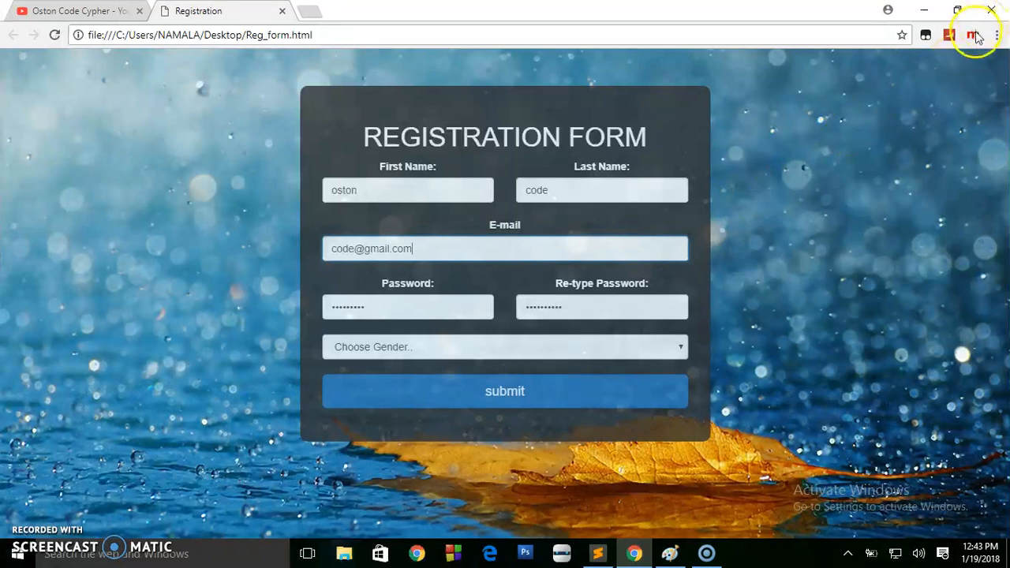
pyautogui.click(973, 34)
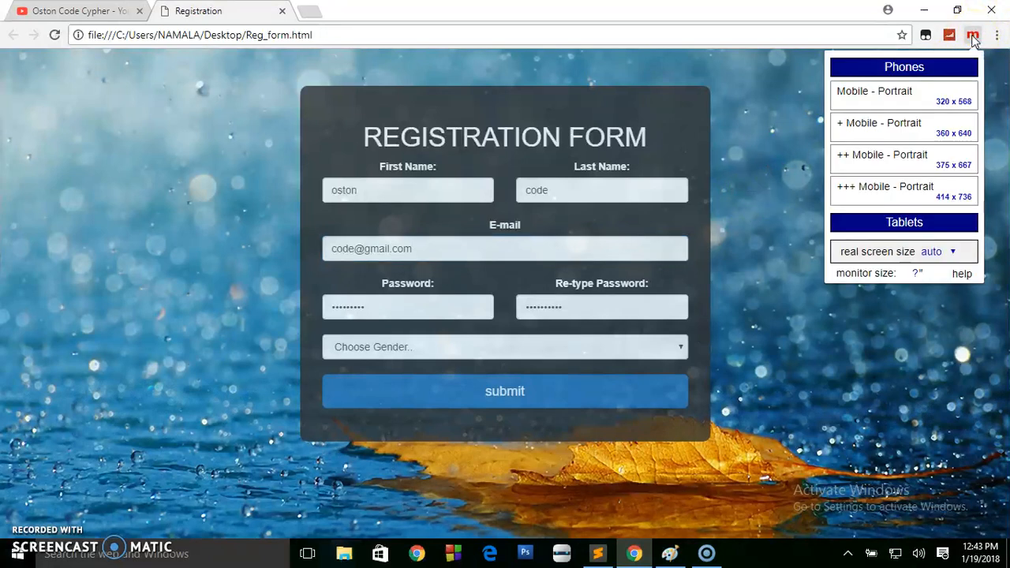
pyautogui.click(903, 126)
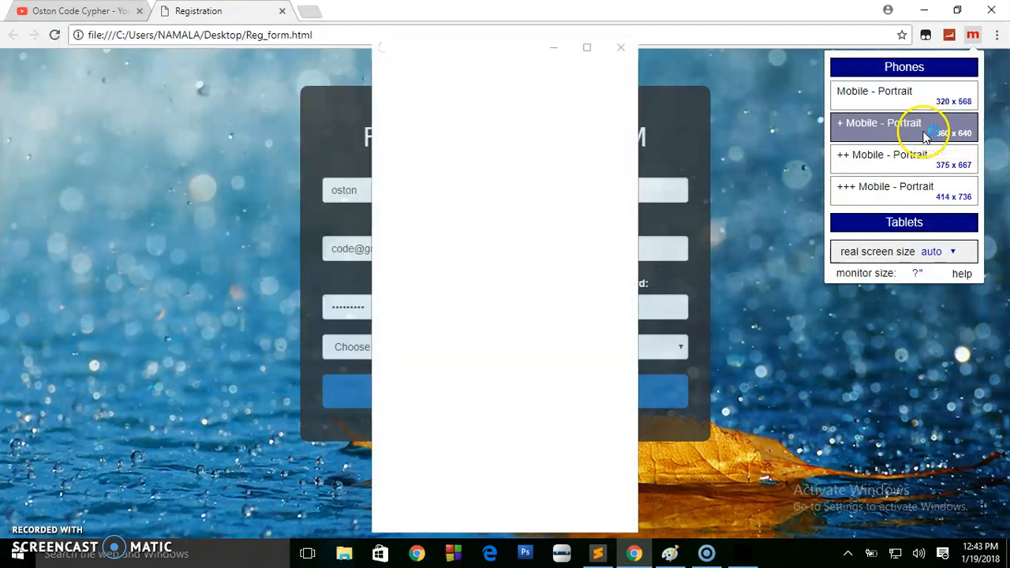
pyautogui.click(903, 128)
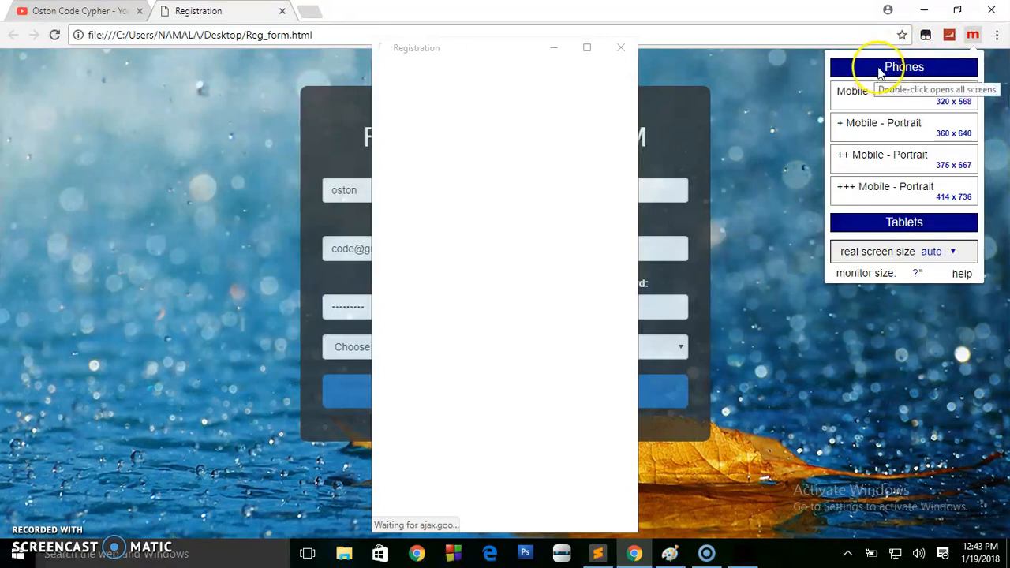
pyautogui.moveTo(919, 87)
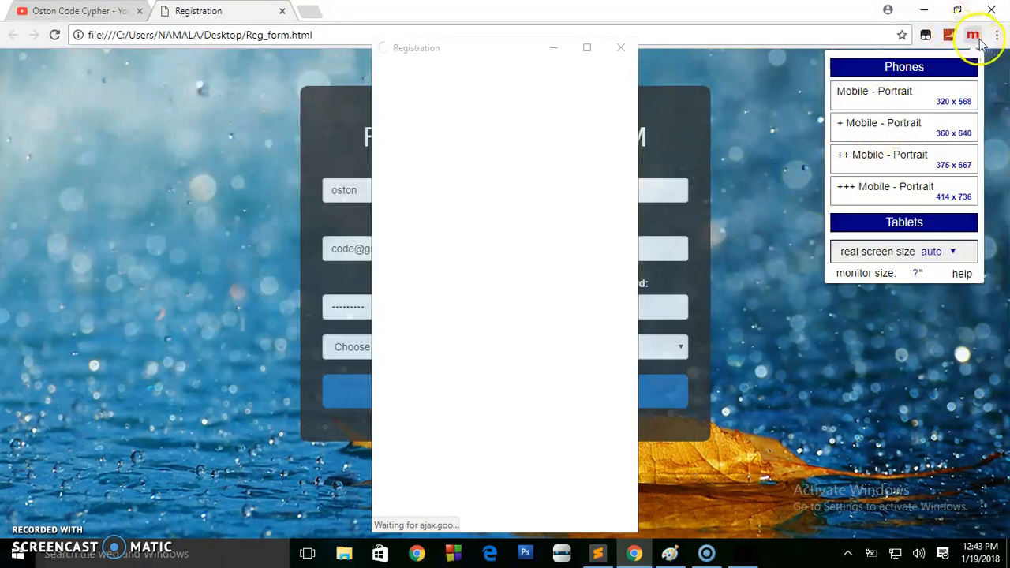
pyautogui.moveTo(973, 35)
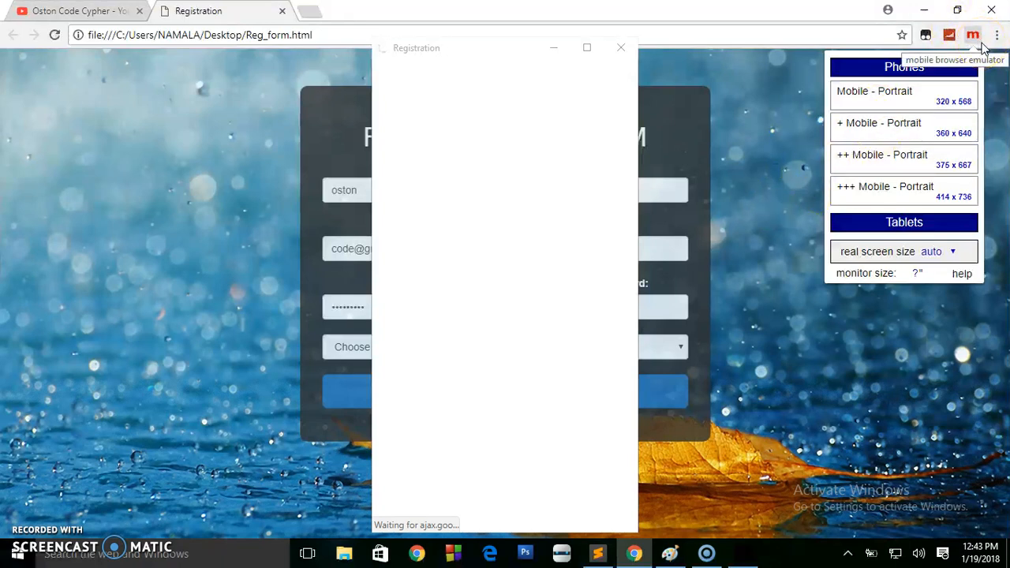
pyautogui.moveTo(813, 75)
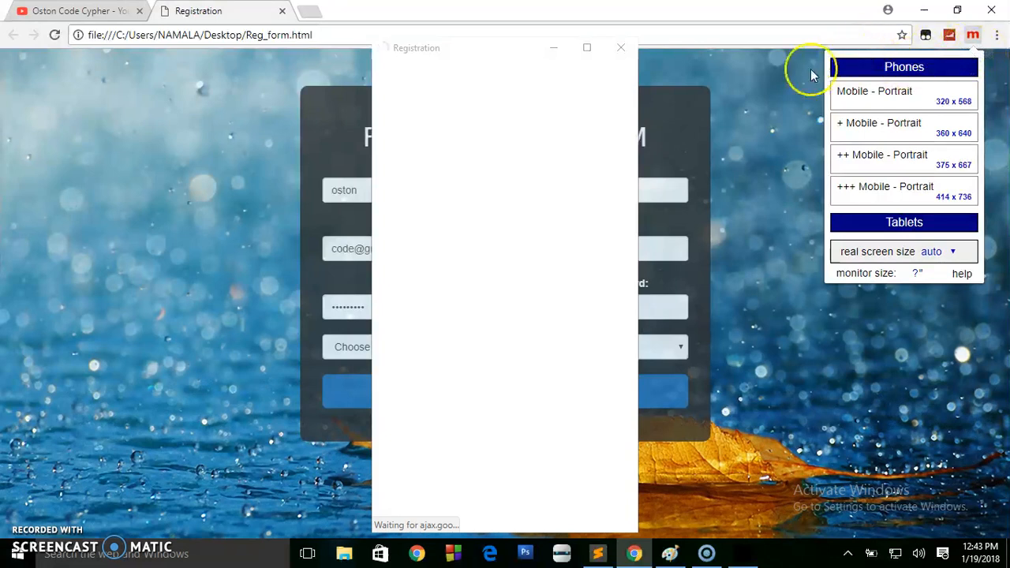
pyautogui.click(621, 47)
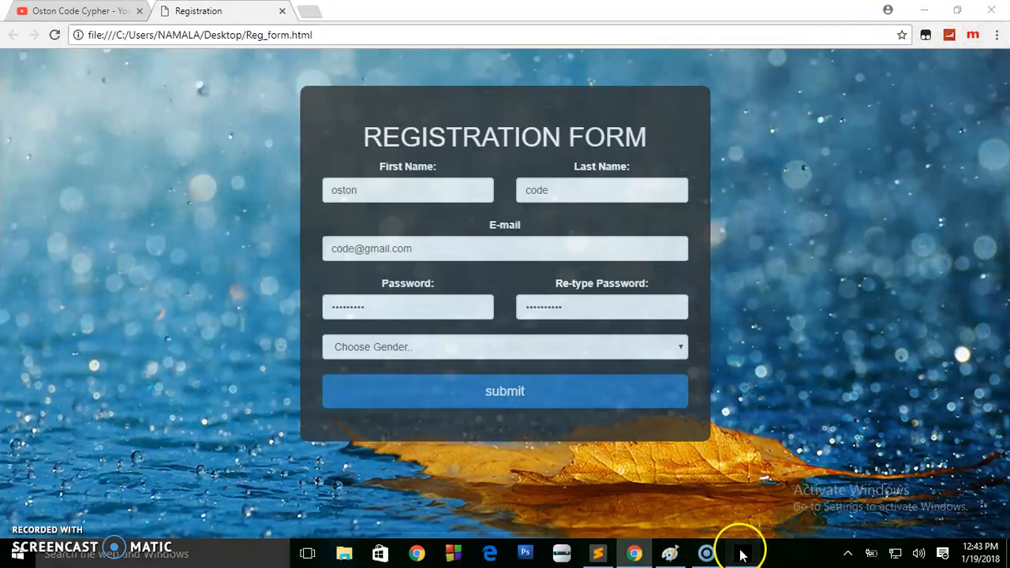
pyautogui.click(742, 552)
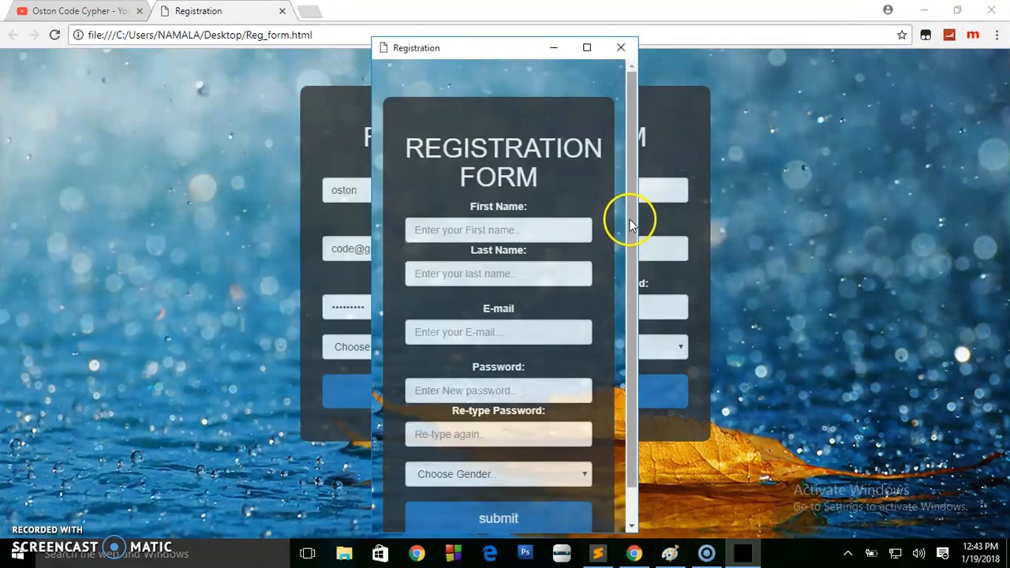
pyautogui.scroll(-3)
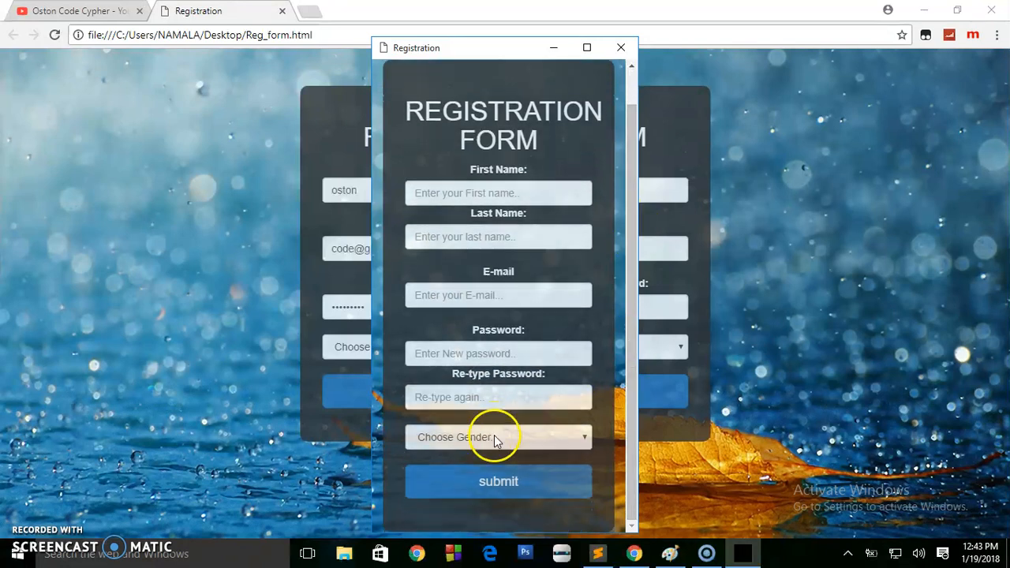
pyautogui.click(499, 435)
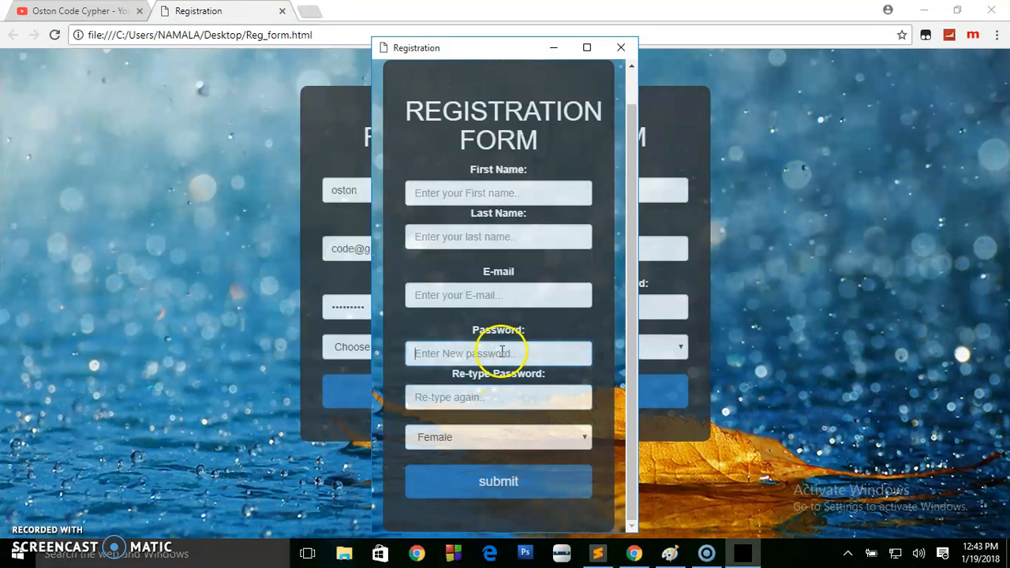
pyautogui.moveTo(499, 236)
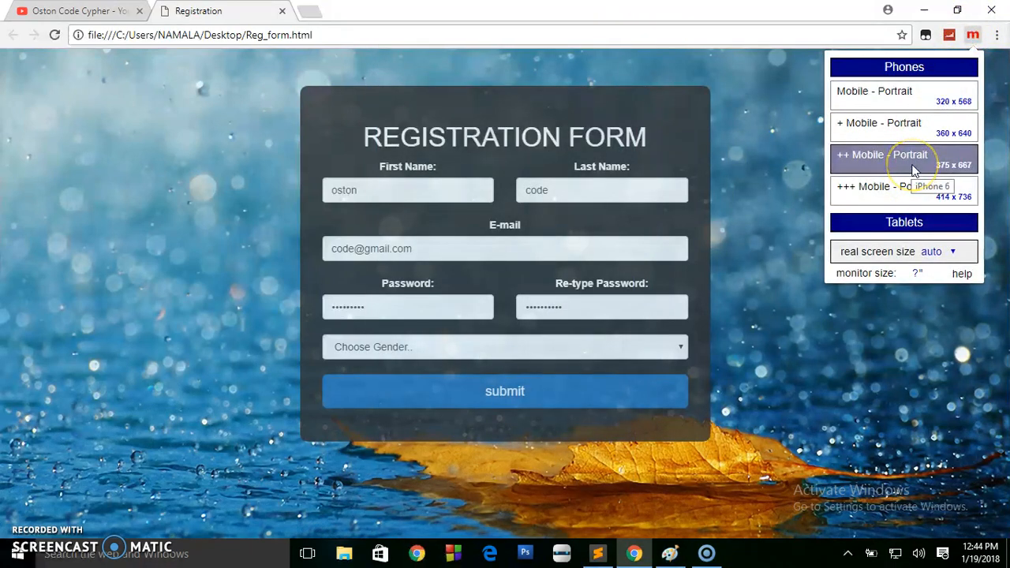
pyautogui.click(903, 154)
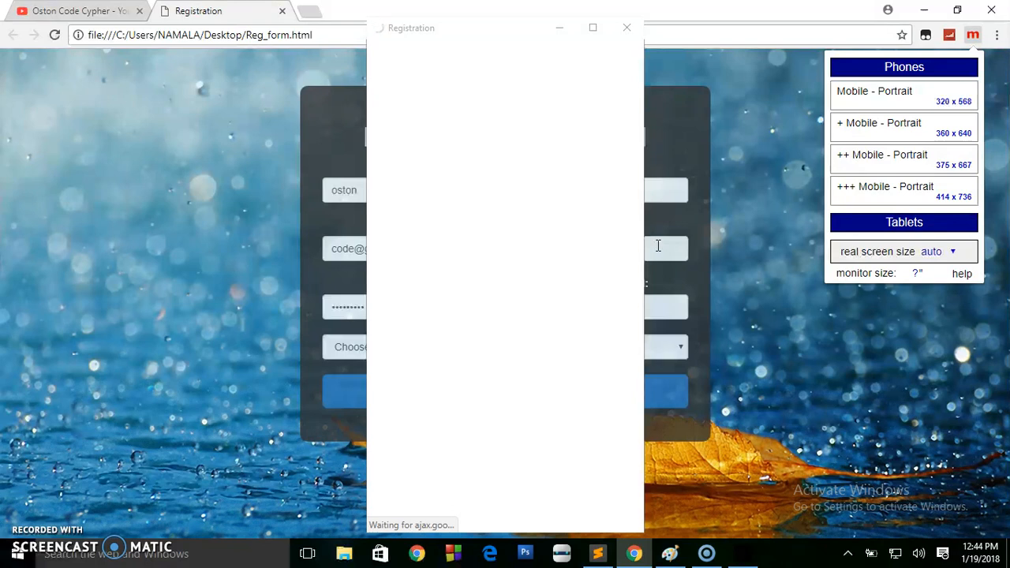
pyautogui.moveTo(735, 166)
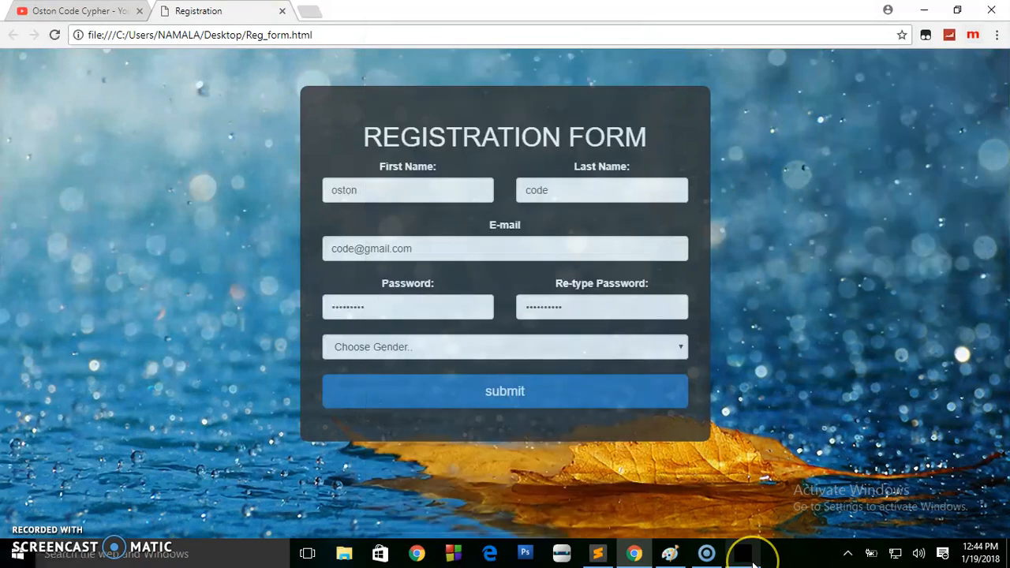
pyautogui.click(505, 392)
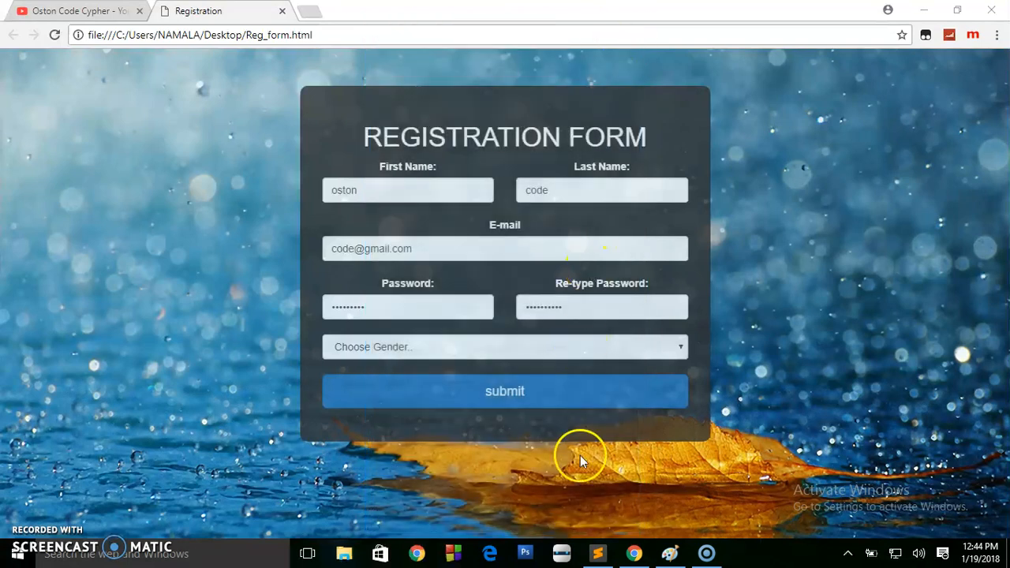
pyautogui.moveTo(501, 259)
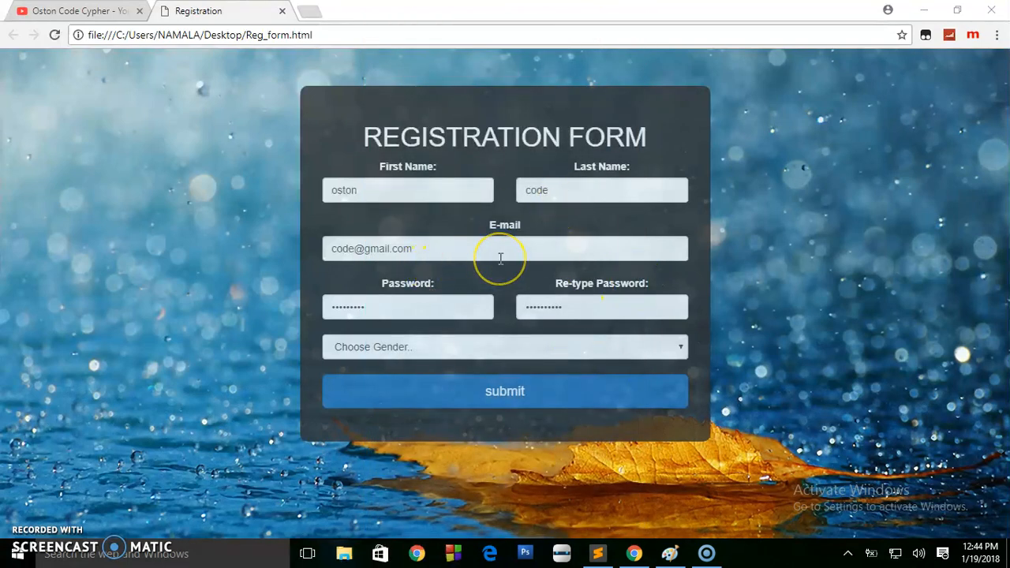
pyautogui.moveTo(616, 477)
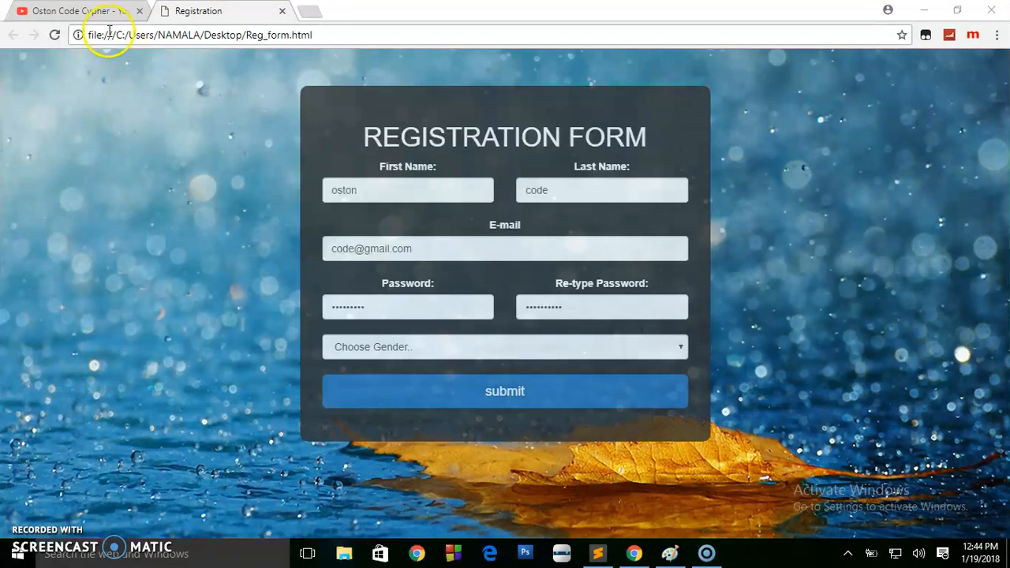
# Switch to the Oston Code Cypher YouTube channel tab showing its welcome video.
pyautogui.click(71, 10)
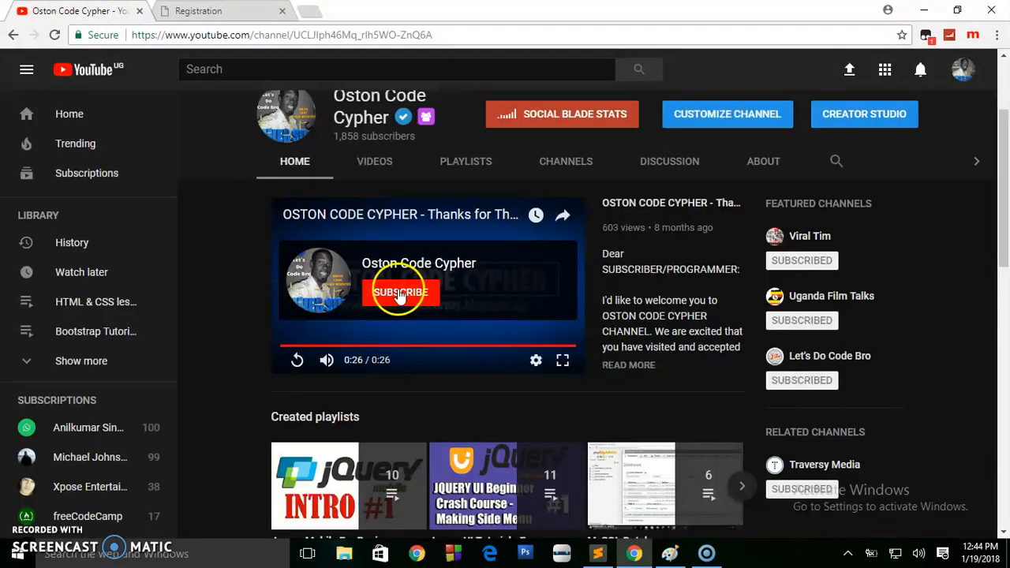
pyautogui.moveTo(429, 330)
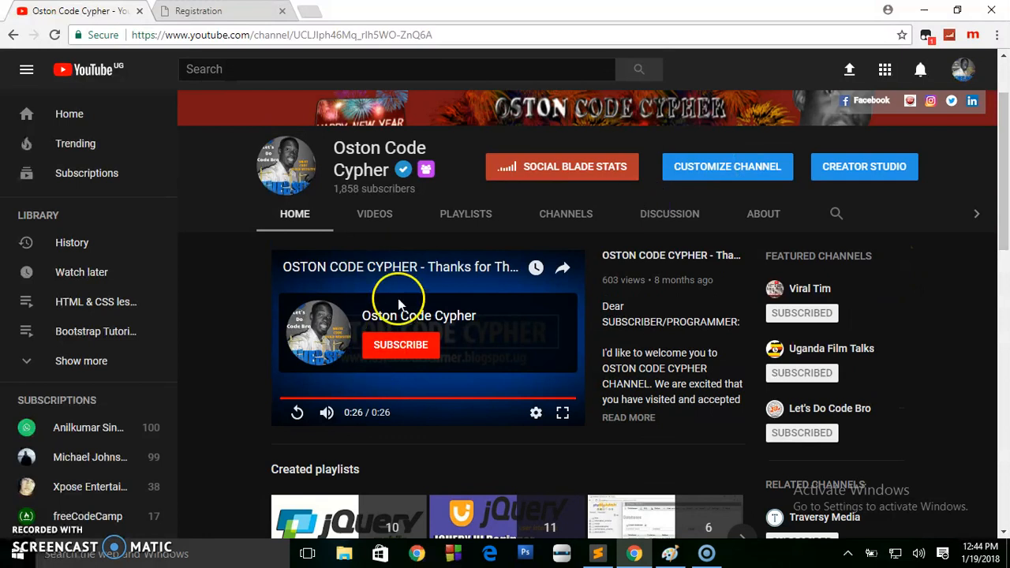
pyautogui.moveTo(426, 268)
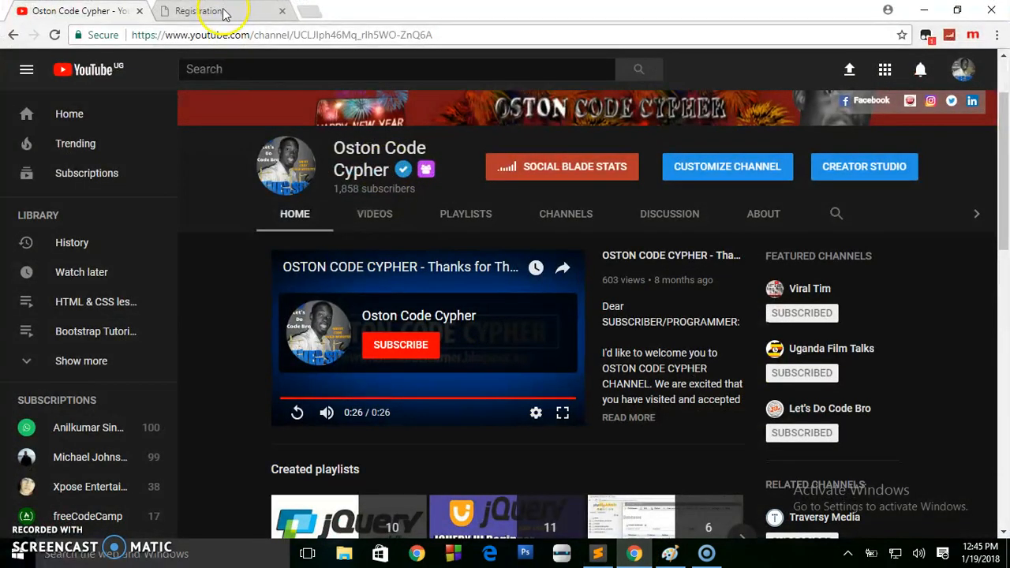
# Switch back to the local Registration tab with the filled form.
pyautogui.click(197, 11)
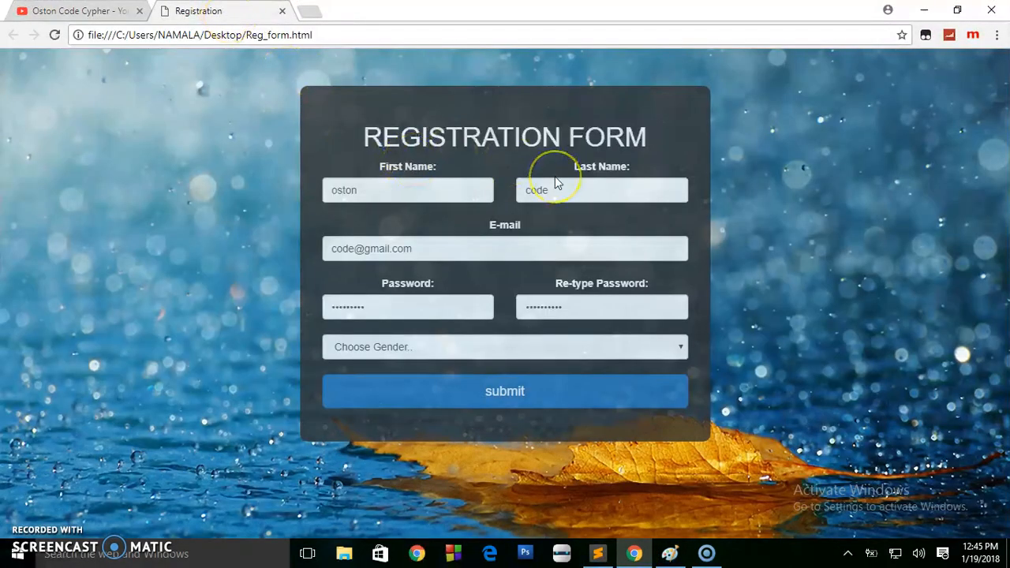
pyautogui.moveTo(543, 240)
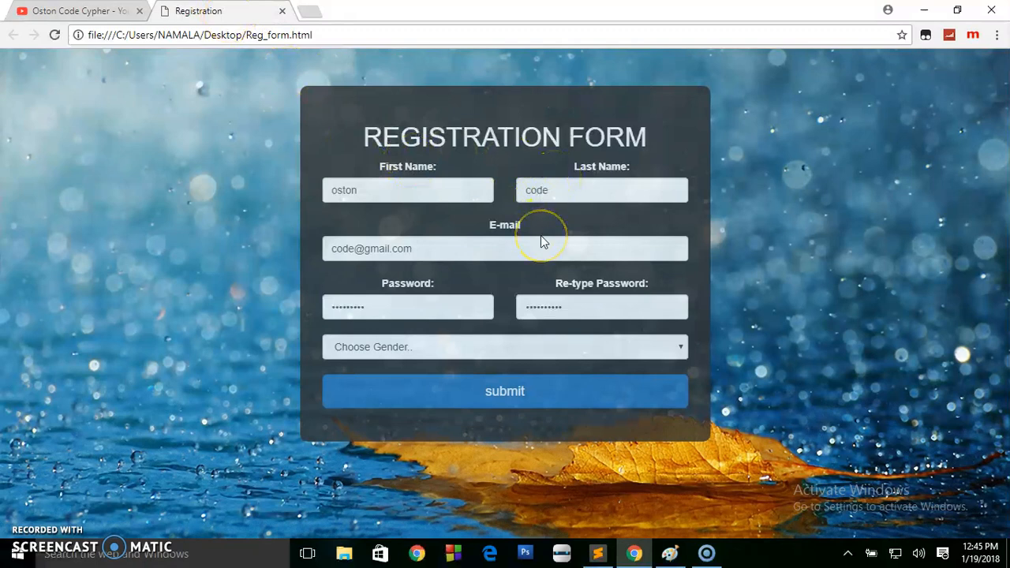
pyautogui.moveTo(502, 212)
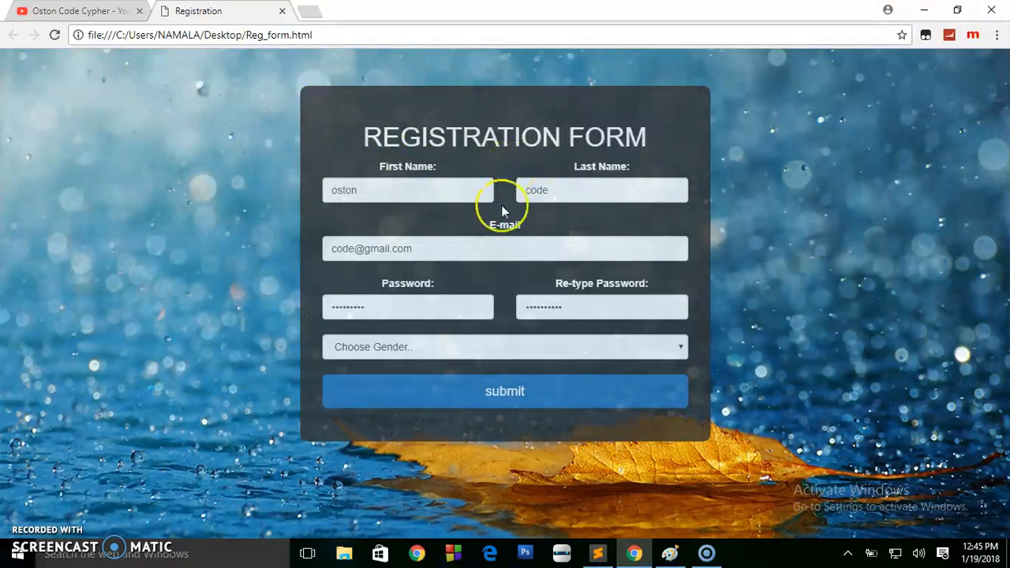
pyautogui.moveTo(509, 205)
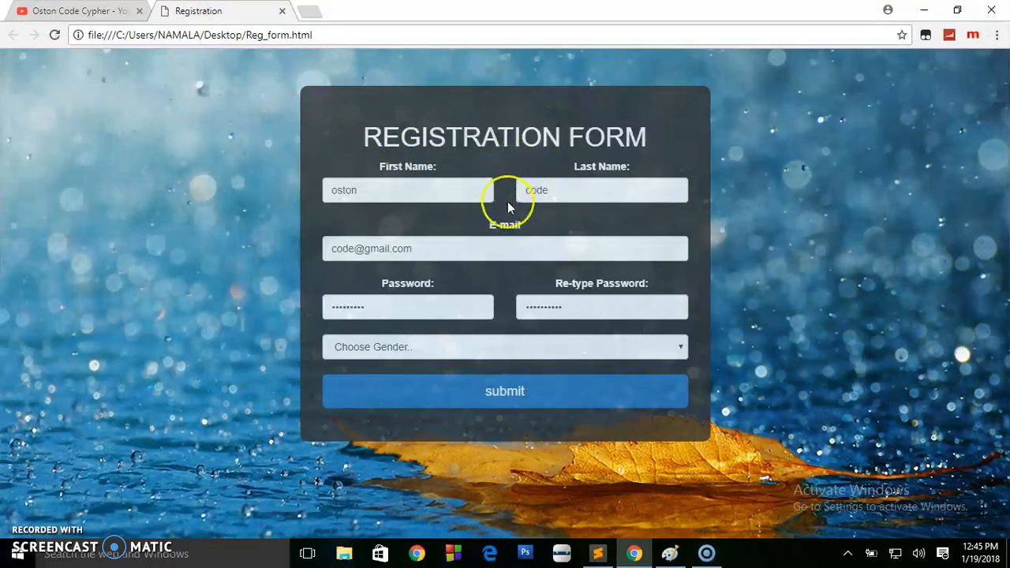
pyautogui.moveTo(616, 521)
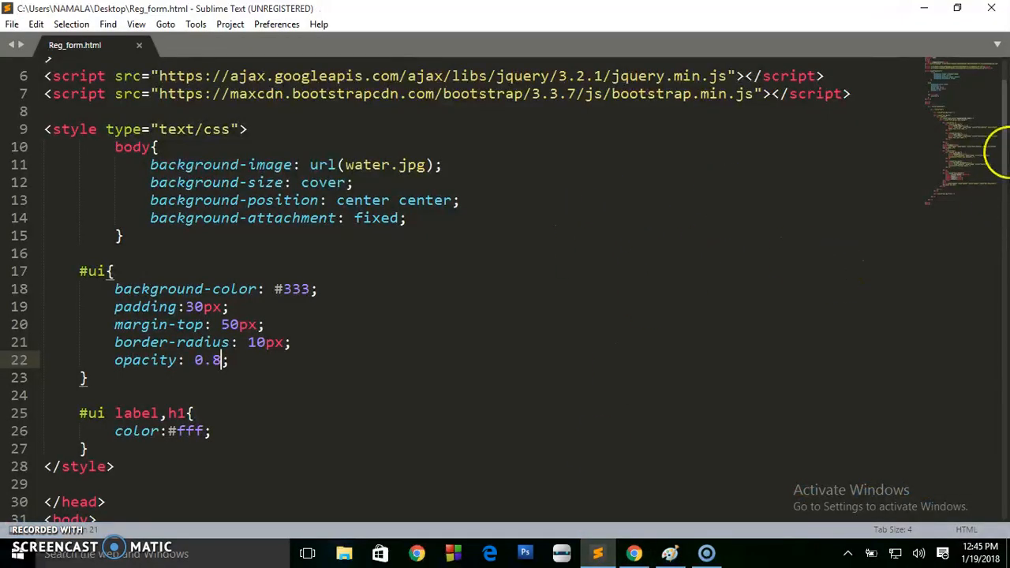
# Insert a <br> tag in Reg_form.html after the First Name div, before Last Name.
pyautogui.scroll(-3)
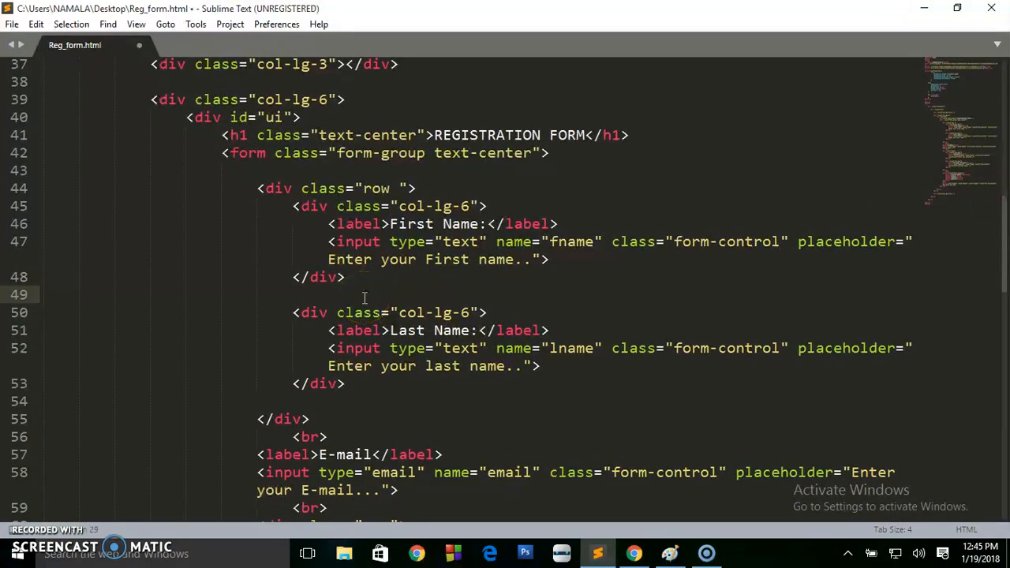
pyautogui.write('<br>')
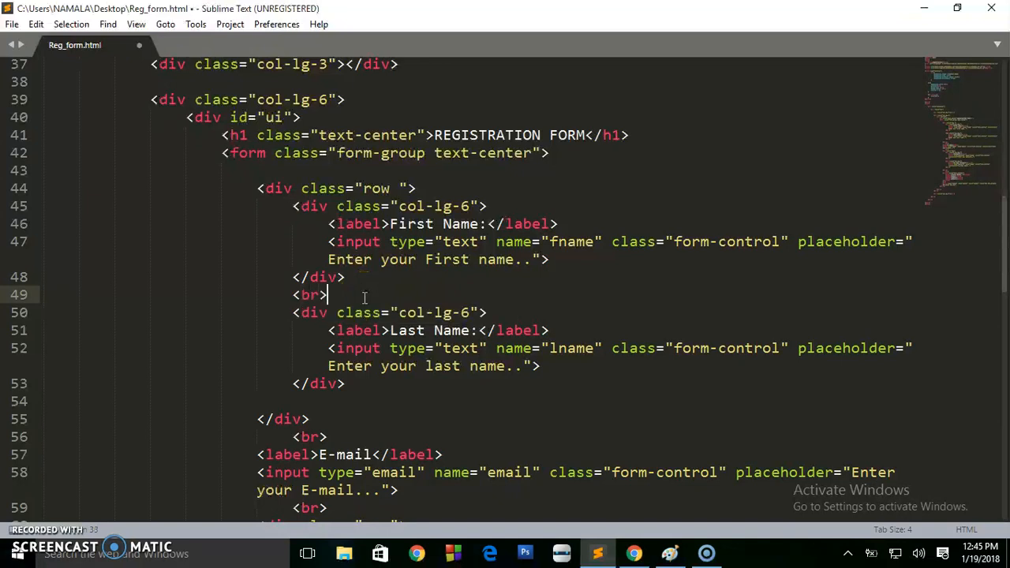
pyautogui.click(635, 553)
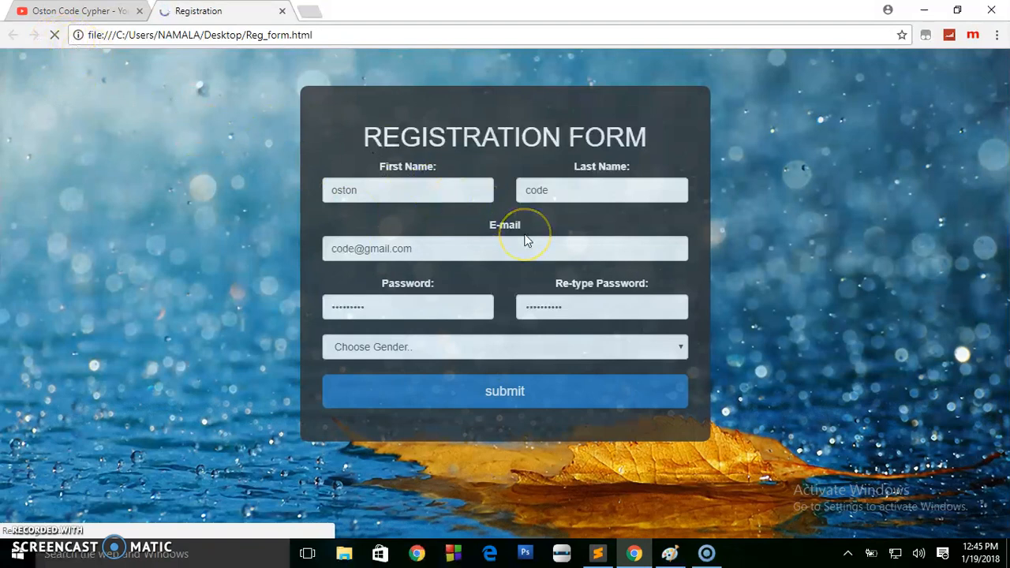
# Reload the form page and check that Last Name now sits below First Name.
pyautogui.click(54, 34)
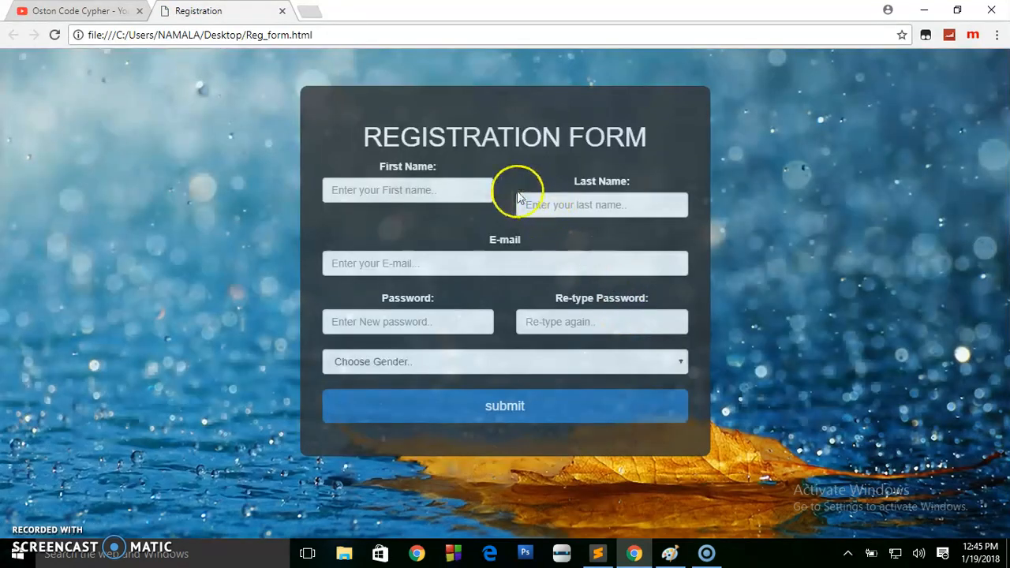
pyautogui.click(408, 190)
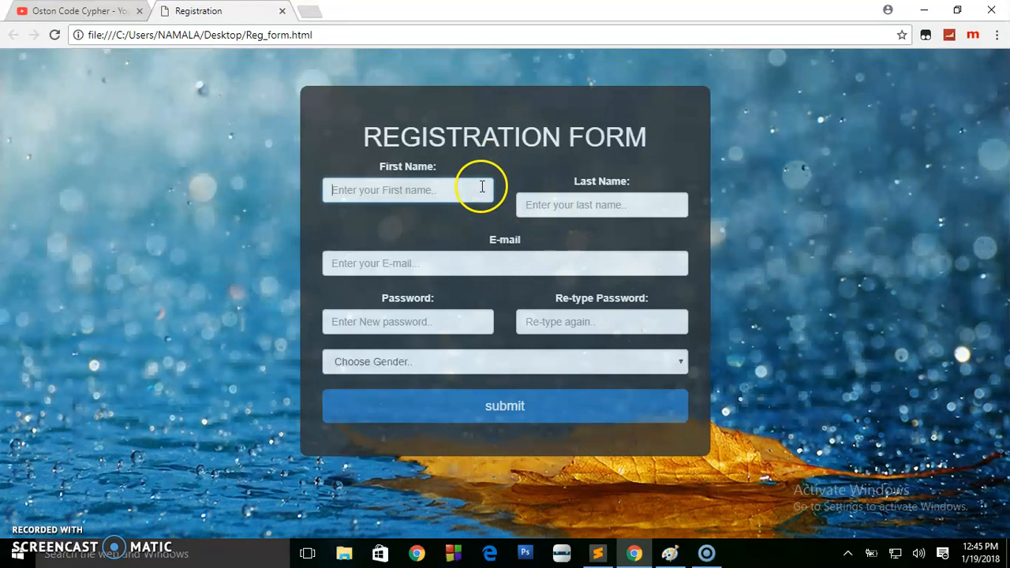
pyautogui.moveTo(545, 193)
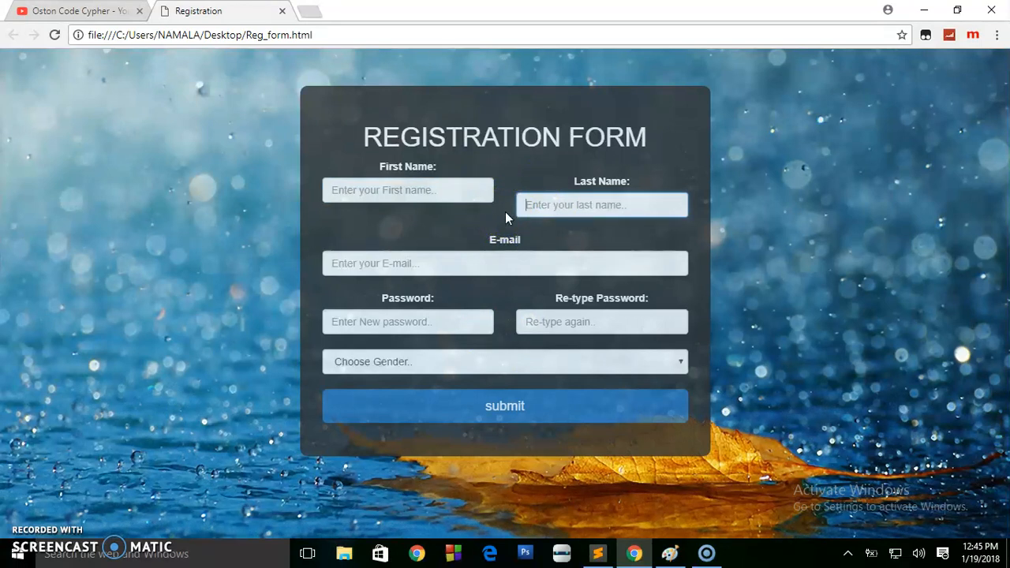
pyautogui.moveTo(83, 474)
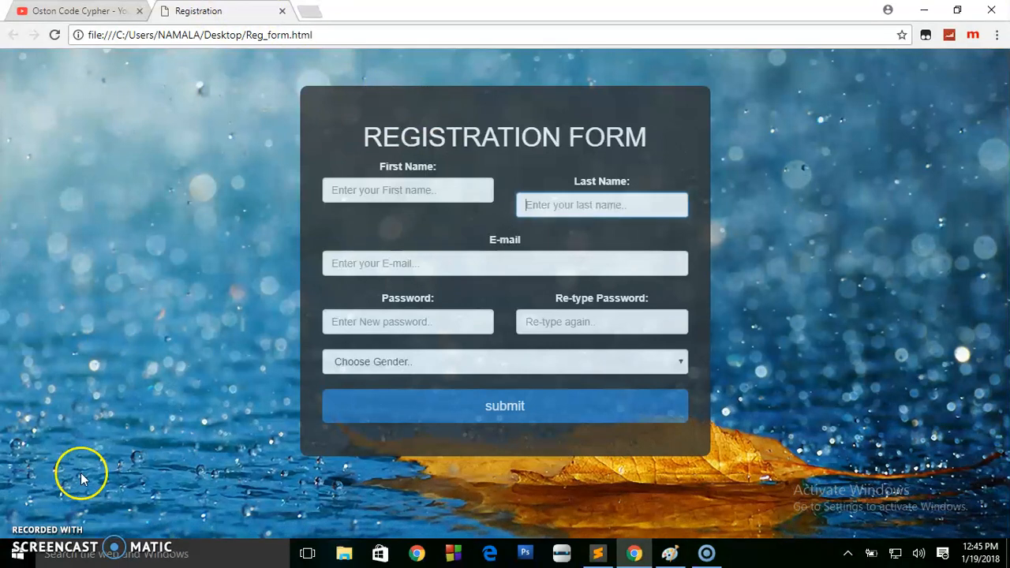
pyautogui.moveTo(28, 513)
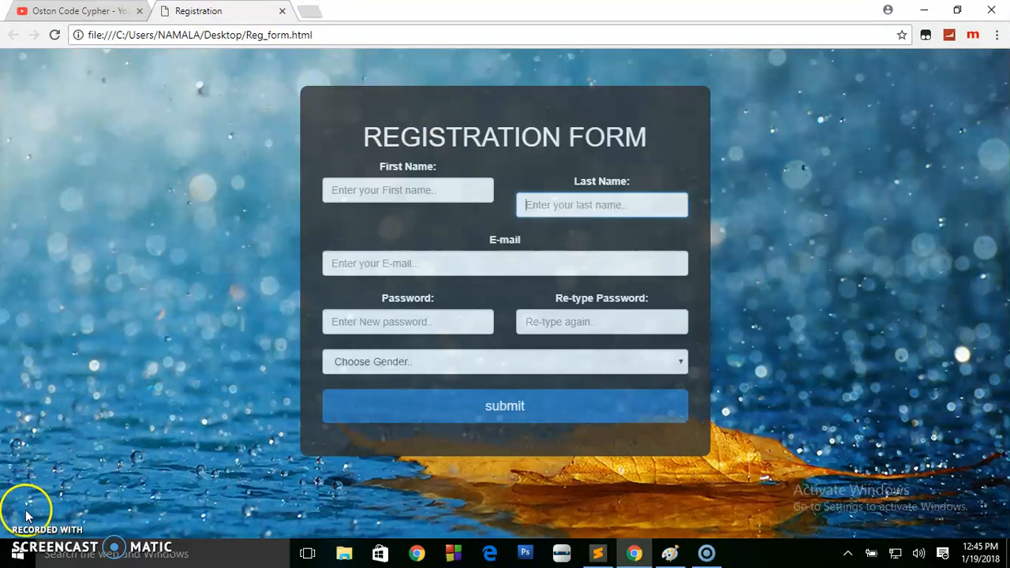